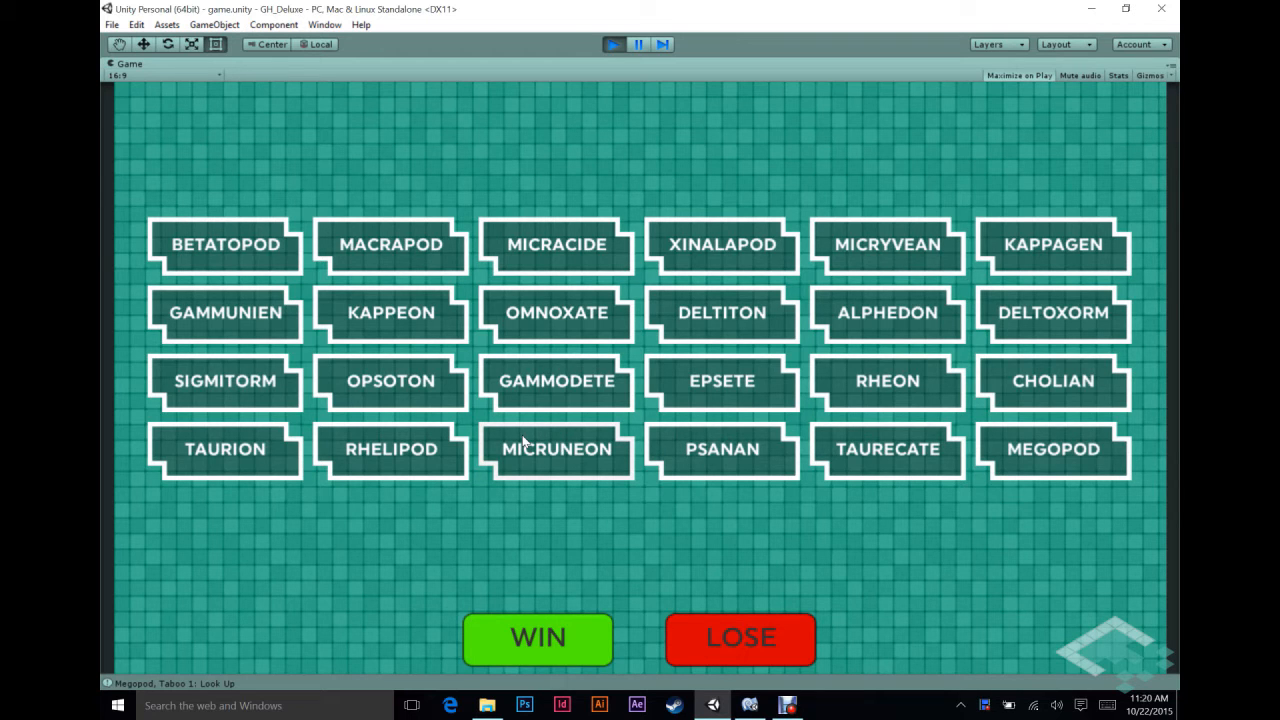
mouse_move(668, 404)
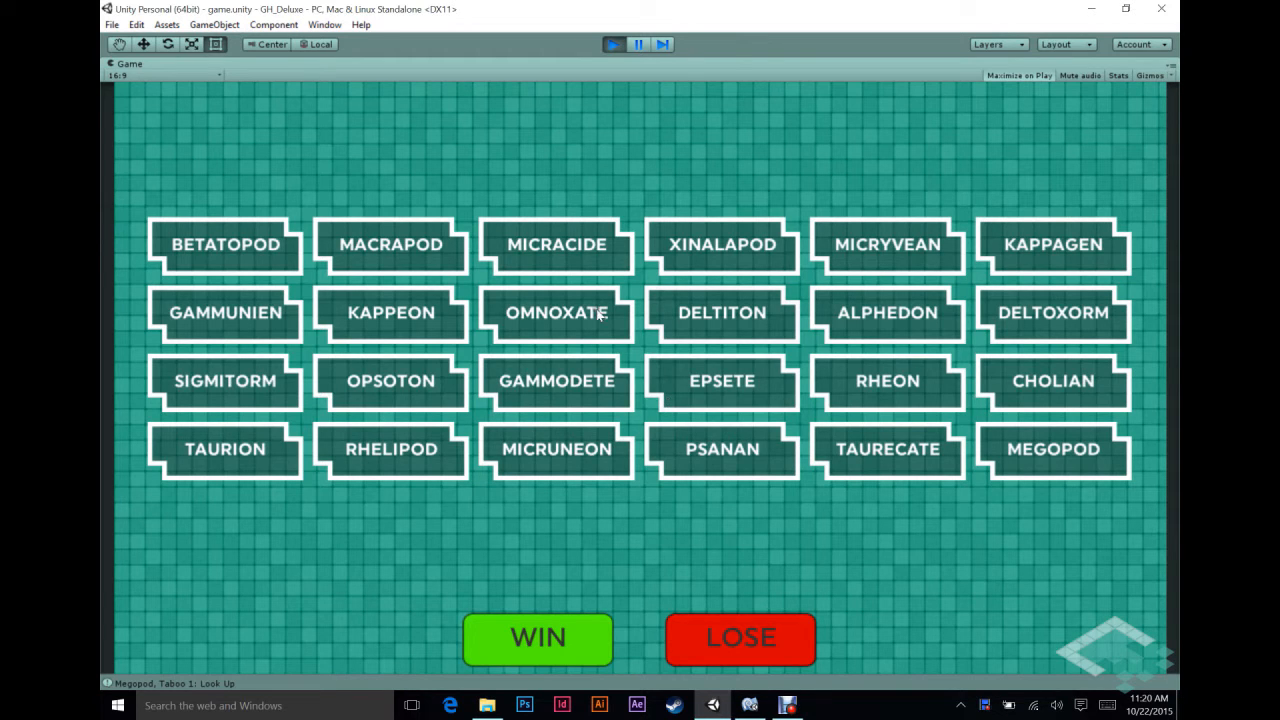
Open the EPSETE tile's detail panel in Play mode, then stop the game to return to the editor
click(720, 380)
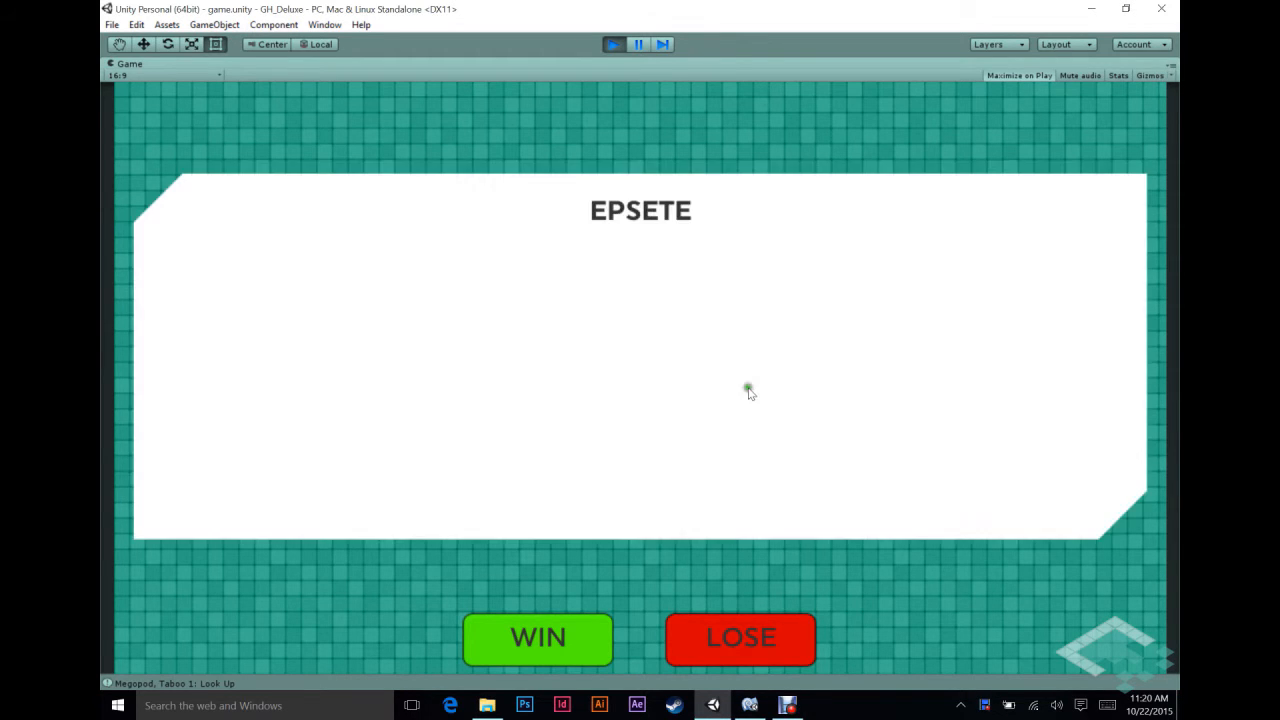
mouse_move(812, 352)
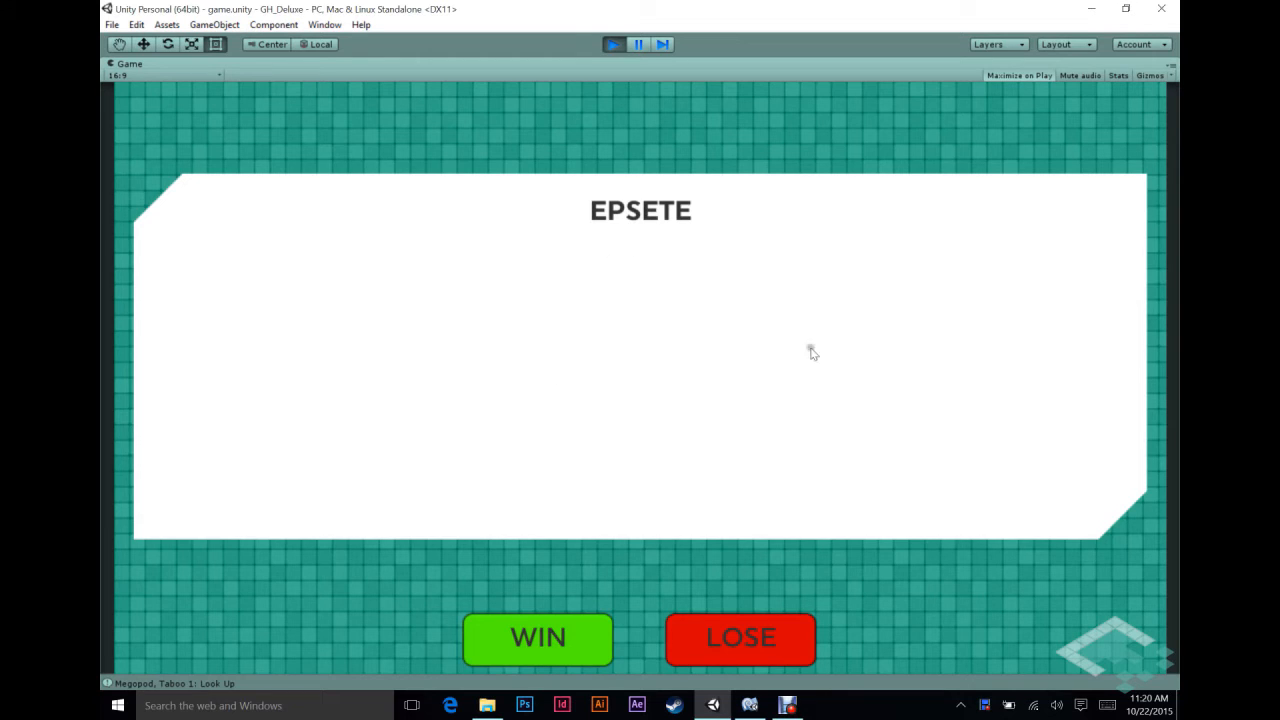
mouse_move(660, 370)
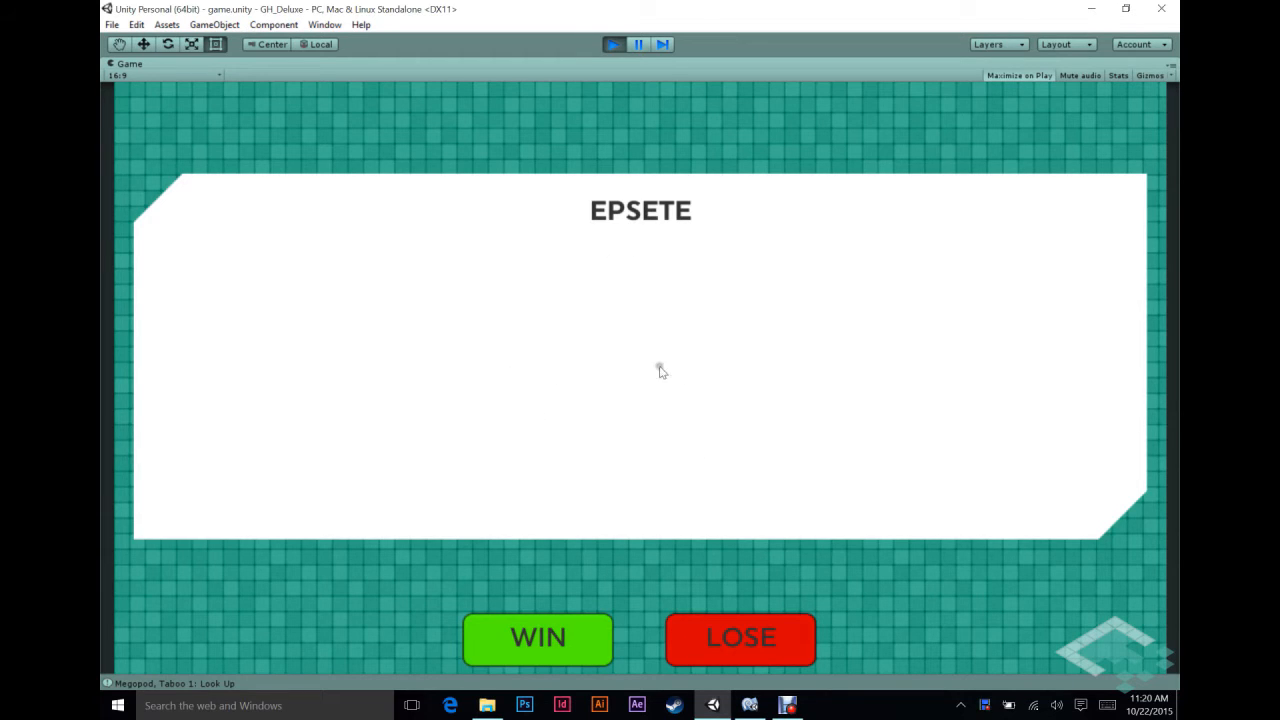
mouse_move(588, 336)
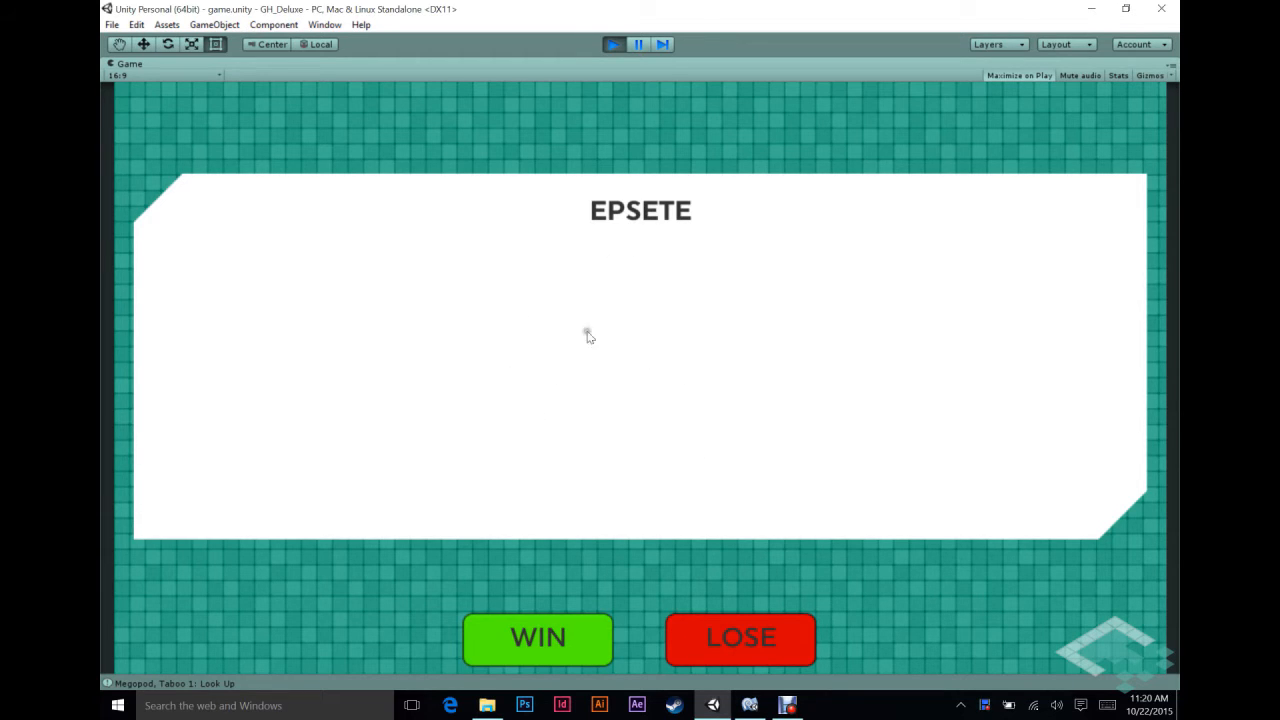
mouse_move(496, 580)
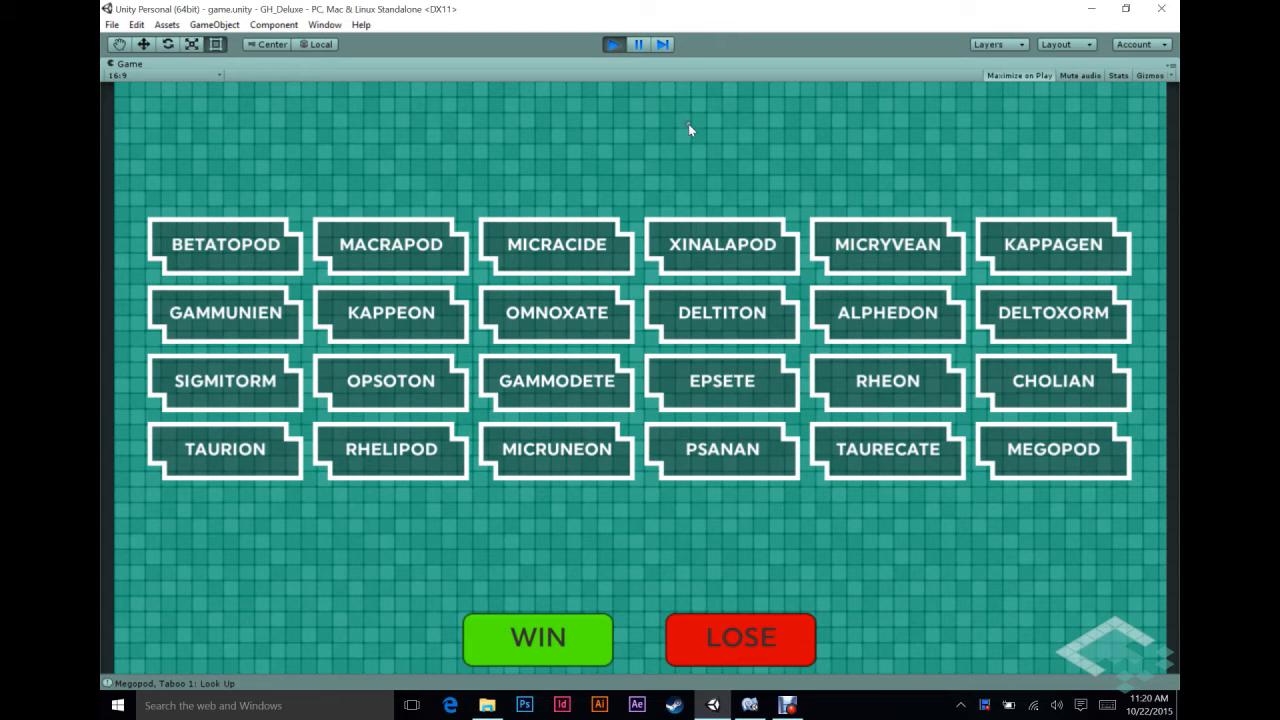
click(612, 44)
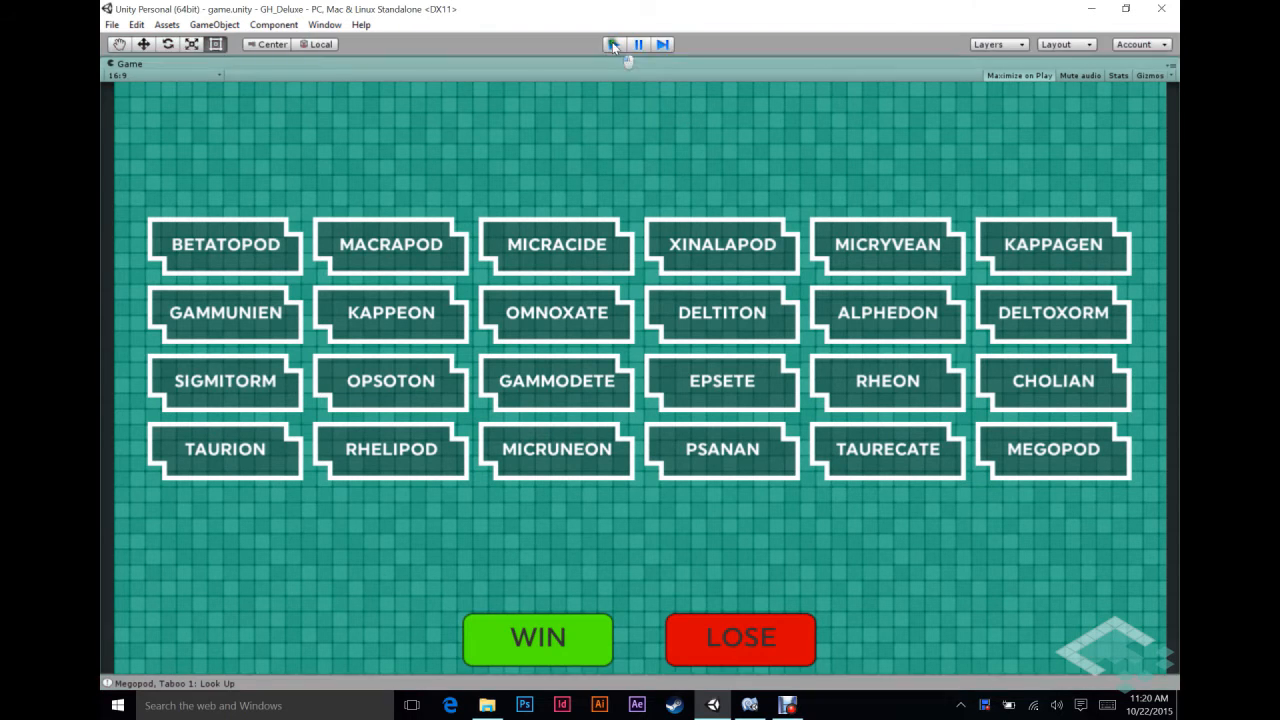
click(612, 44)
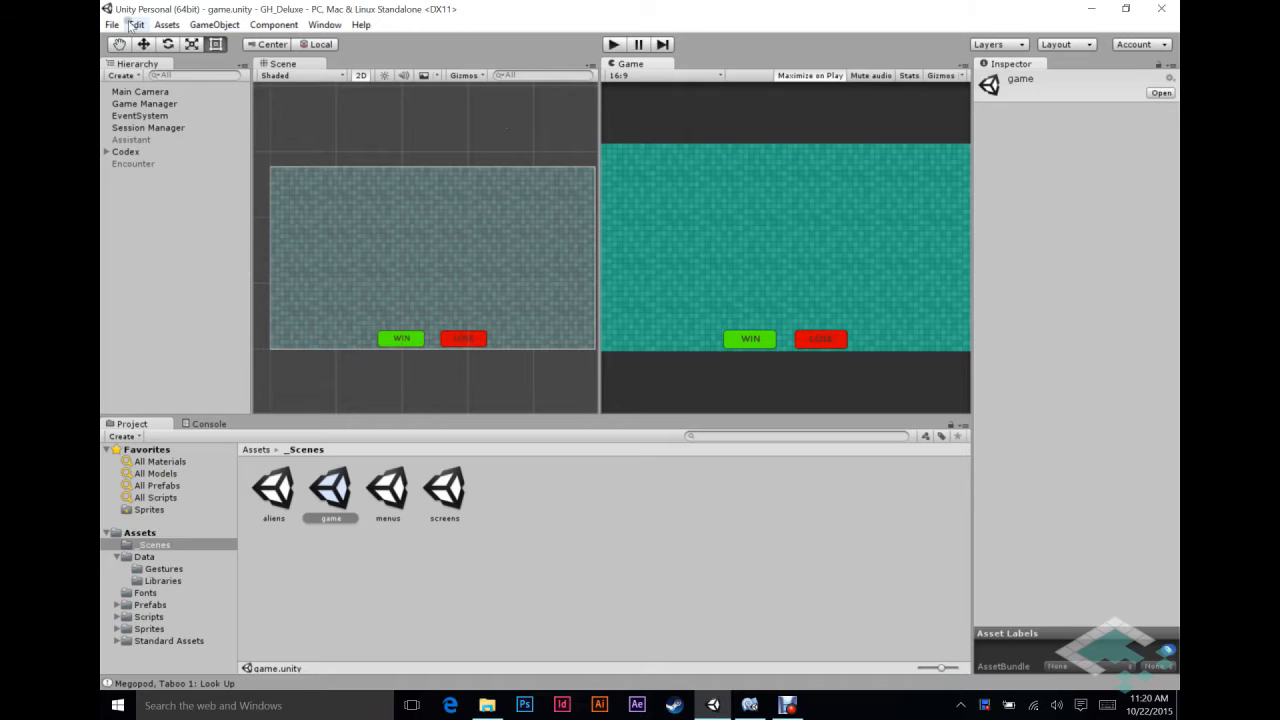
Create a new 2D project named CloseOnBlur and open it
click(112, 24)
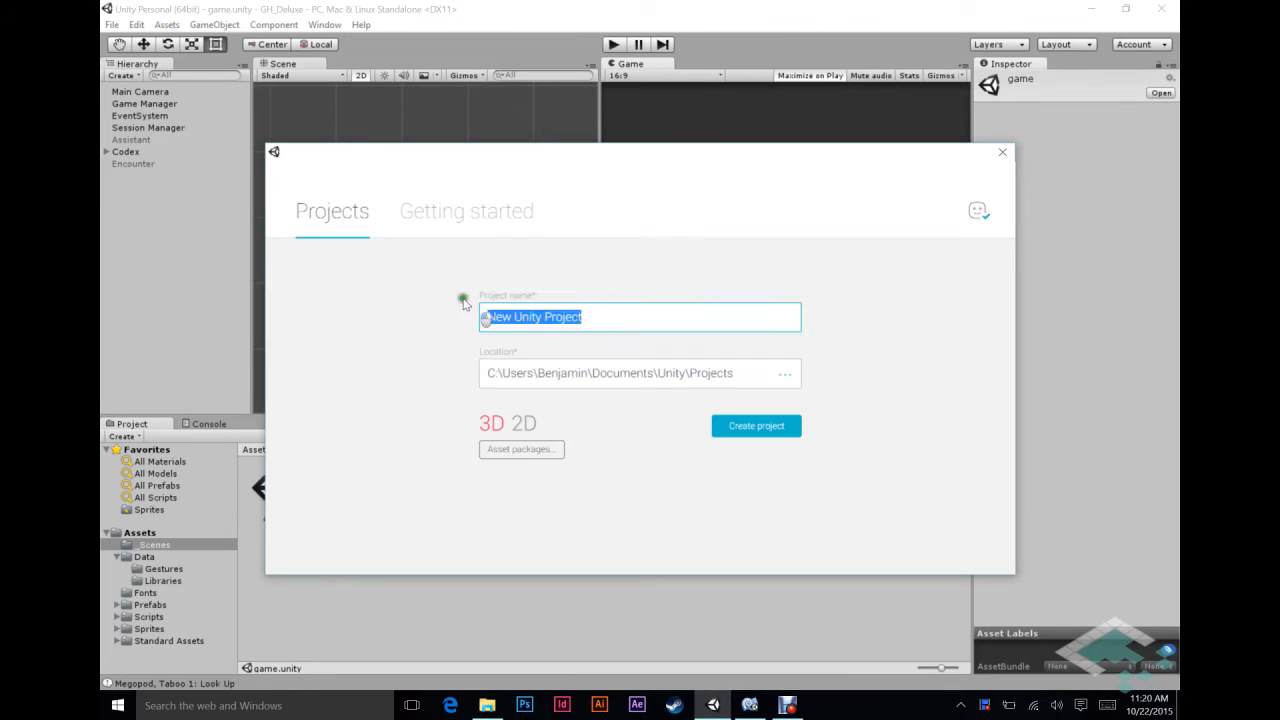
text(CloseOnBlur)
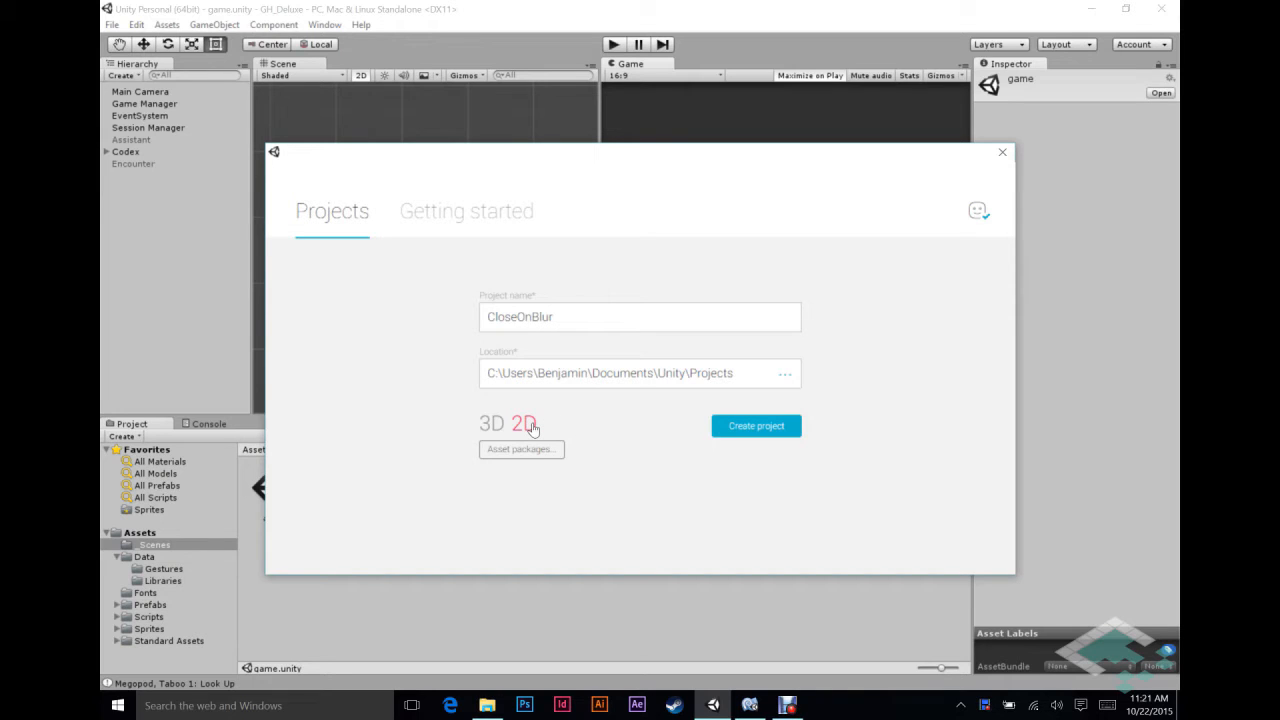
mouse_move(592, 420)
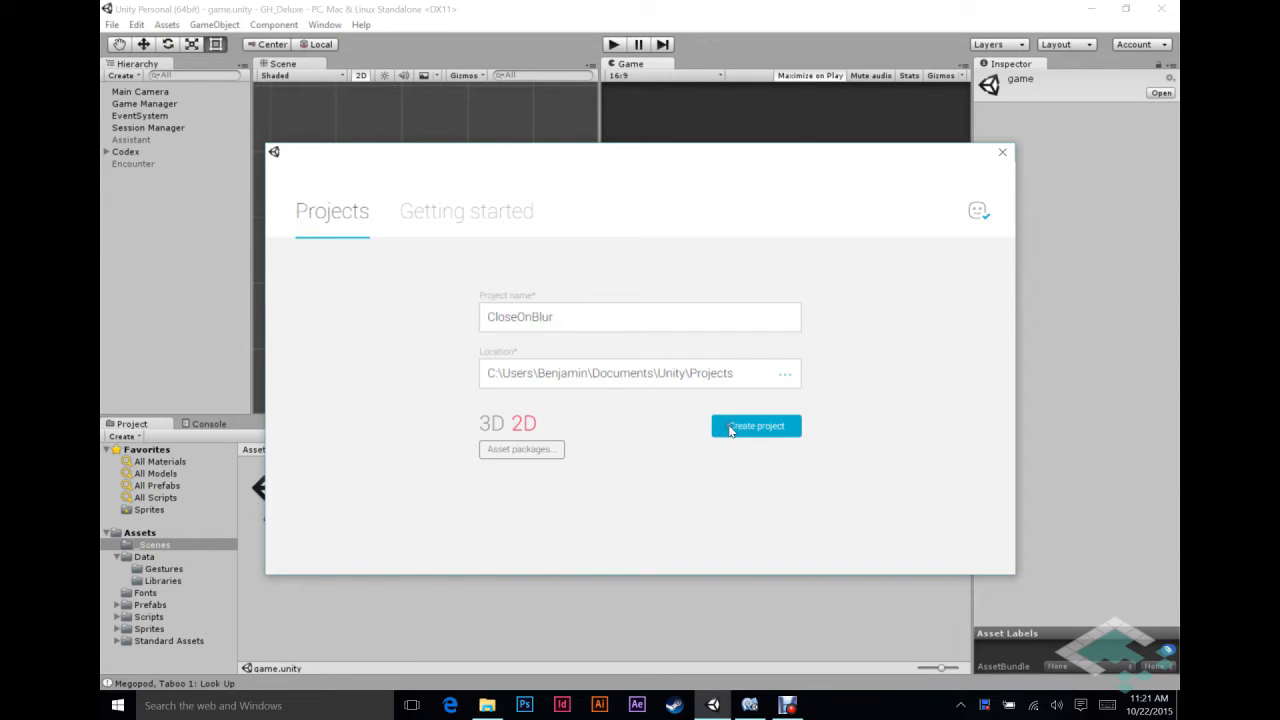
click(756, 424)
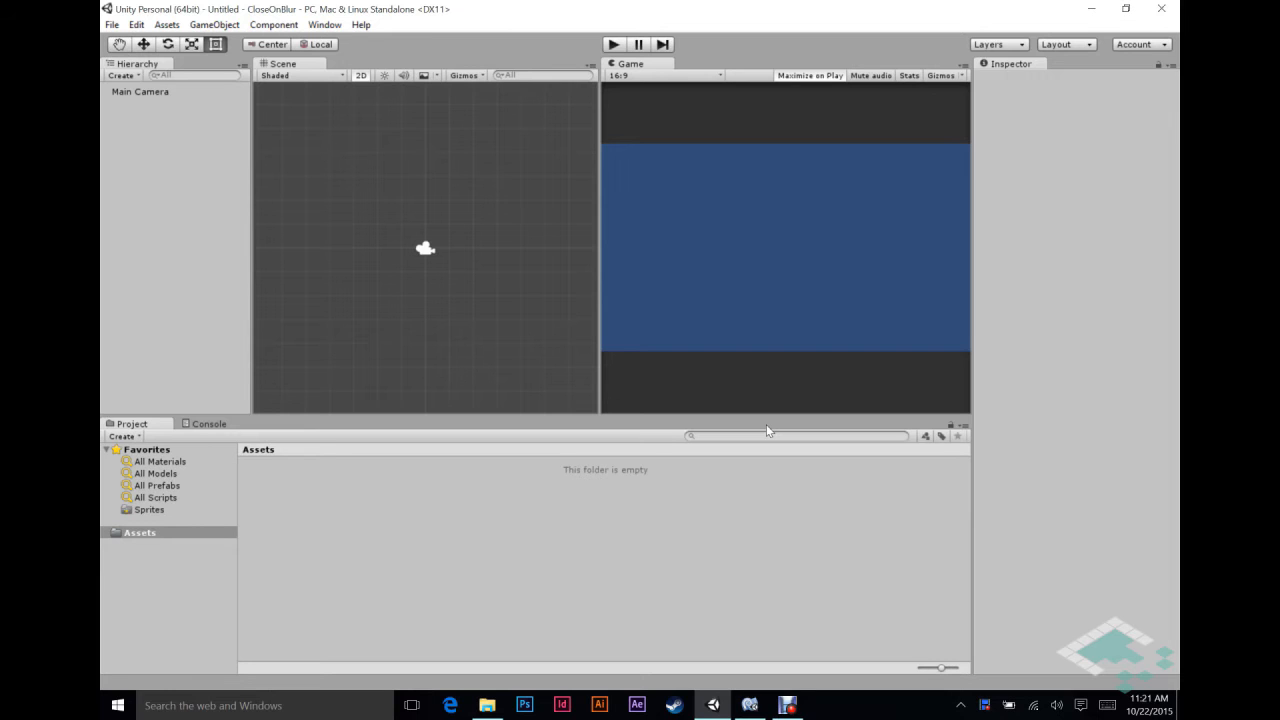
mouse_move(506, 288)
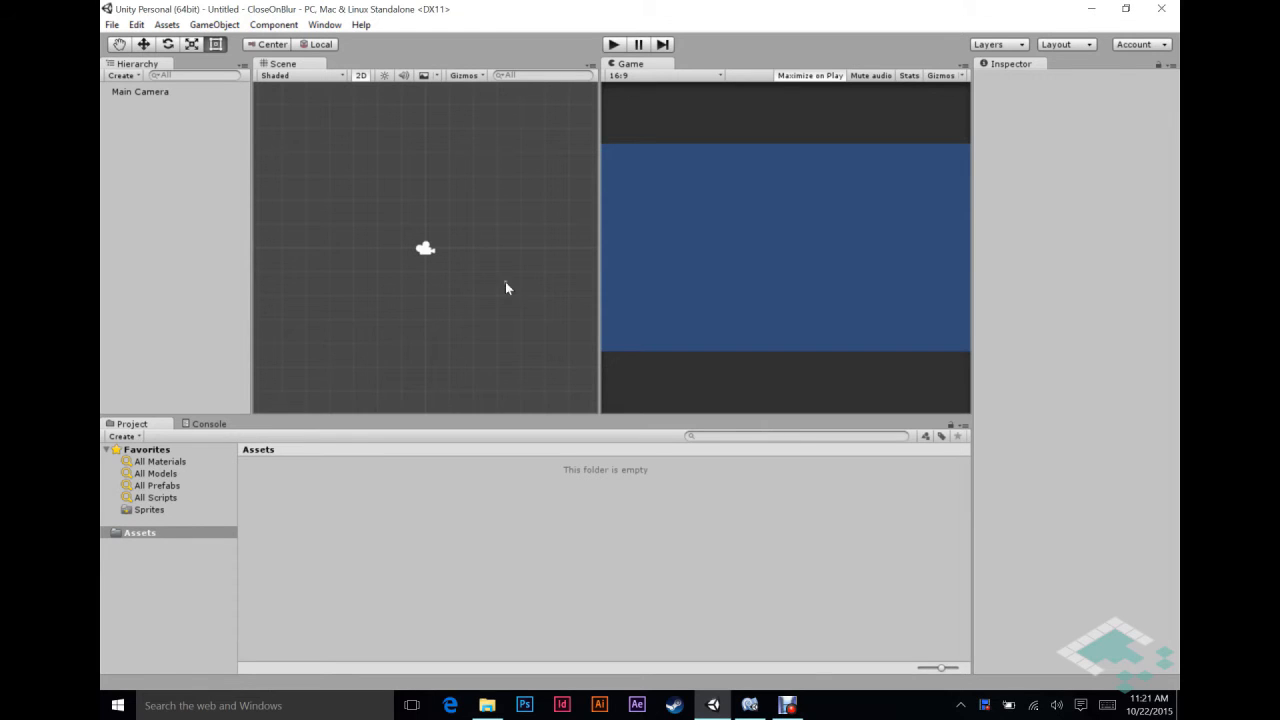
Add a UI Panel, drag its edges inward to a smaller rectangle, and anchor it middle-center
click(214, 24)
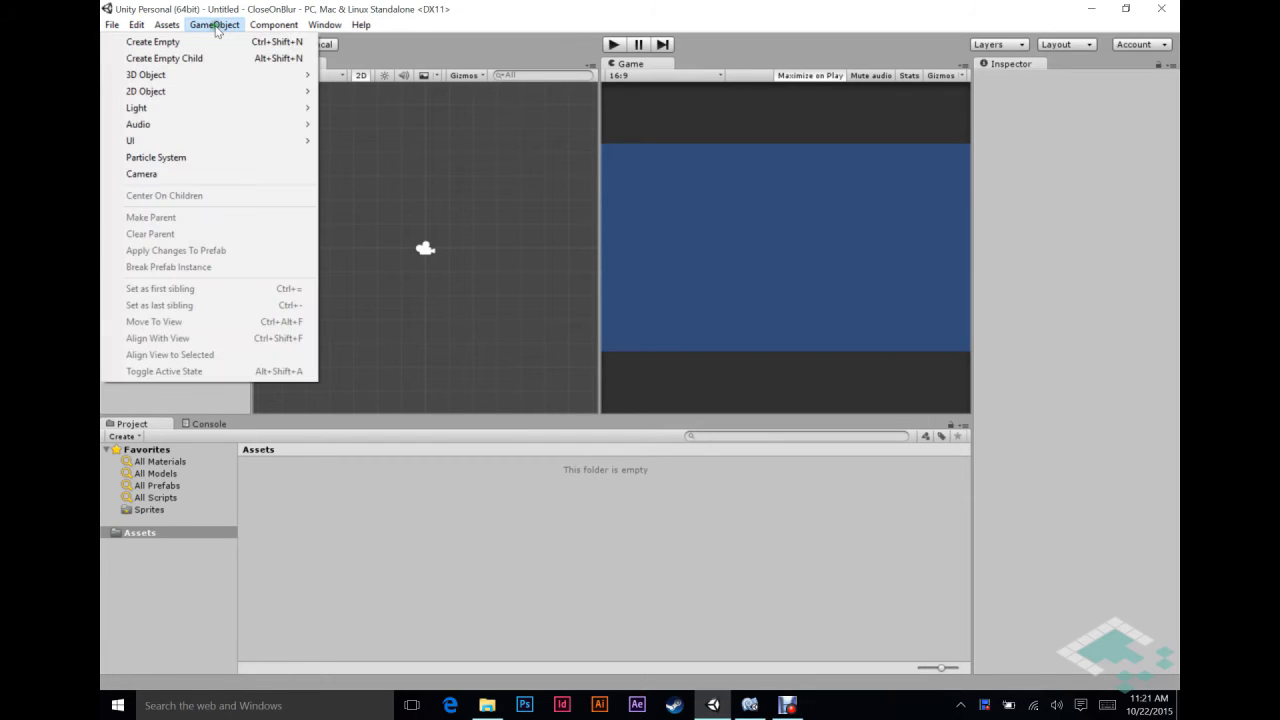
mouse_move(130, 140)
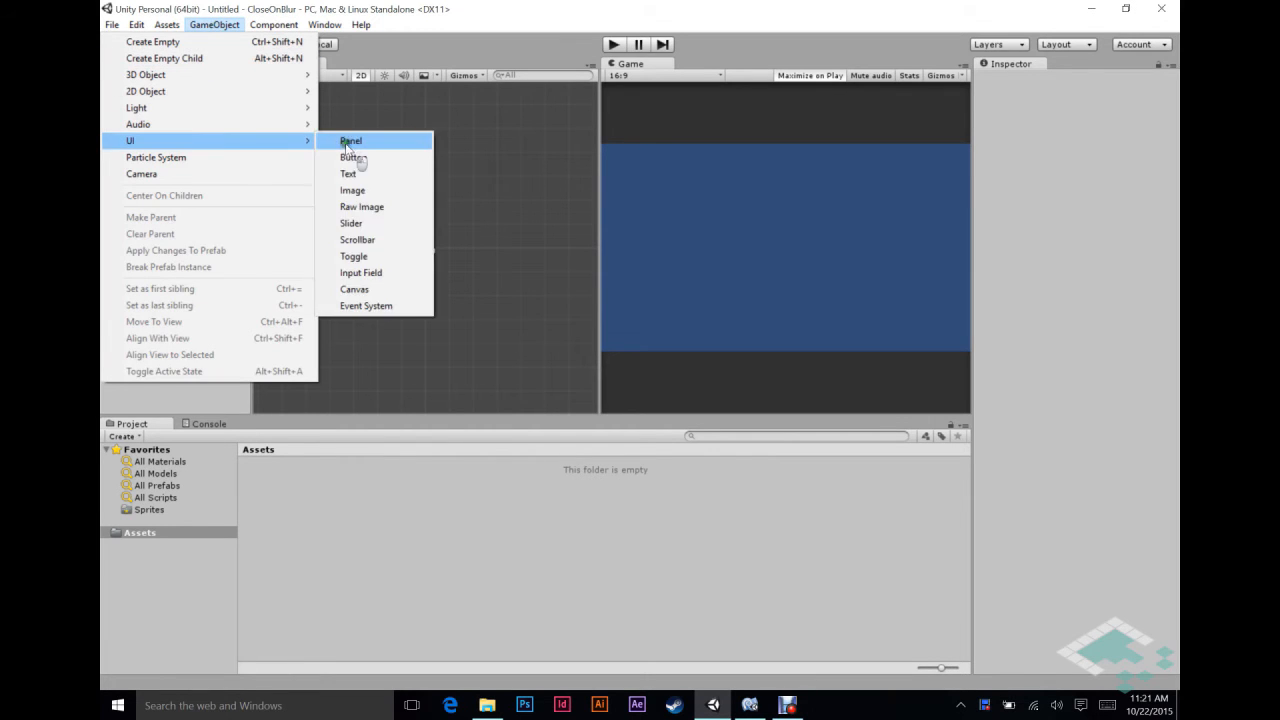
click(352, 140)
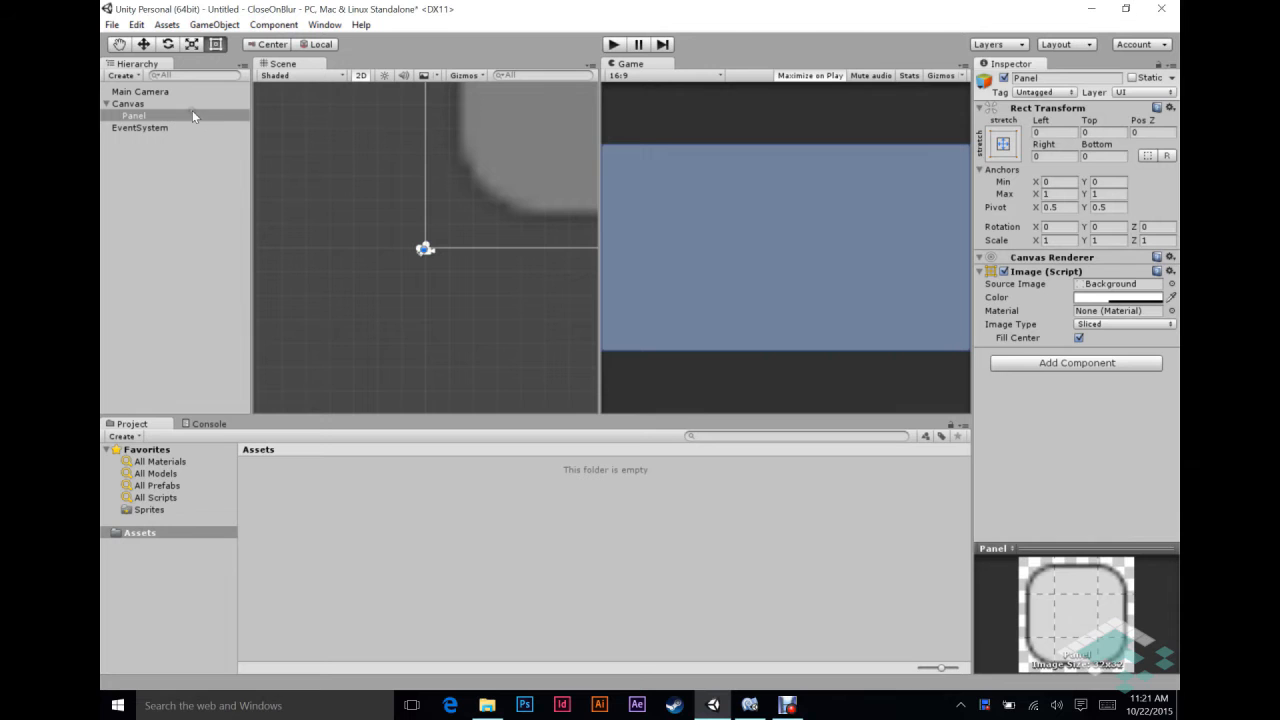
mouse_move(512, 184)
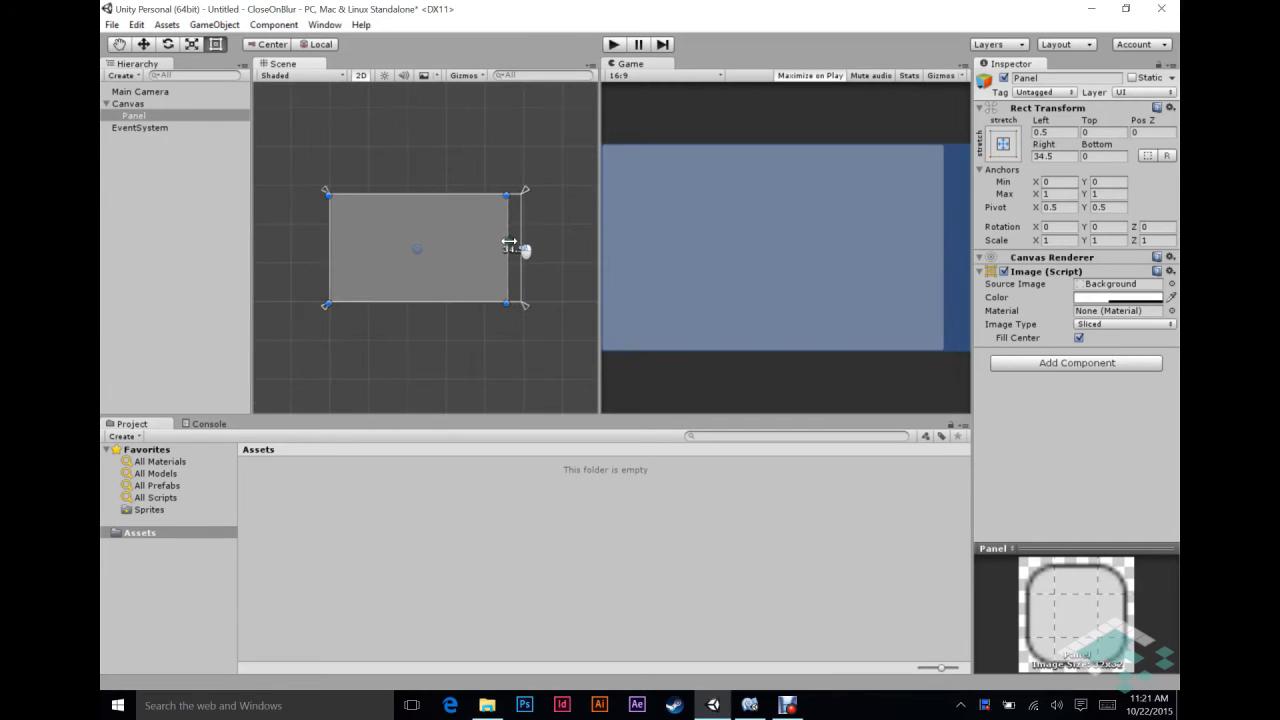
drag(328, 248, 352, 248)
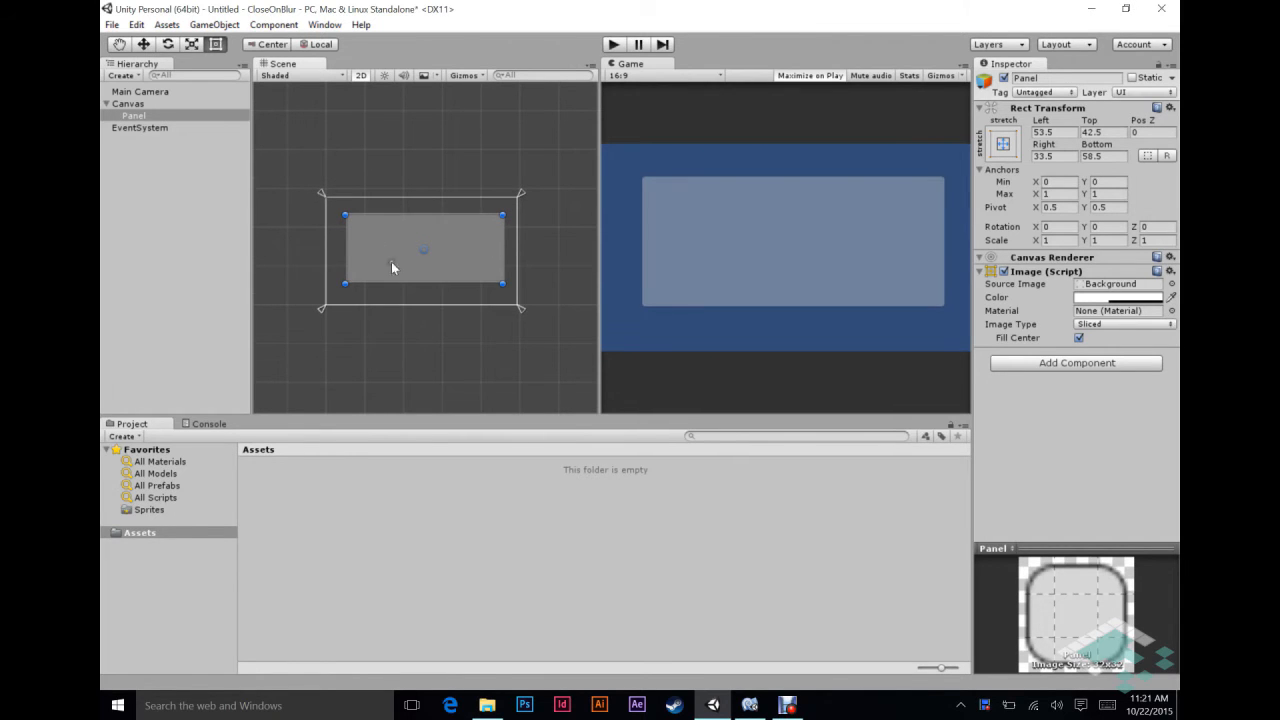
mouse_move(452, 212)
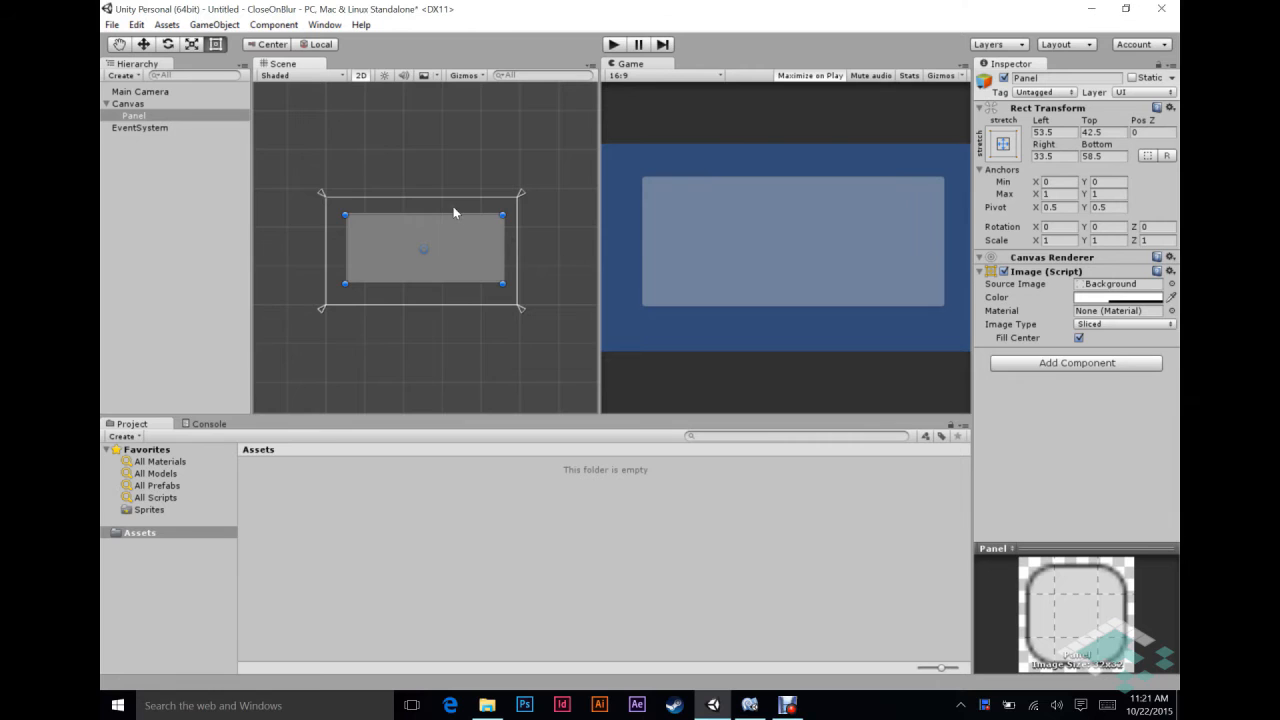
mouse_move(436, 210)
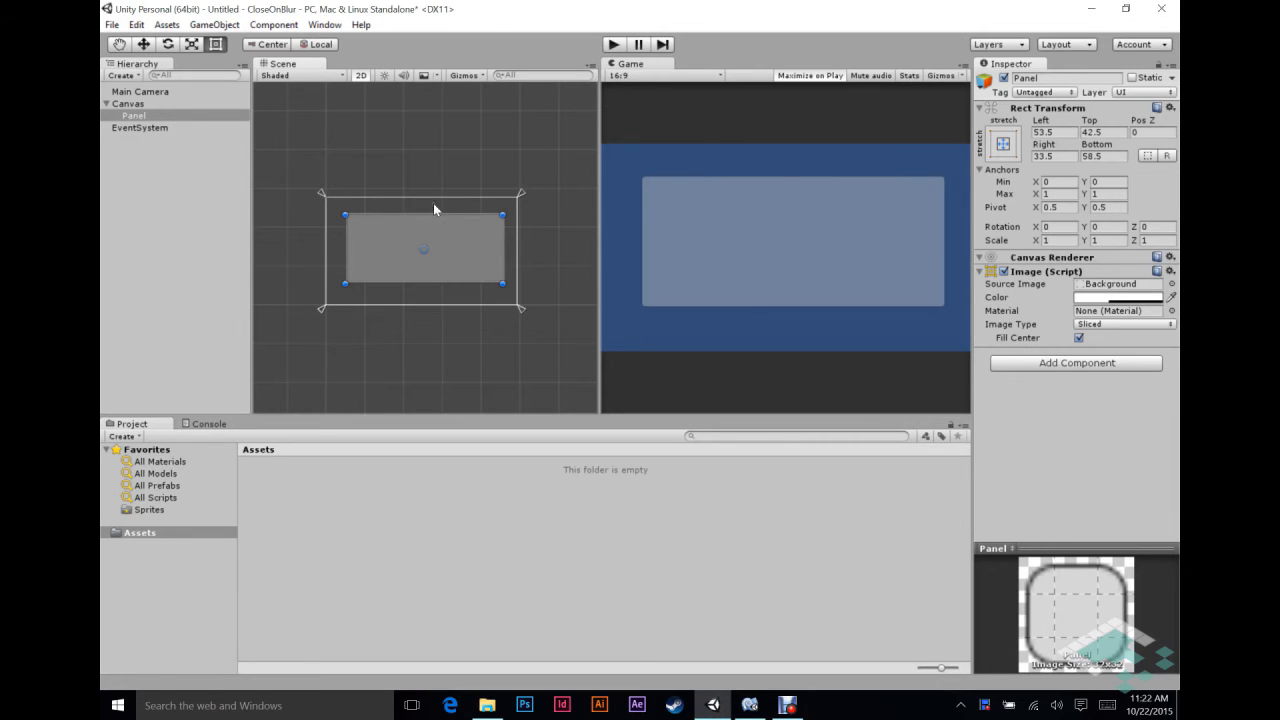
click(1004, 144)
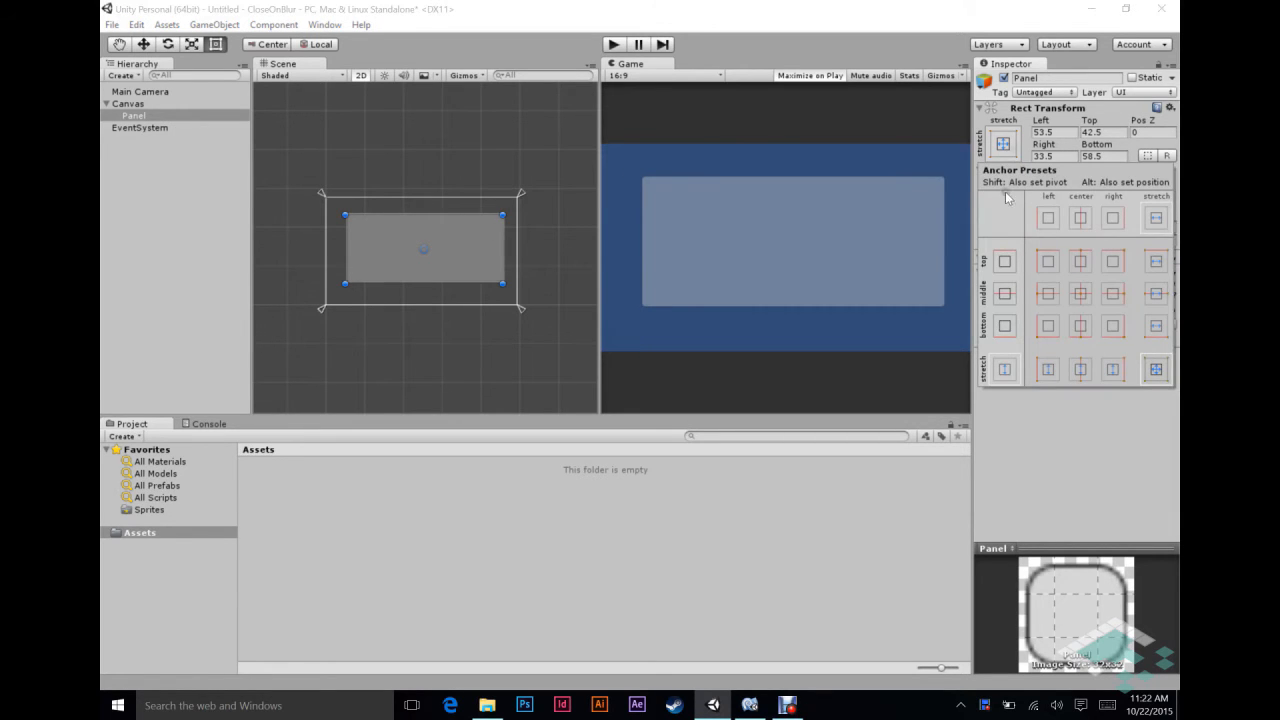
click(1080, 292)
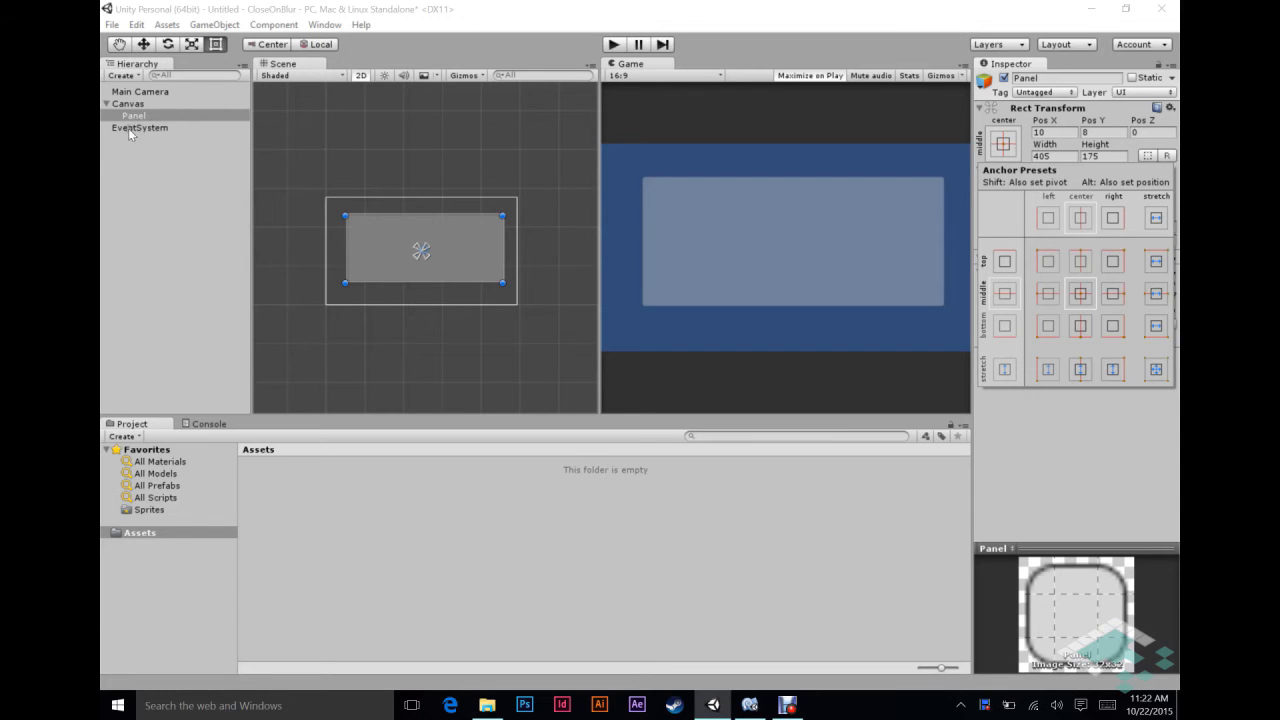
Rename the Panel object to COB in the Inspector
click(132, 114)
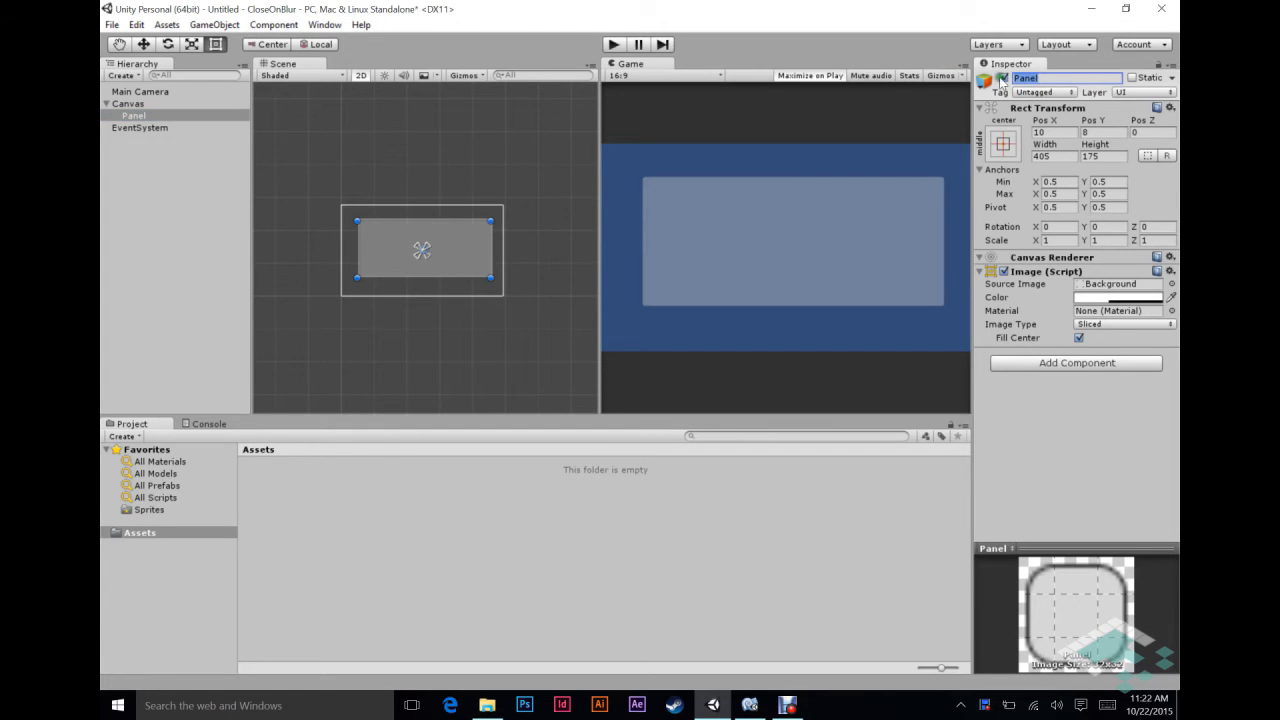
text(COB)
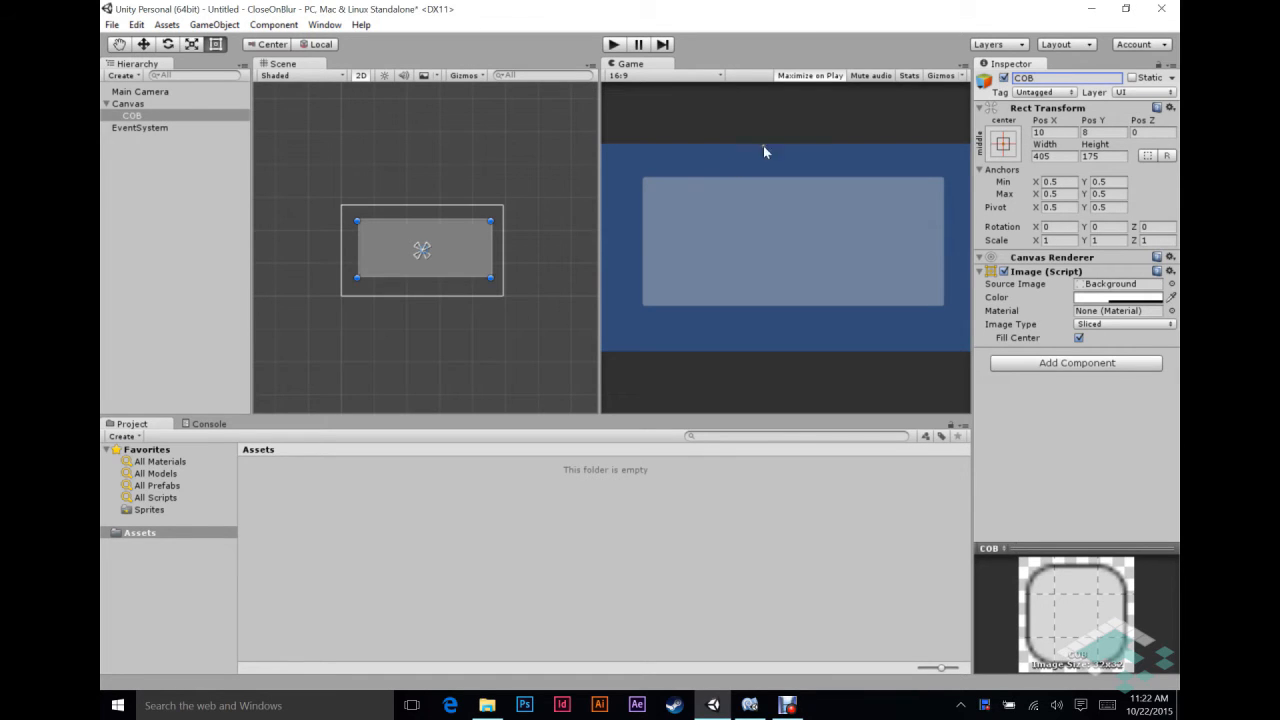
mouse_move(912, 192)
text(Eve)
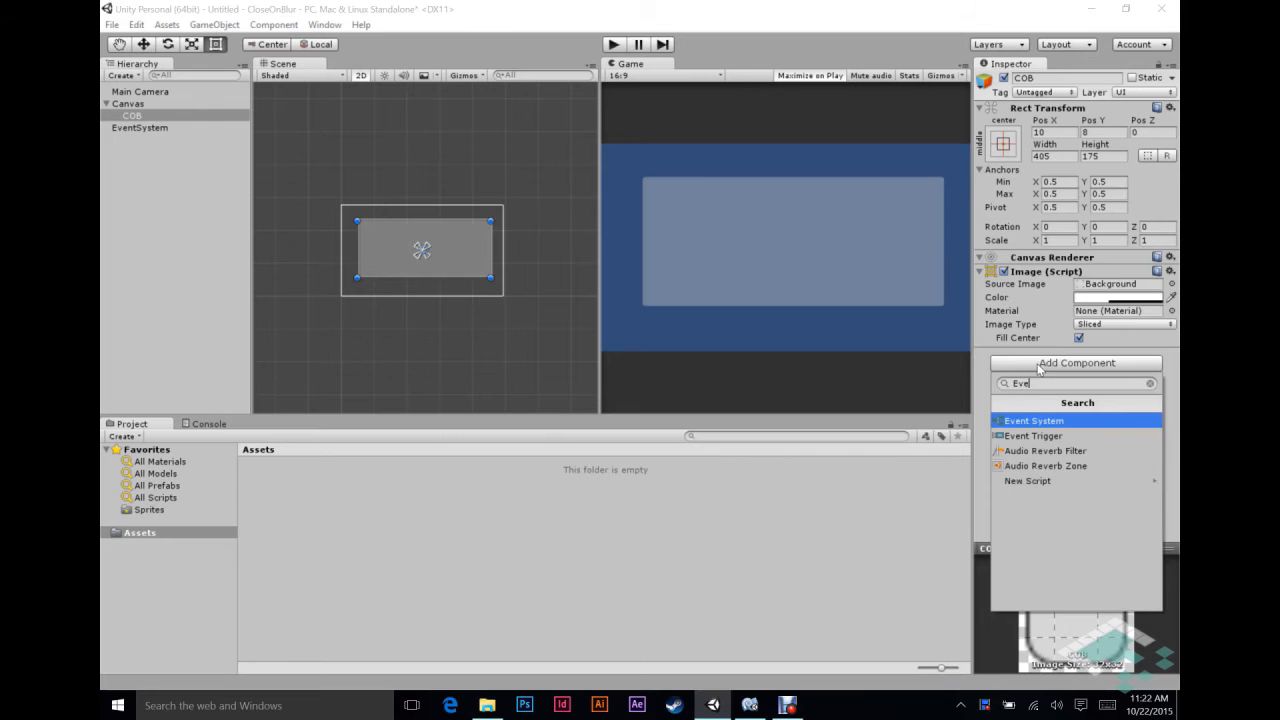
Add an Event Trigger to COB with Pointer Enter and Pointer Exit events and one Enter callback slot
click(1034, 436)
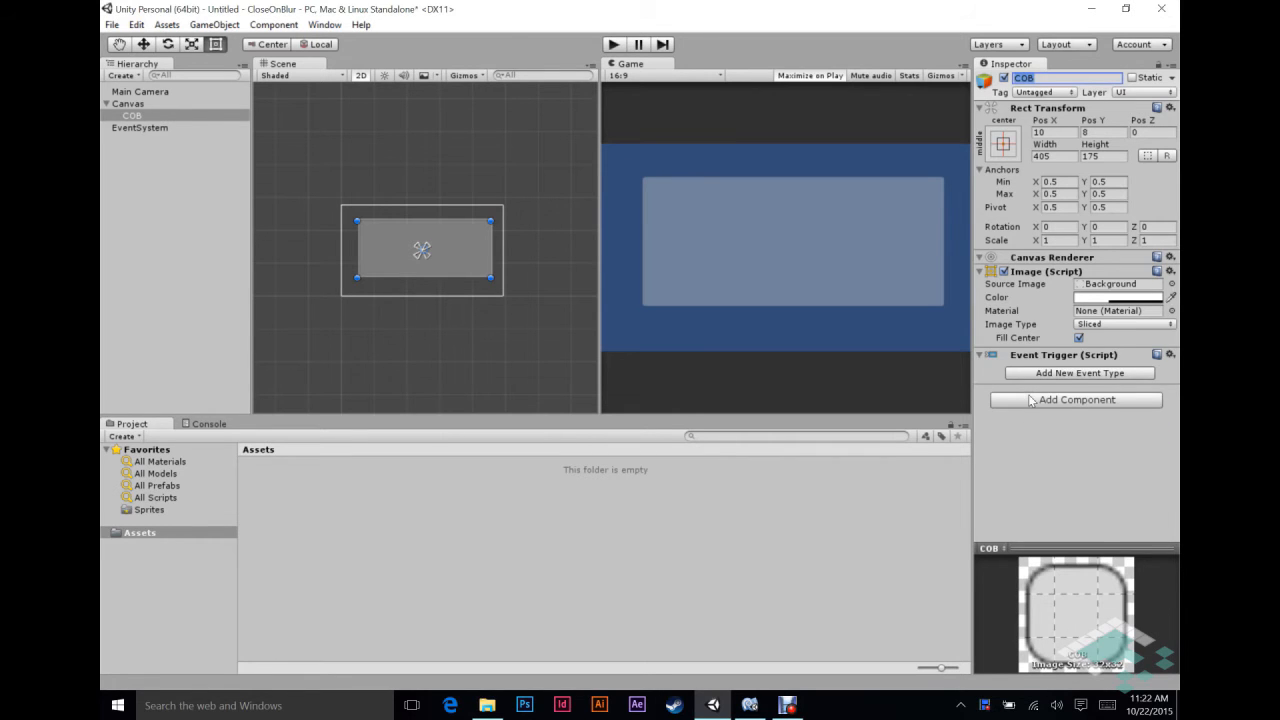
click(1080, 374)
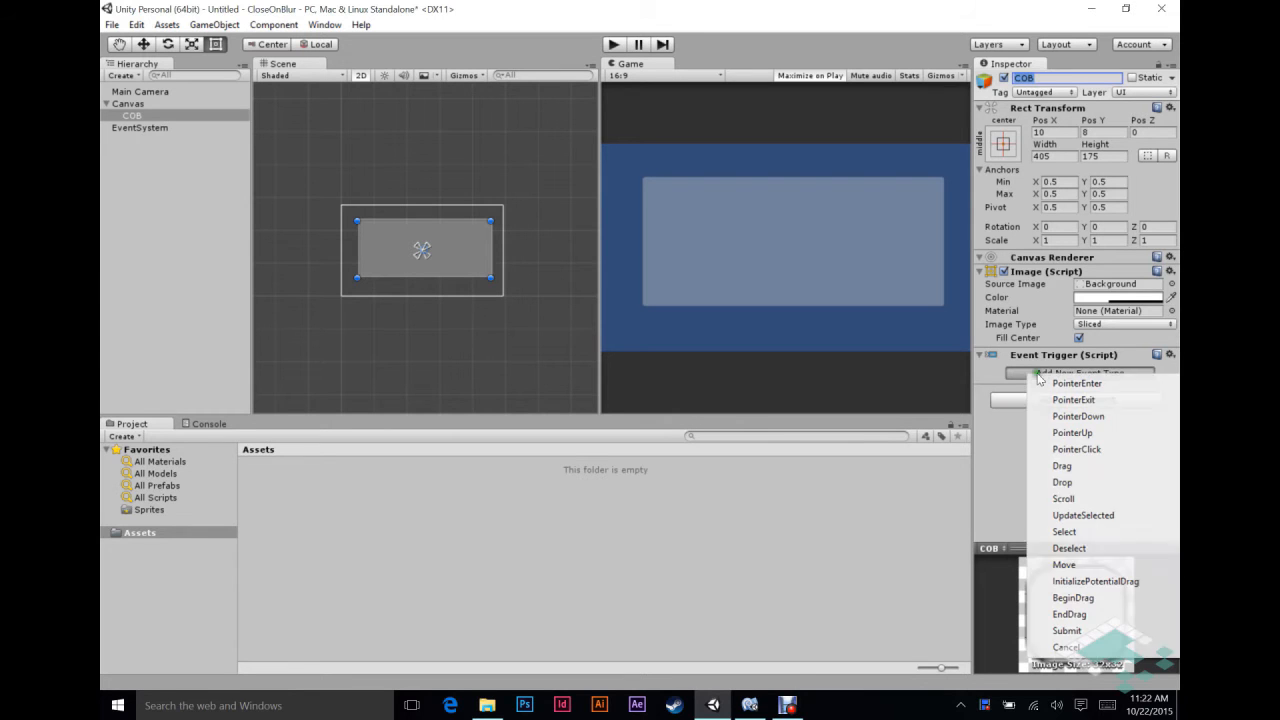
mouse_move(1076, 384)
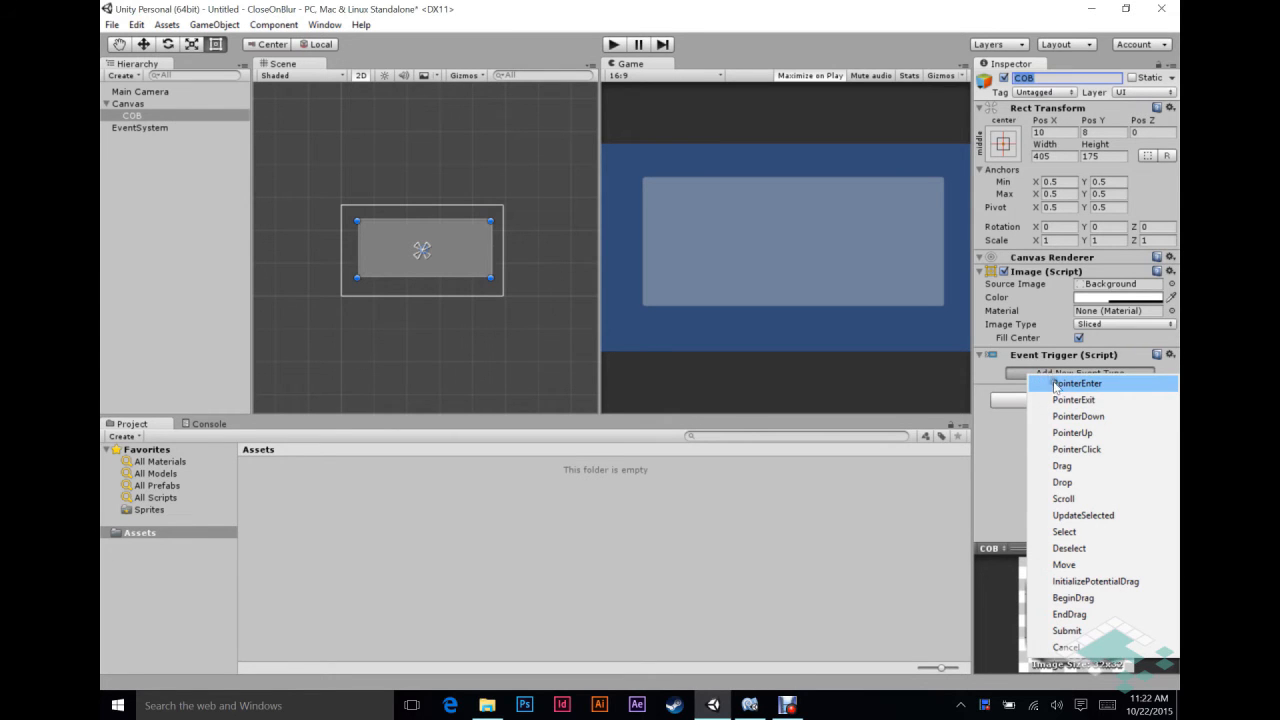
mouse_move(1064, 564)
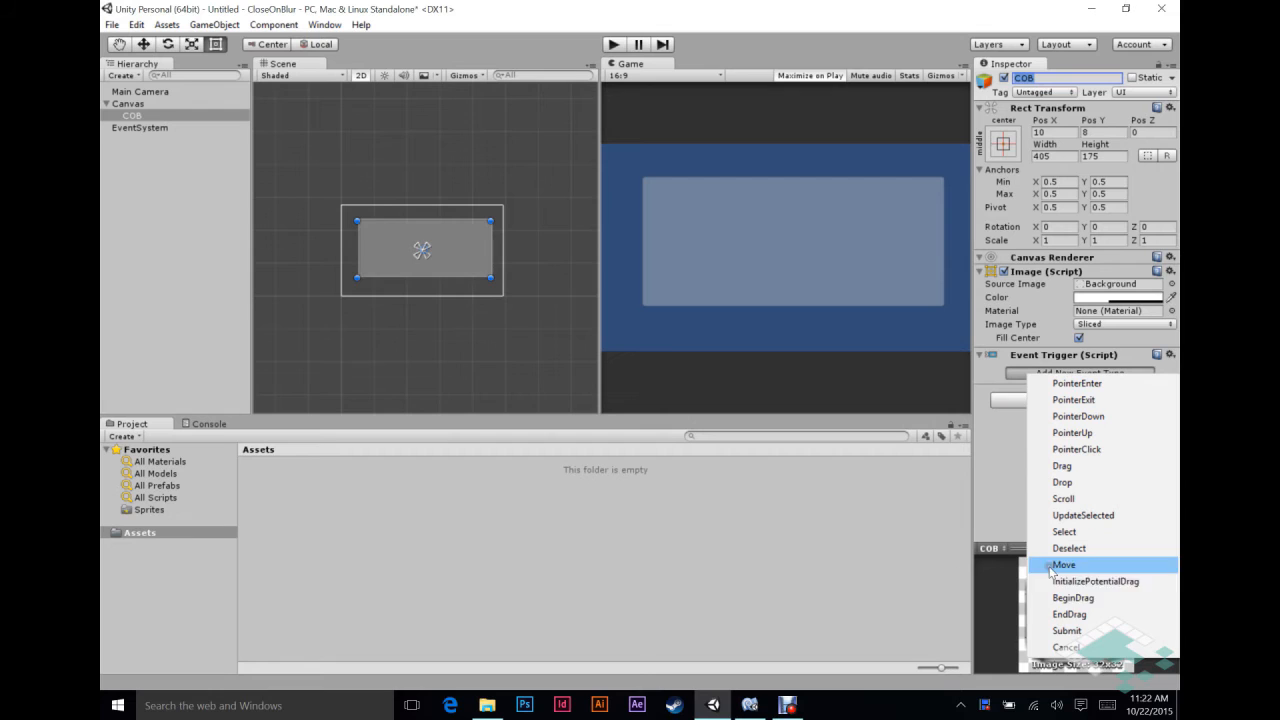
mouse_move(1064, 648)
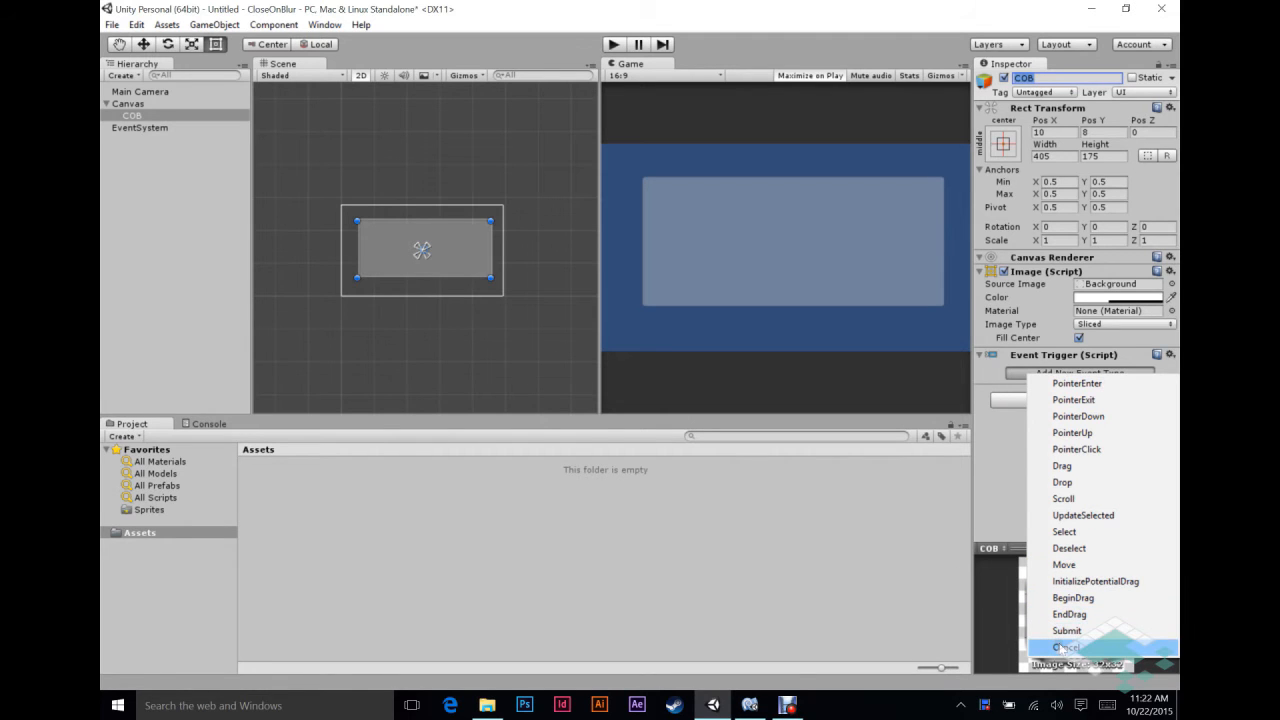
mouse_move(1062, 482)
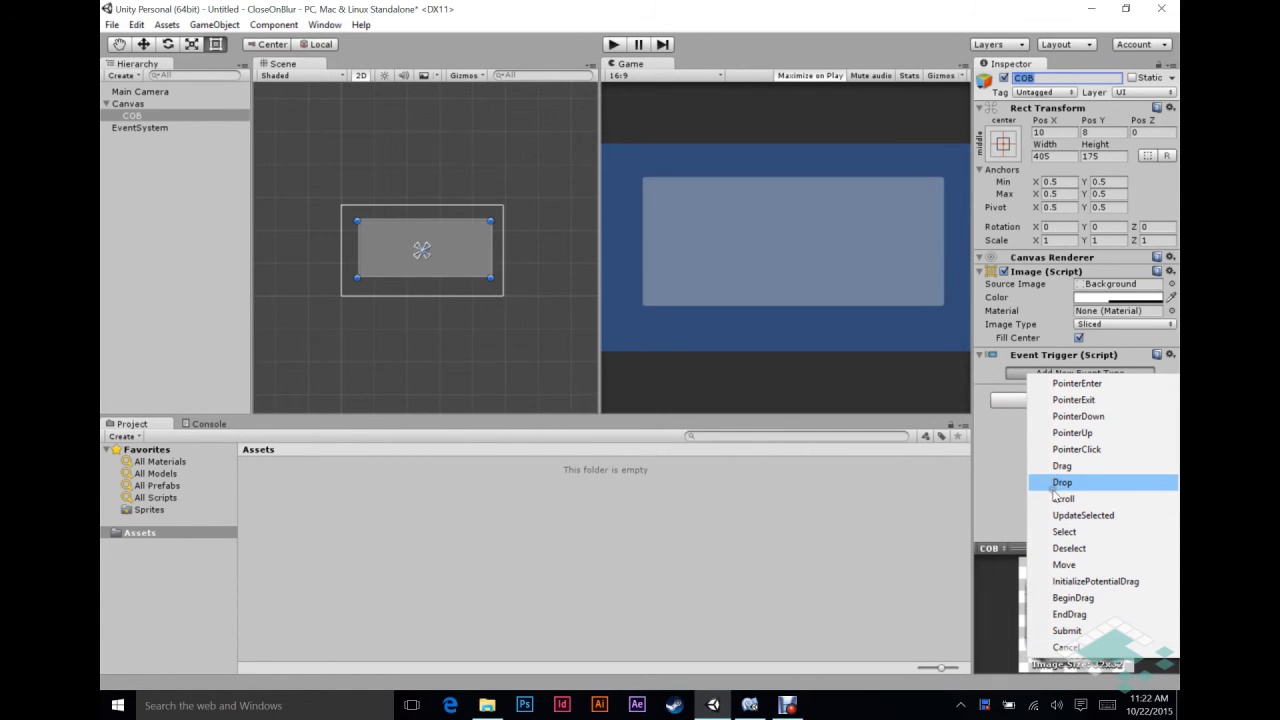
mouse_move(1072, 432)
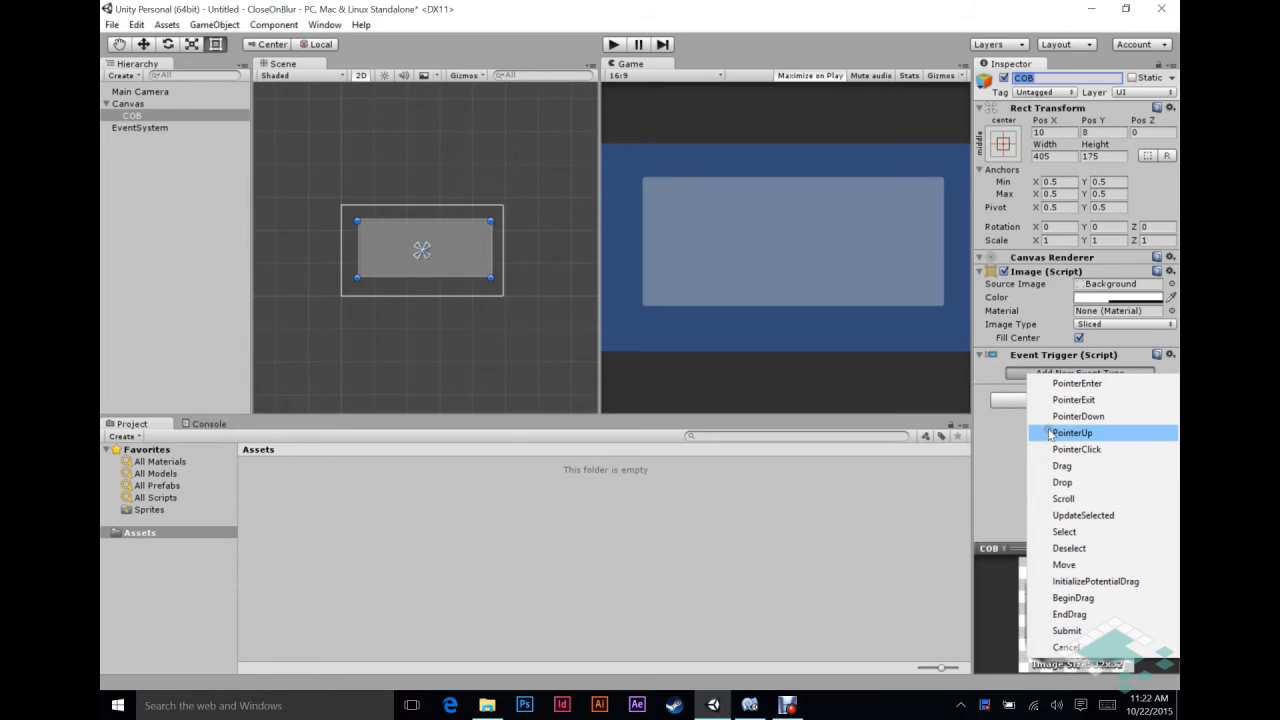
mouse_move(1076, 384)
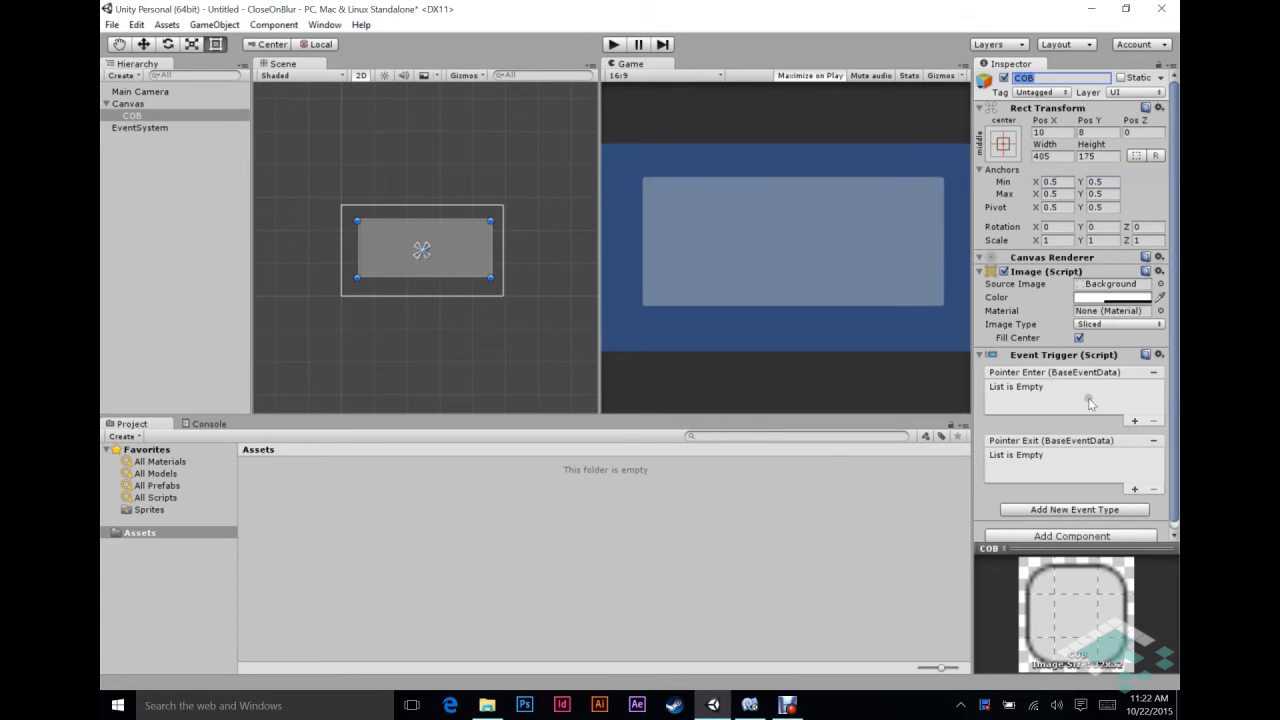
mouse_move(1044, 384)
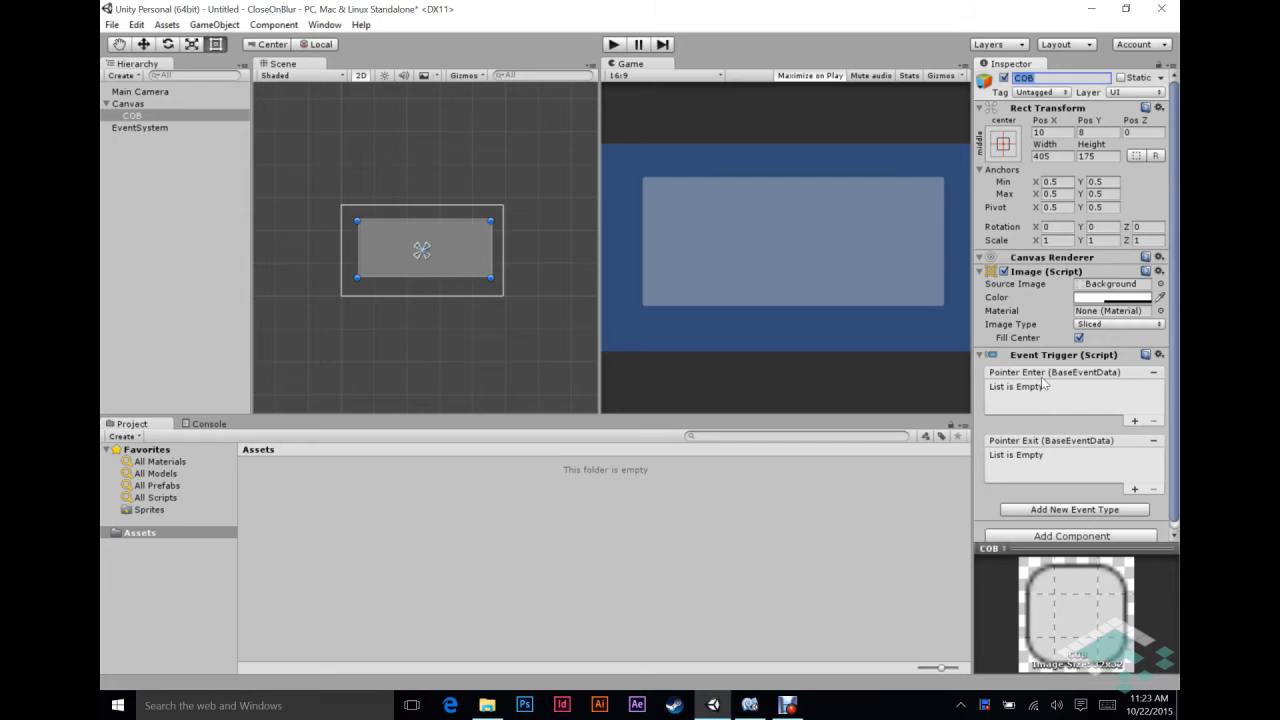
mouse_move(1048, 382)
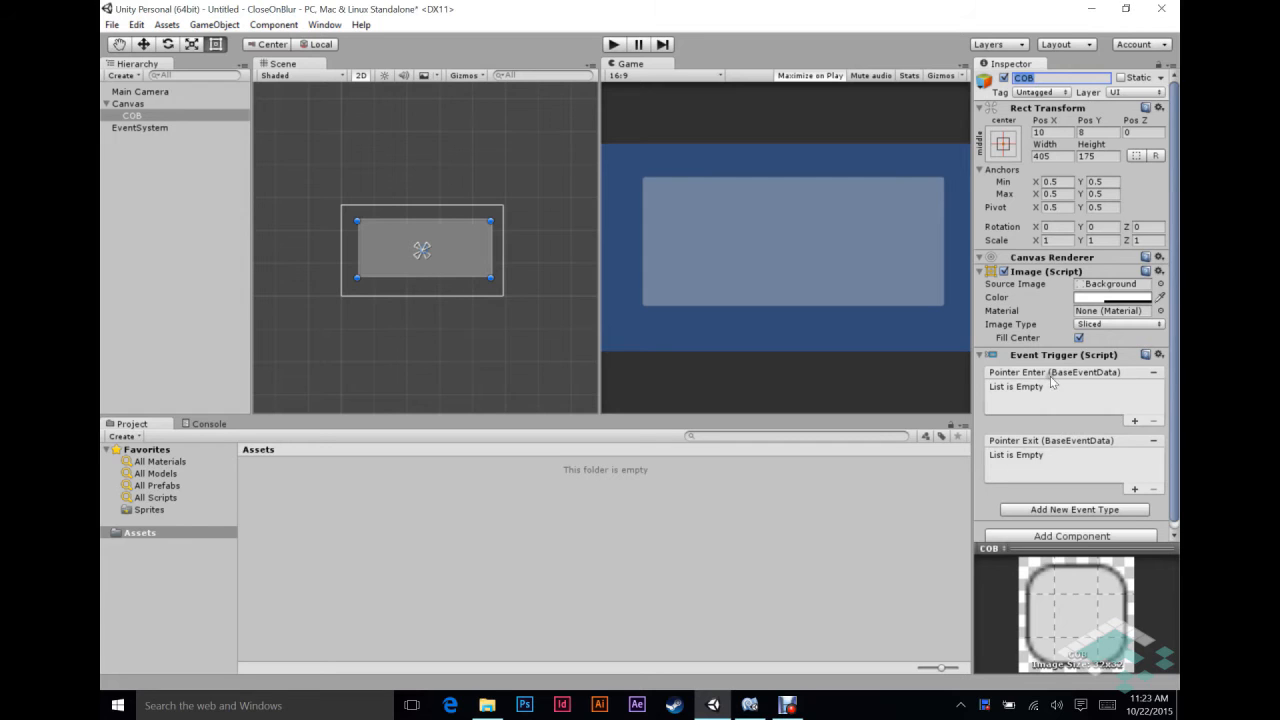
mouse_move(1032, 390)
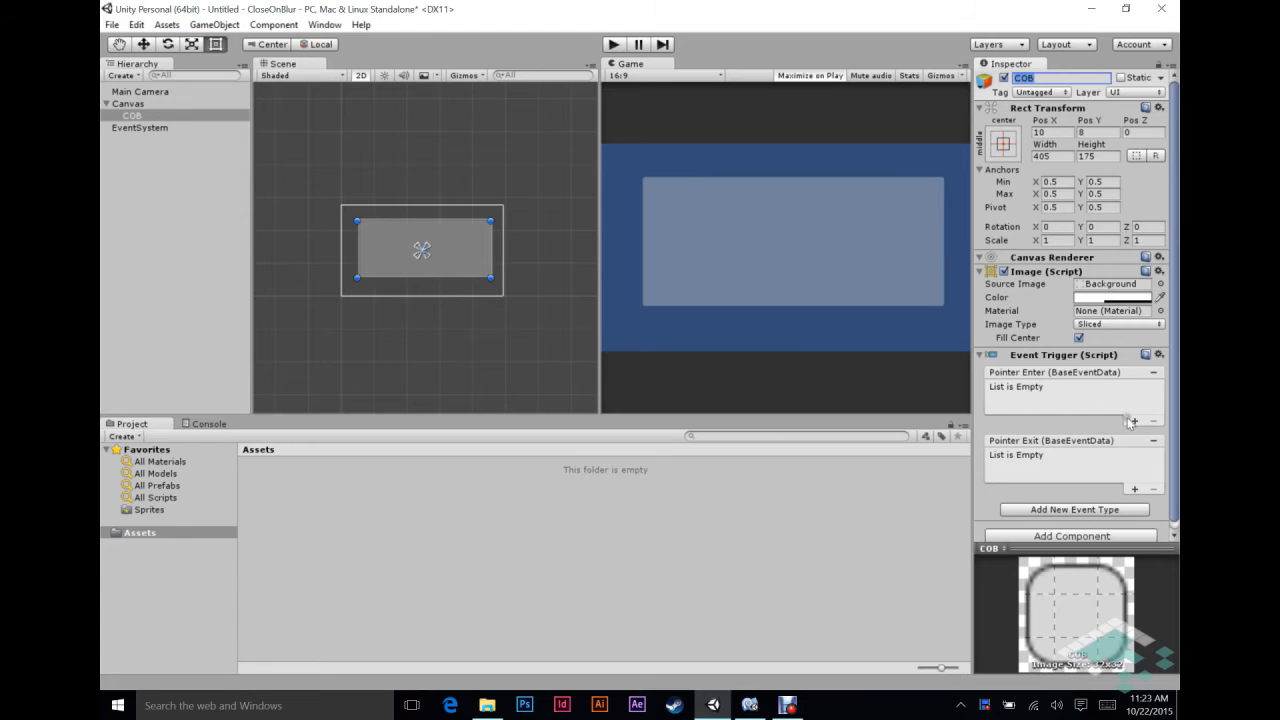
click(1134, 420)
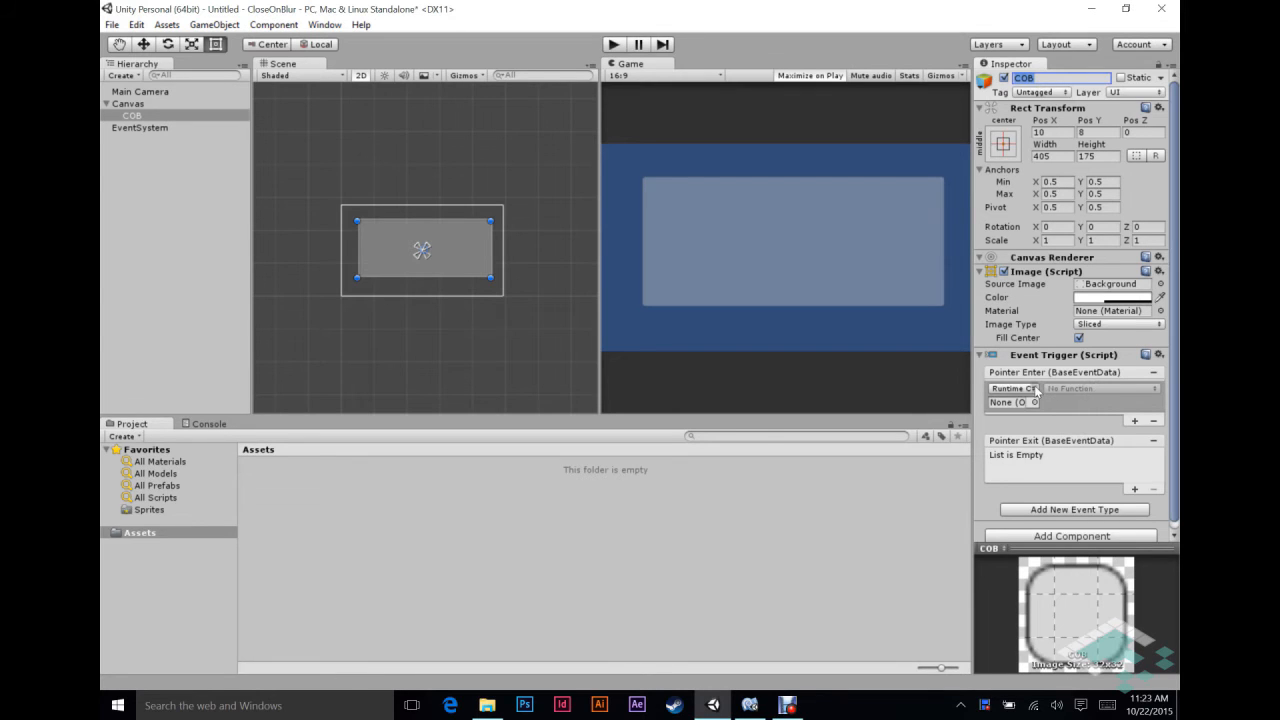
mouse_move(1020, 324)
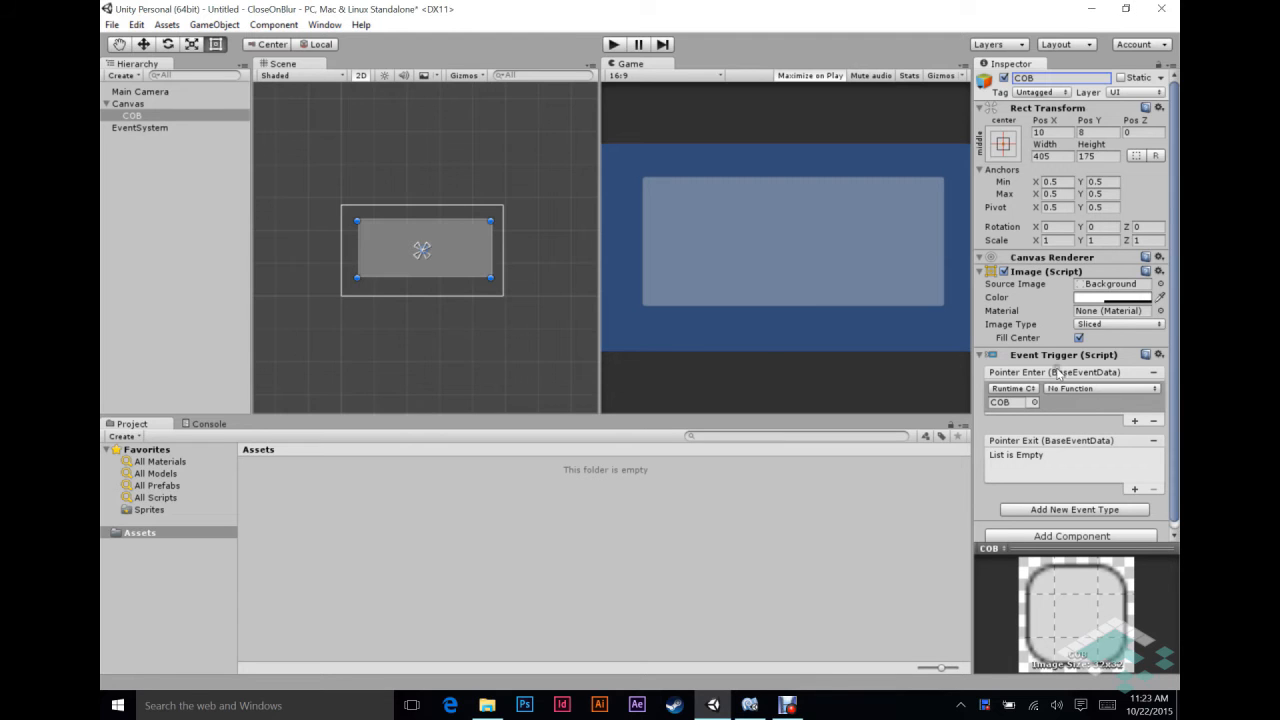
Target COB in the Pointer Enter callback and add a callback slot under Pointer Exit
click(1100, 388)
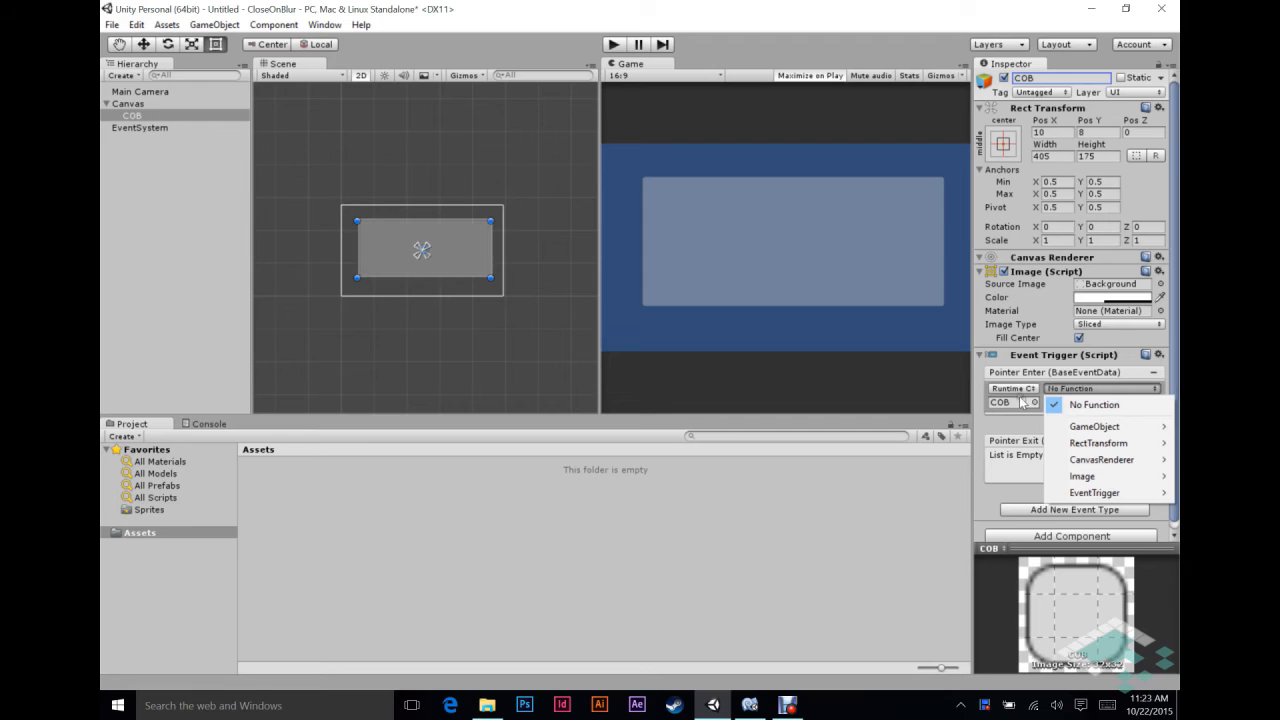
mouse_move(1010, 408)
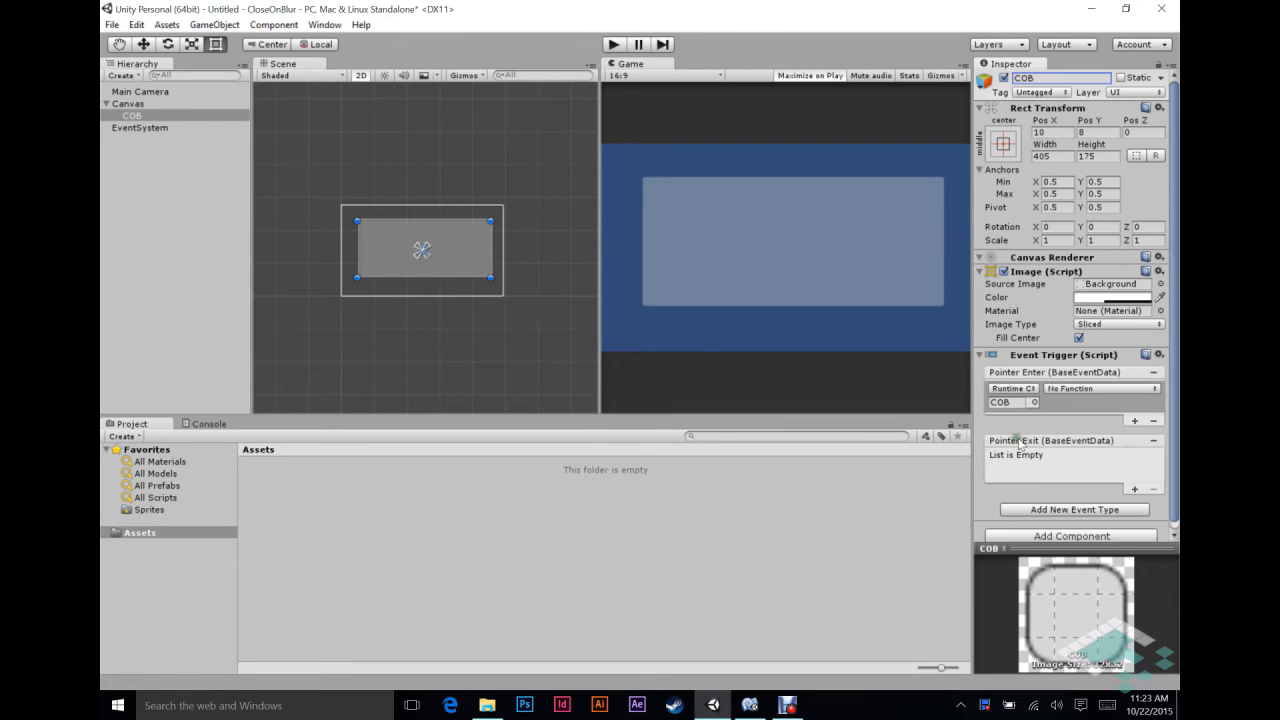
click(1136, 442)
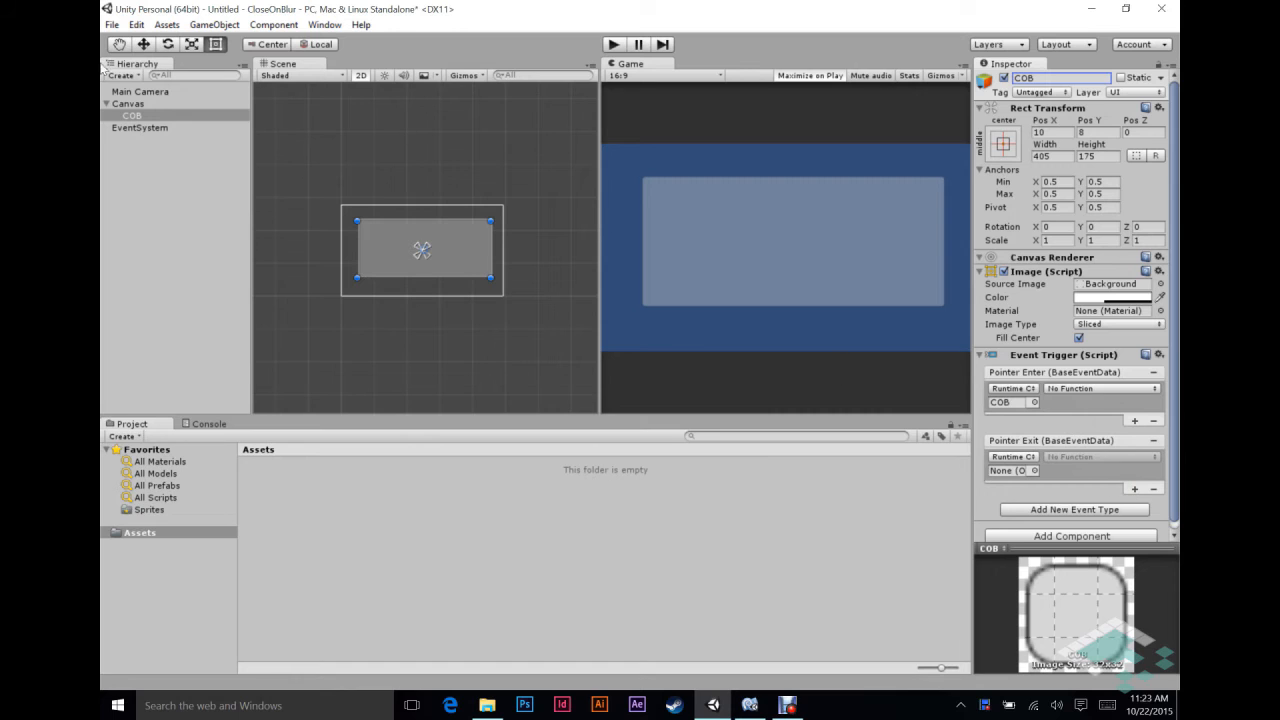
click(1004, 470)
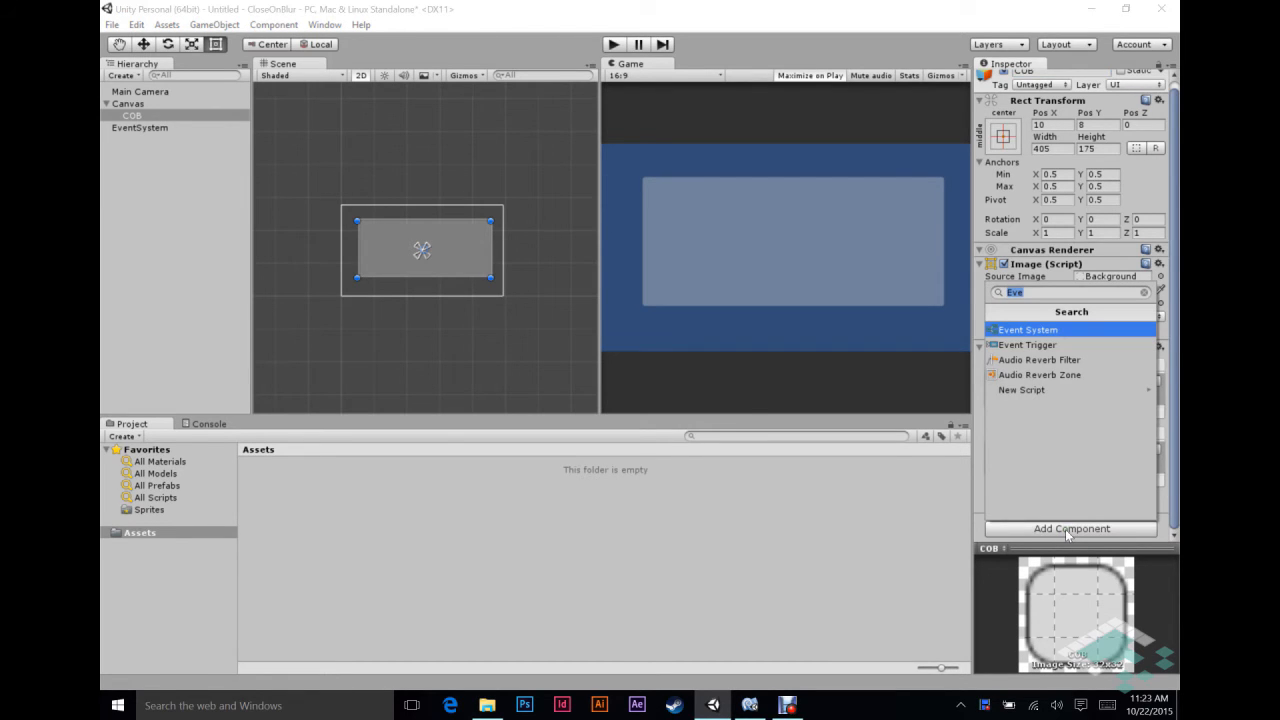
Create a new C# script CloseOnBlur via Add Component and attach it to COB
text(CloseOnBlur)
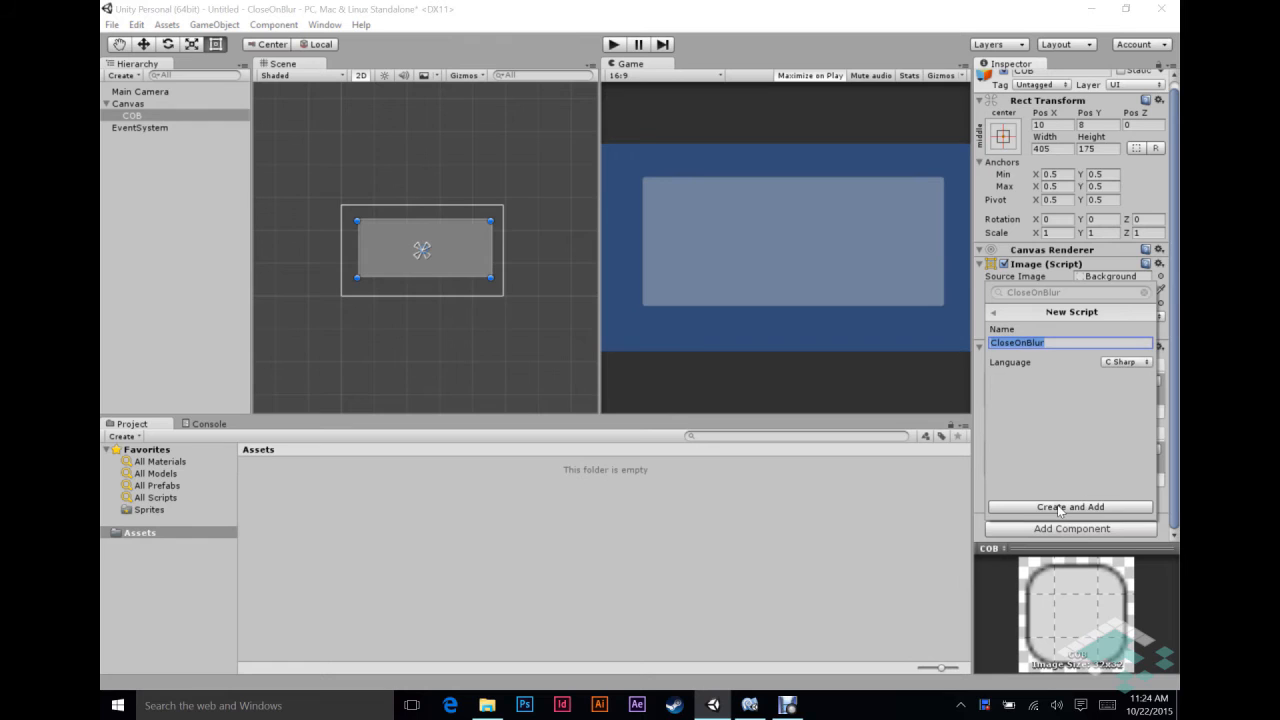
click(1070, 508)
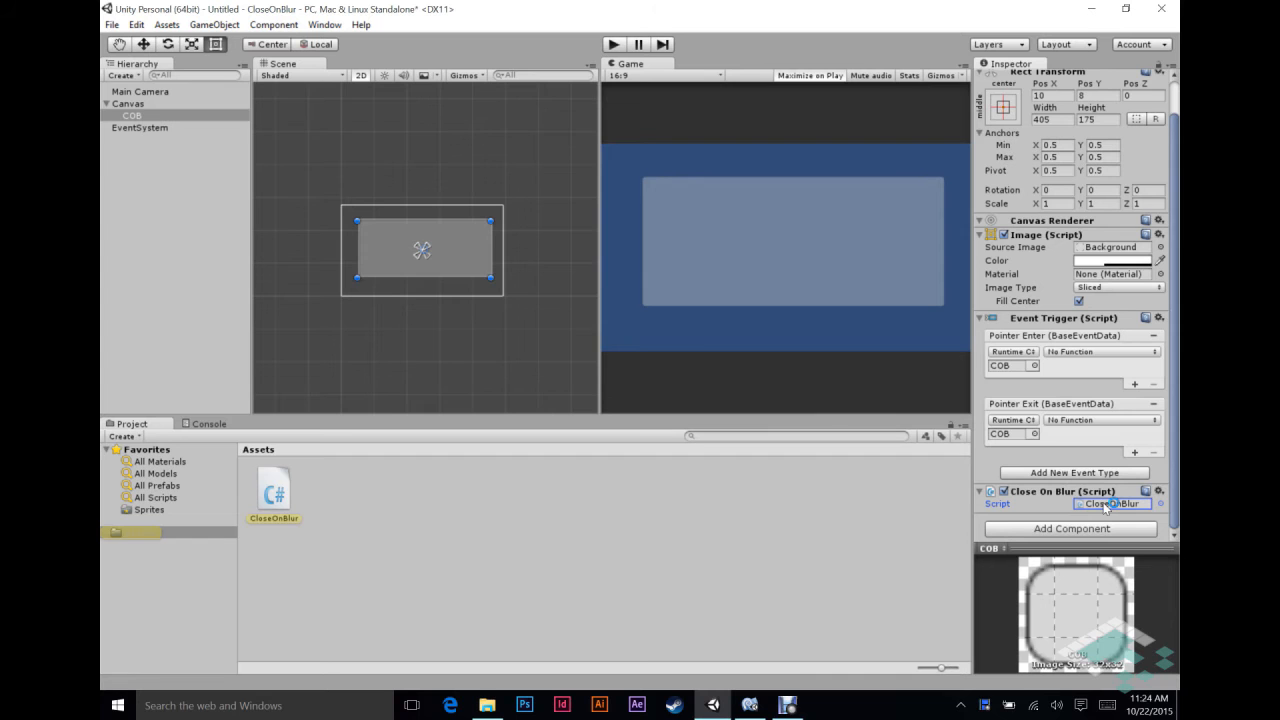
Open CloseOnBlur.cs in MonoDevelop and delete the default Start and Update methods
click(748, 704)
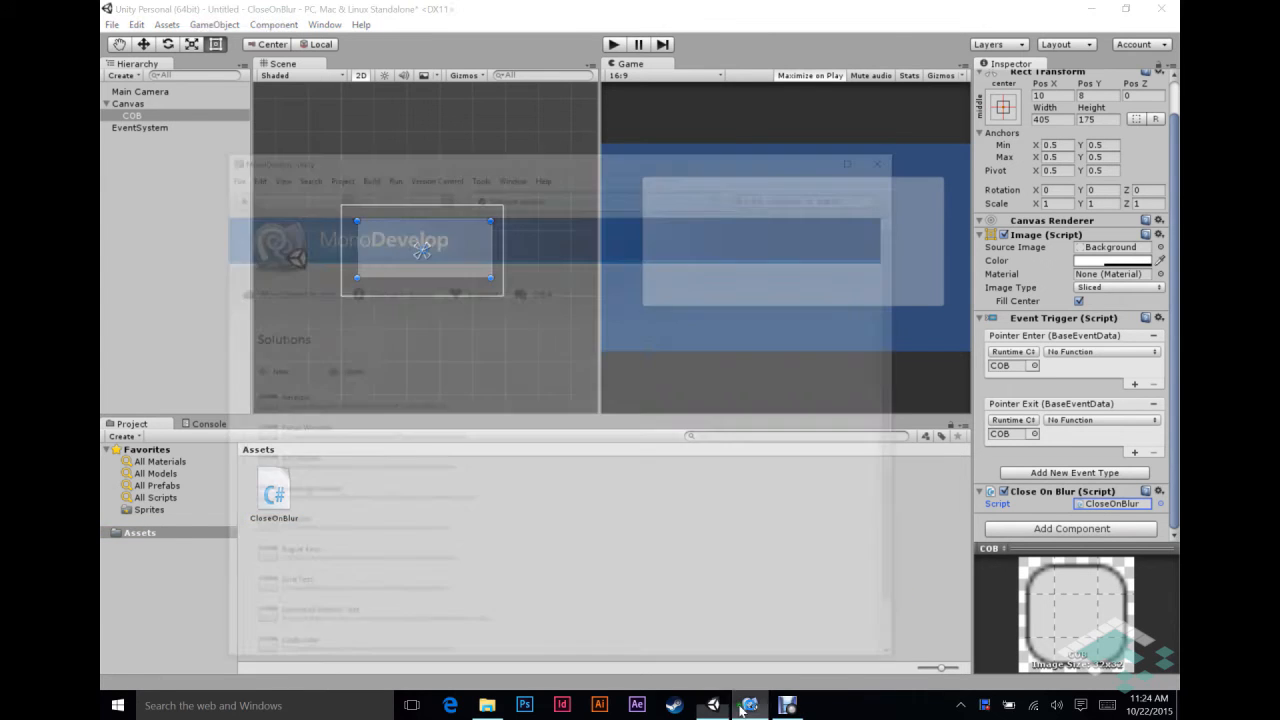
click(748, 704)
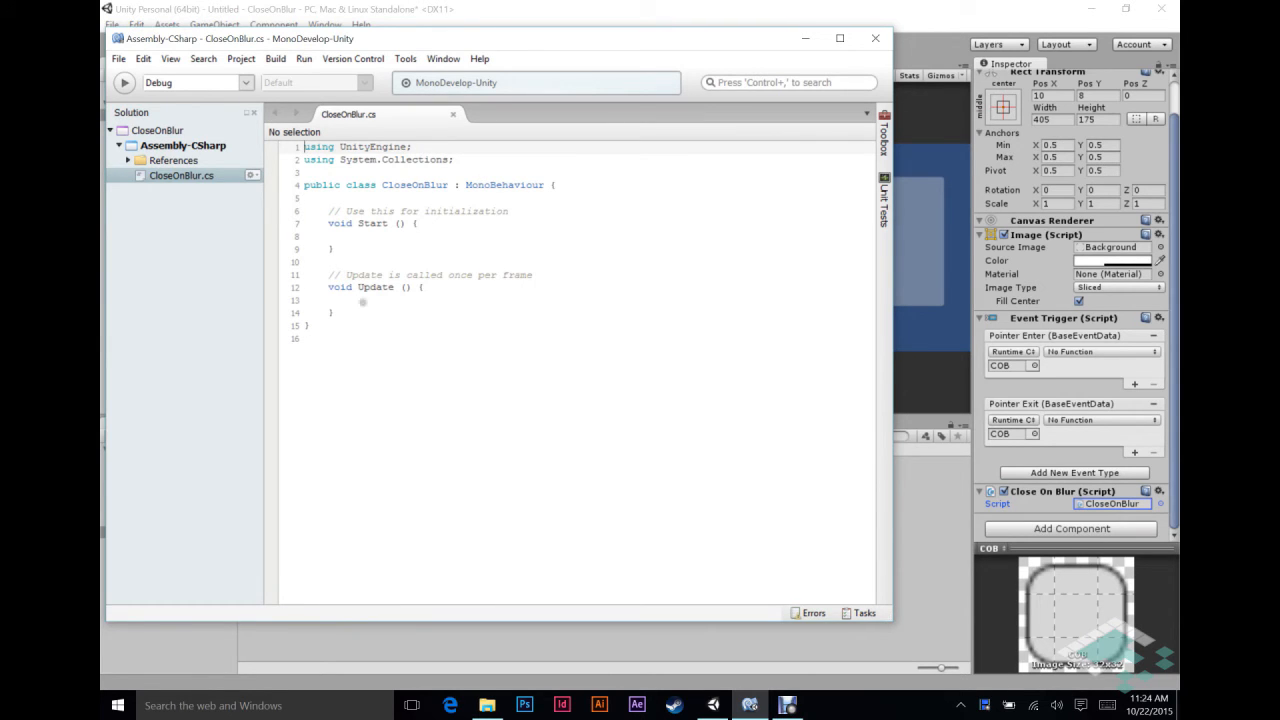
click(332, 312)
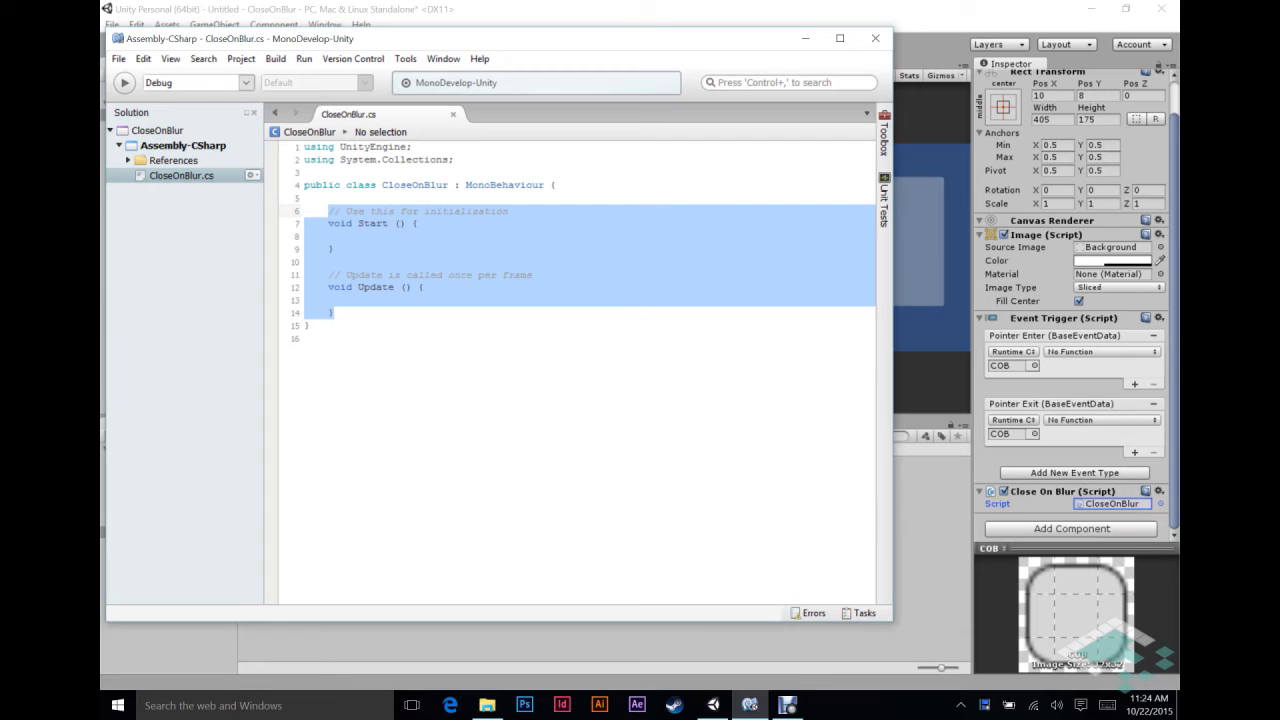
key(Delete)
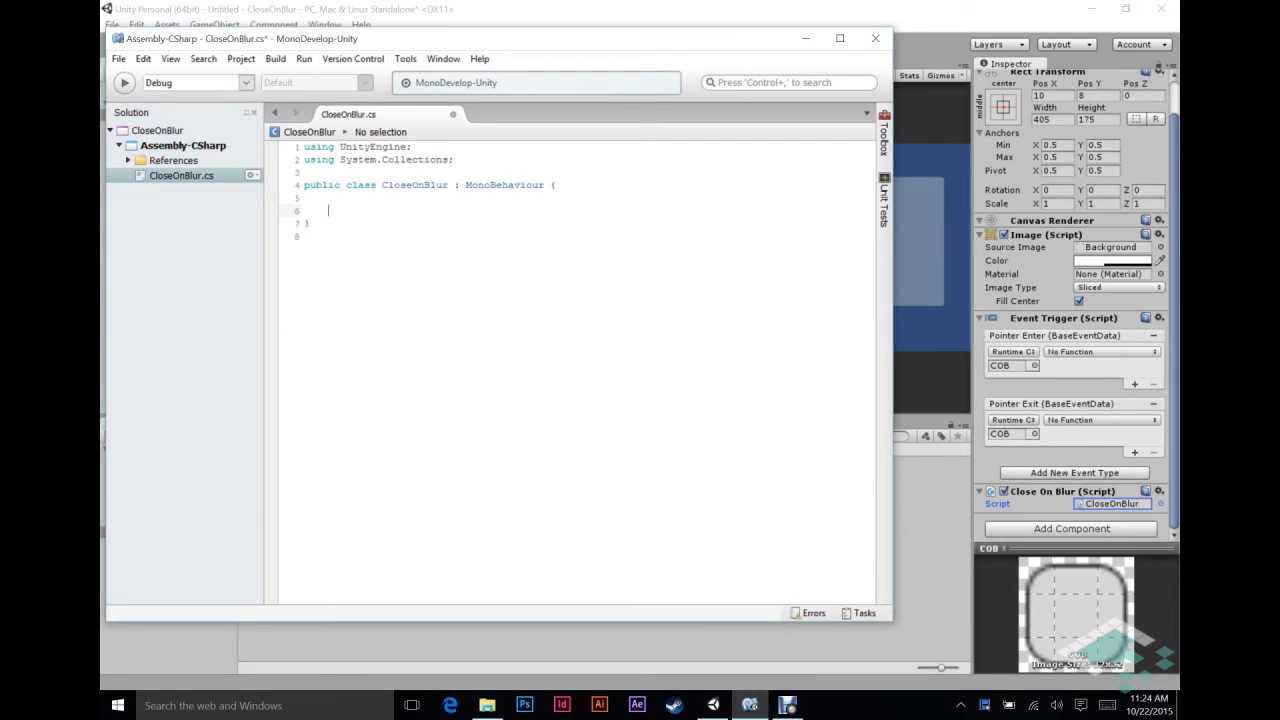
key(enter)
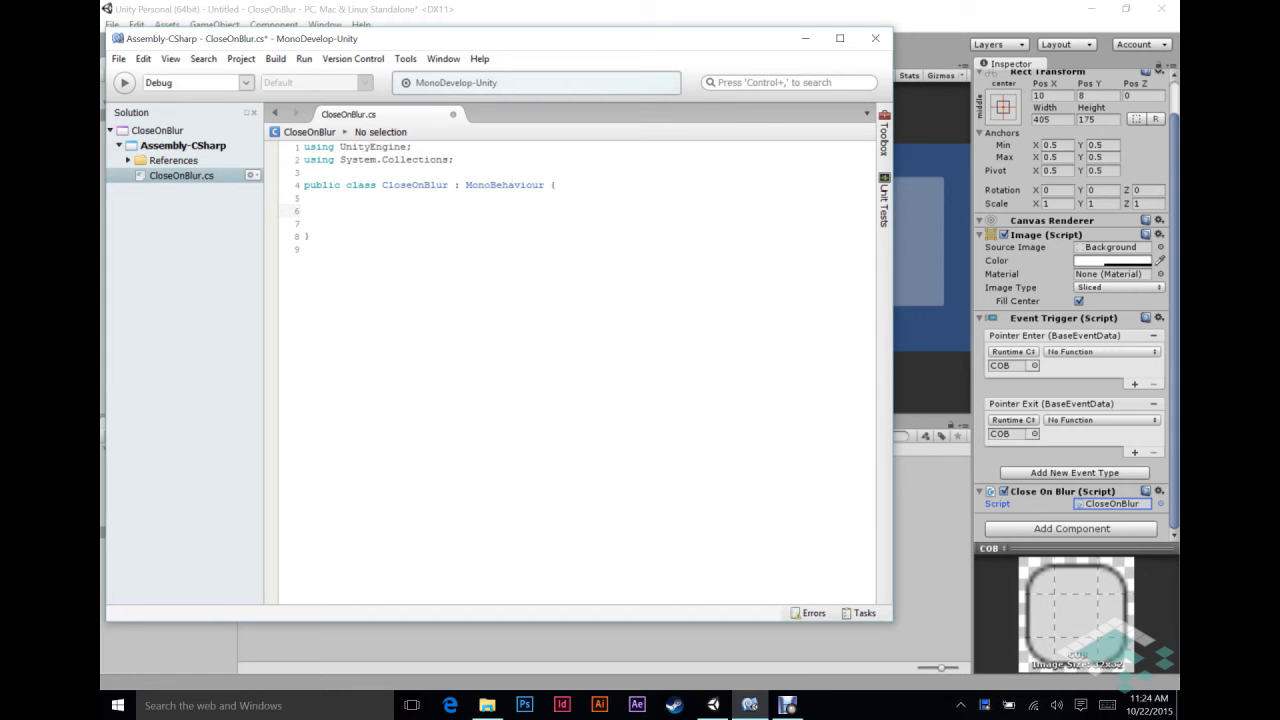
click(328, 210)
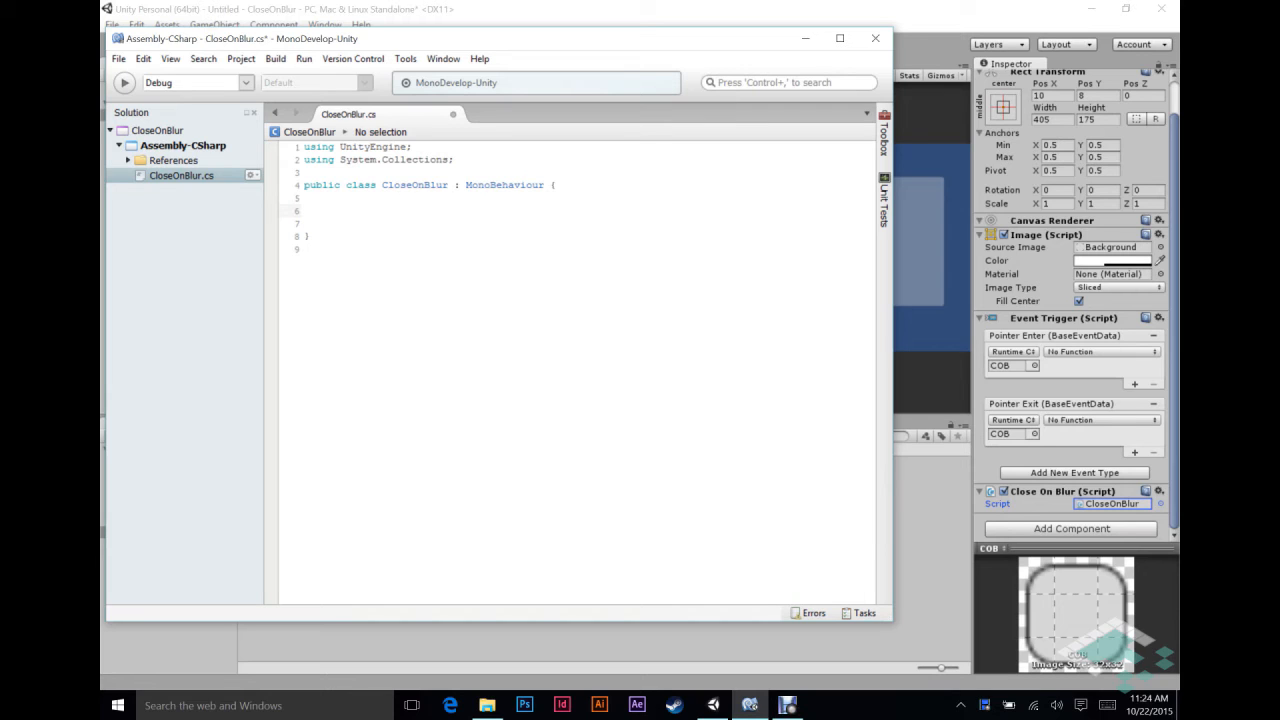
click(328, 210)
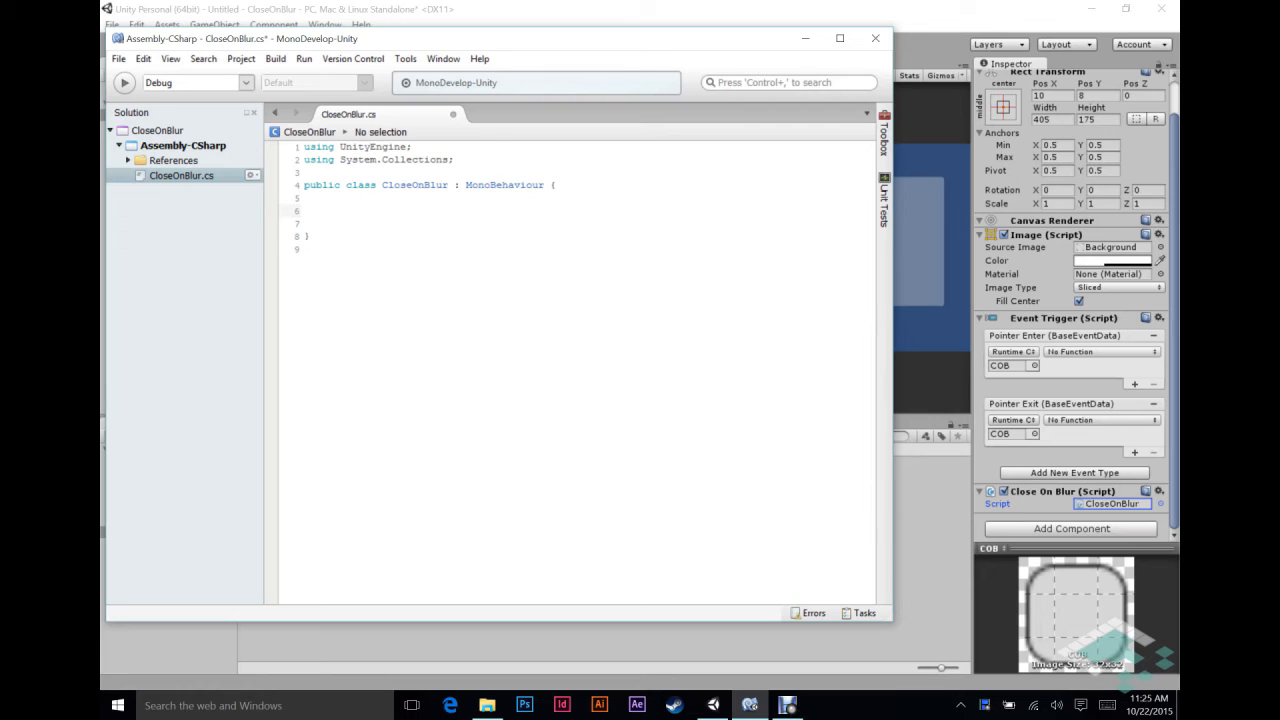
click(328, 210)
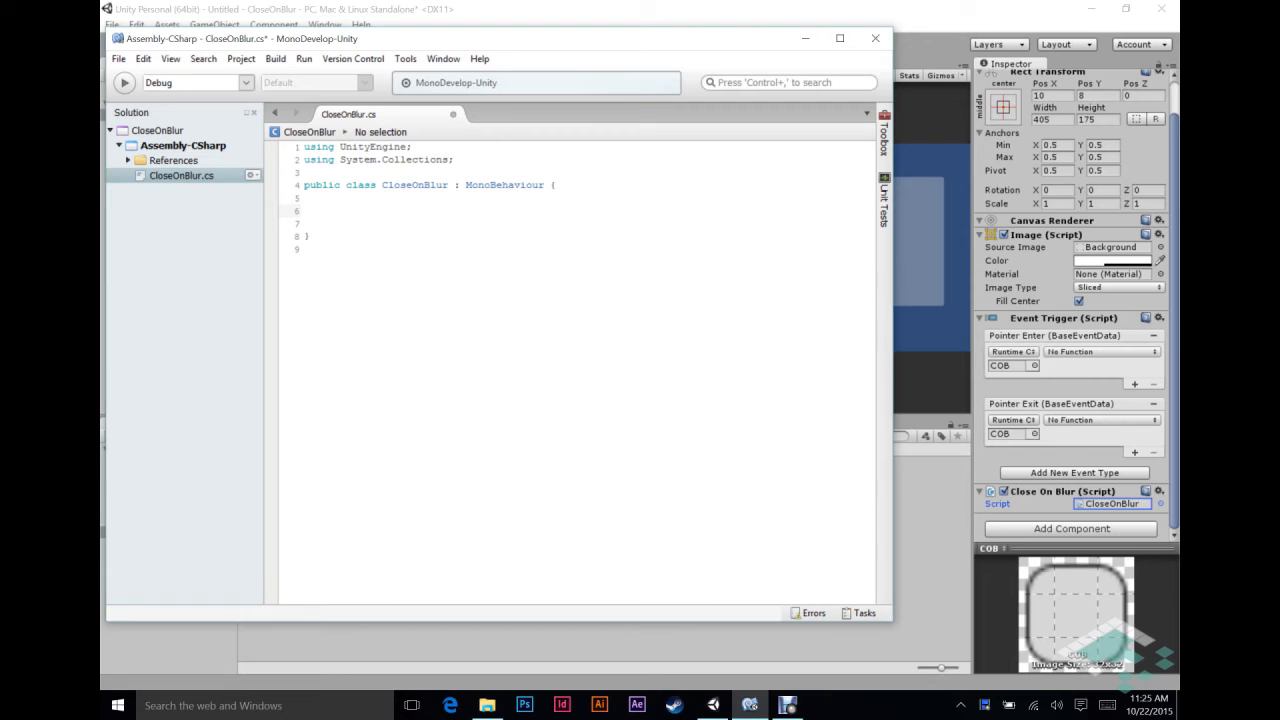
Declare a bool mouseHover field inside the CloseOnBlur class
click(328, 210)
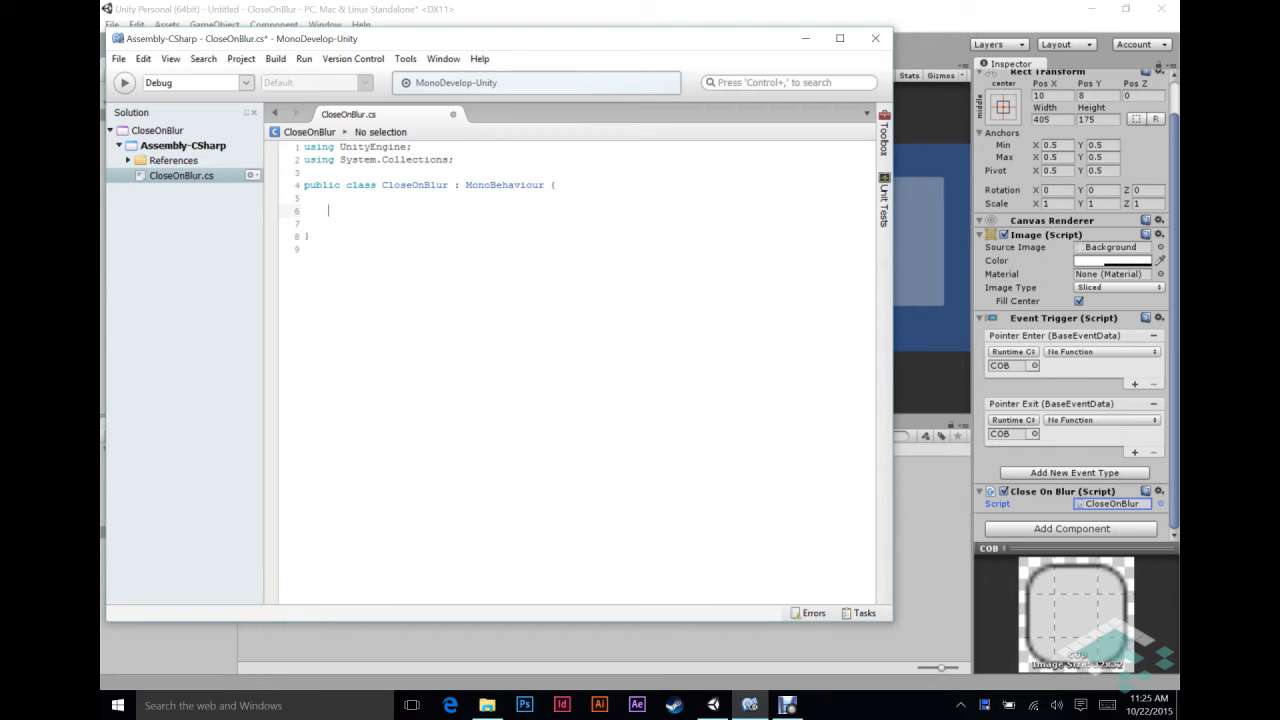
text(bool)
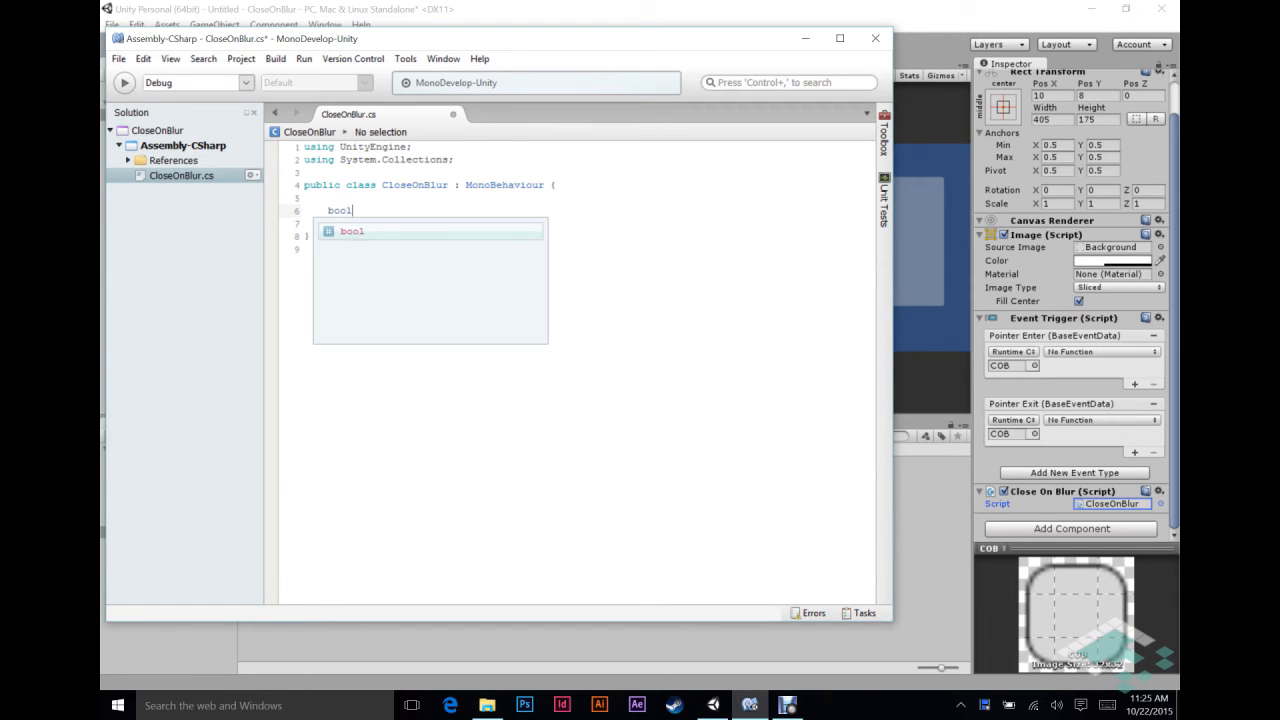
text(mouseHo)
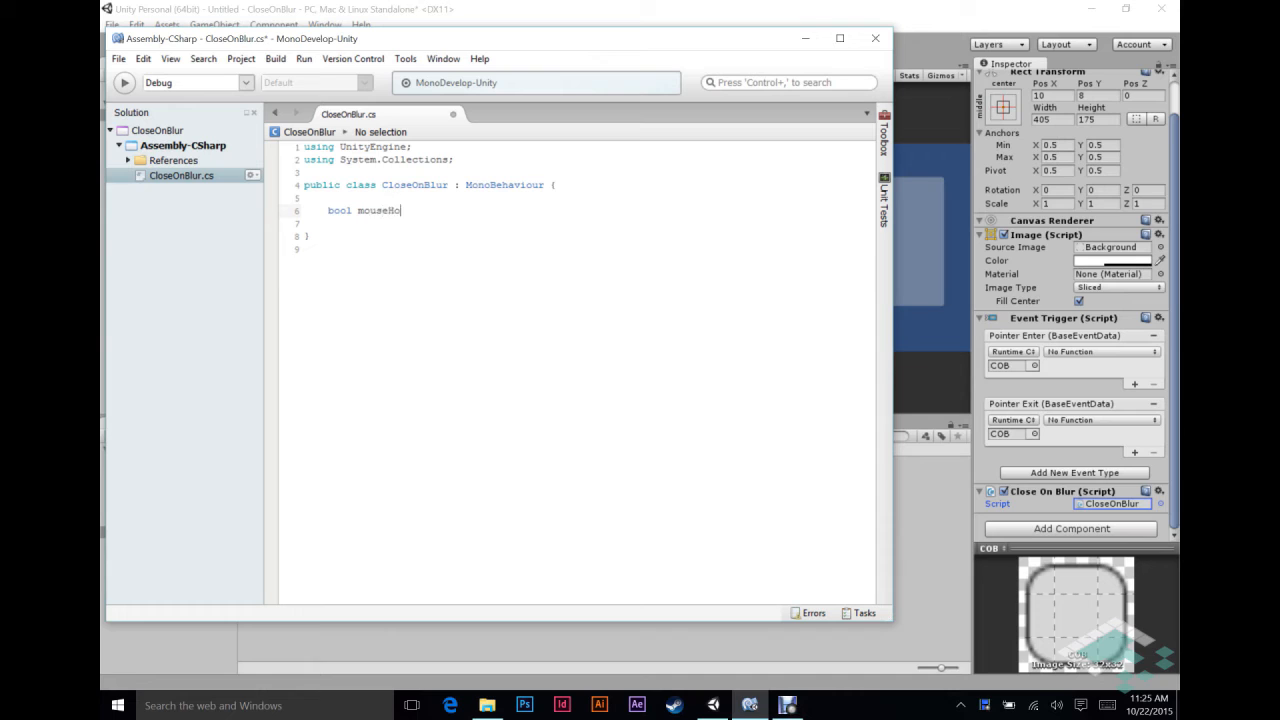
text(ver;)
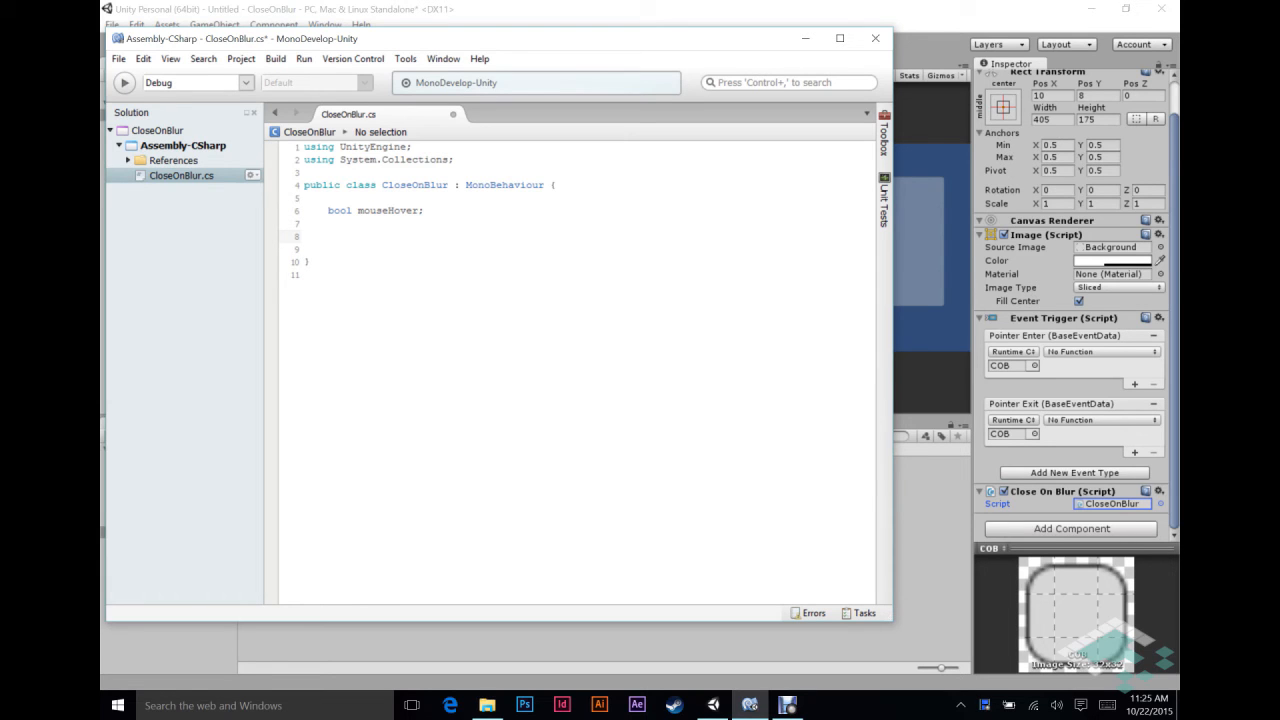
Write public void SetHover(bool hover) assigning hover to mouseHover
text(public void)
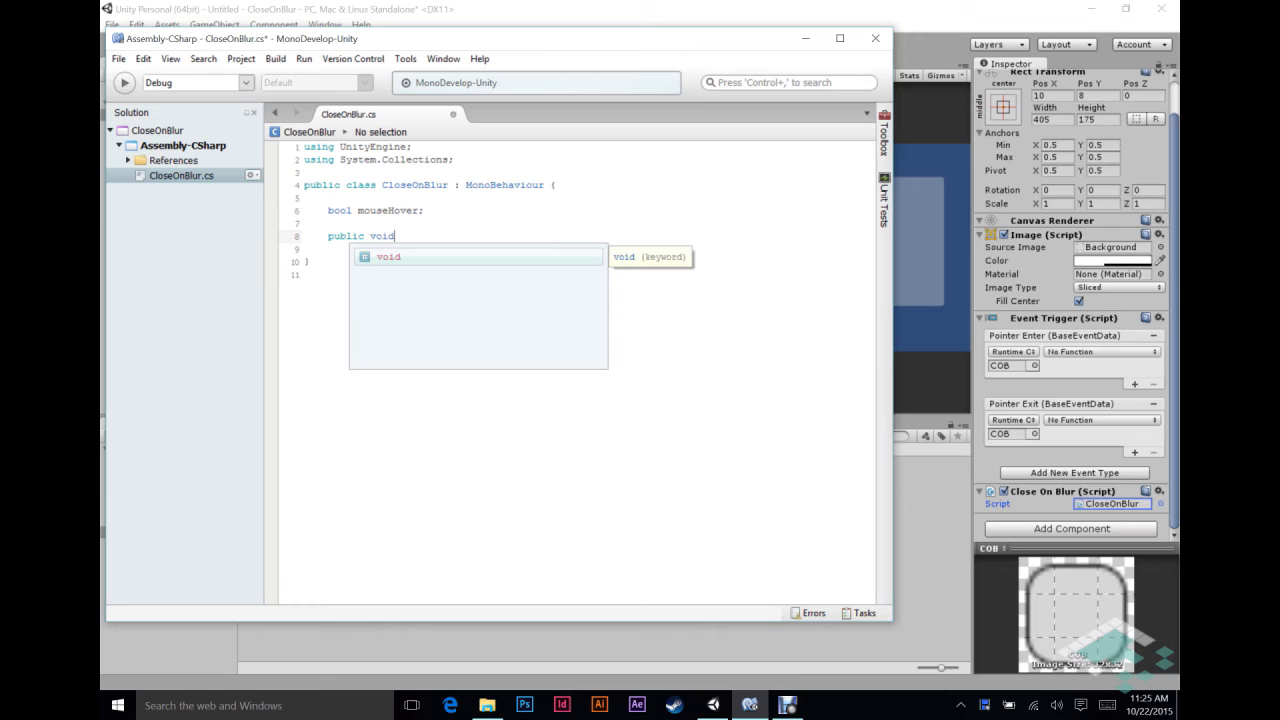
text(Set)
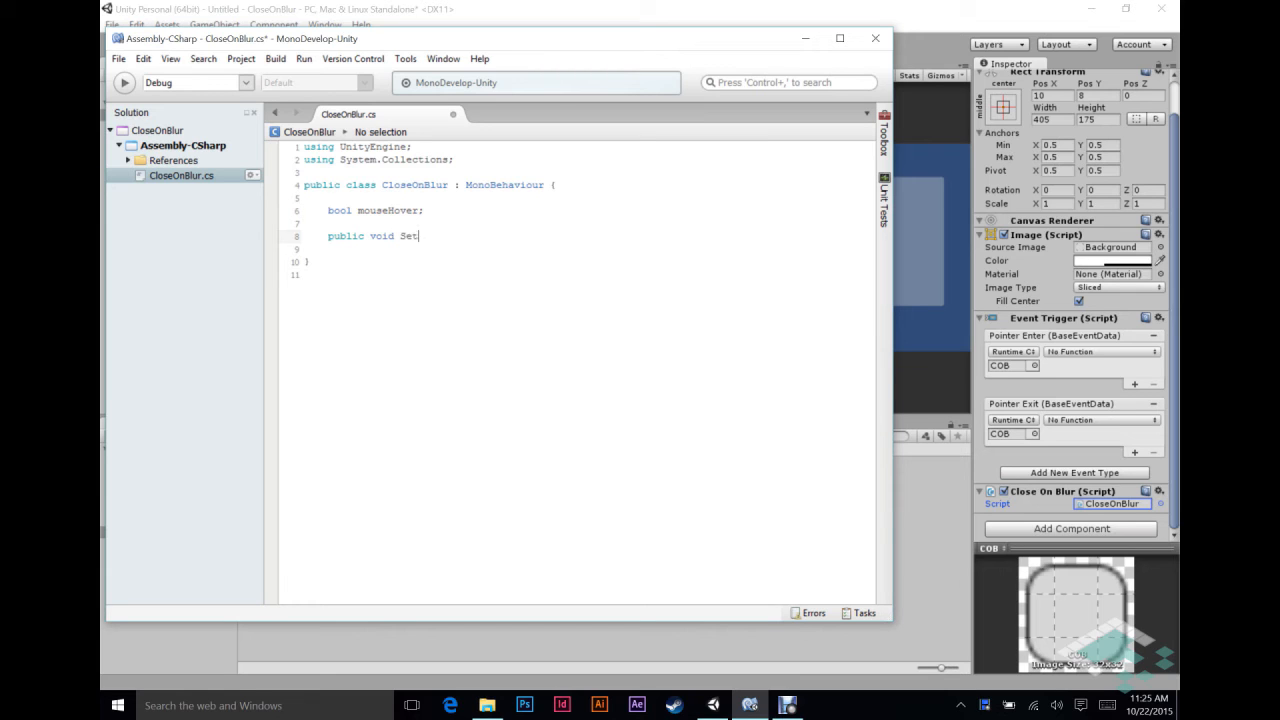
text(Hover()
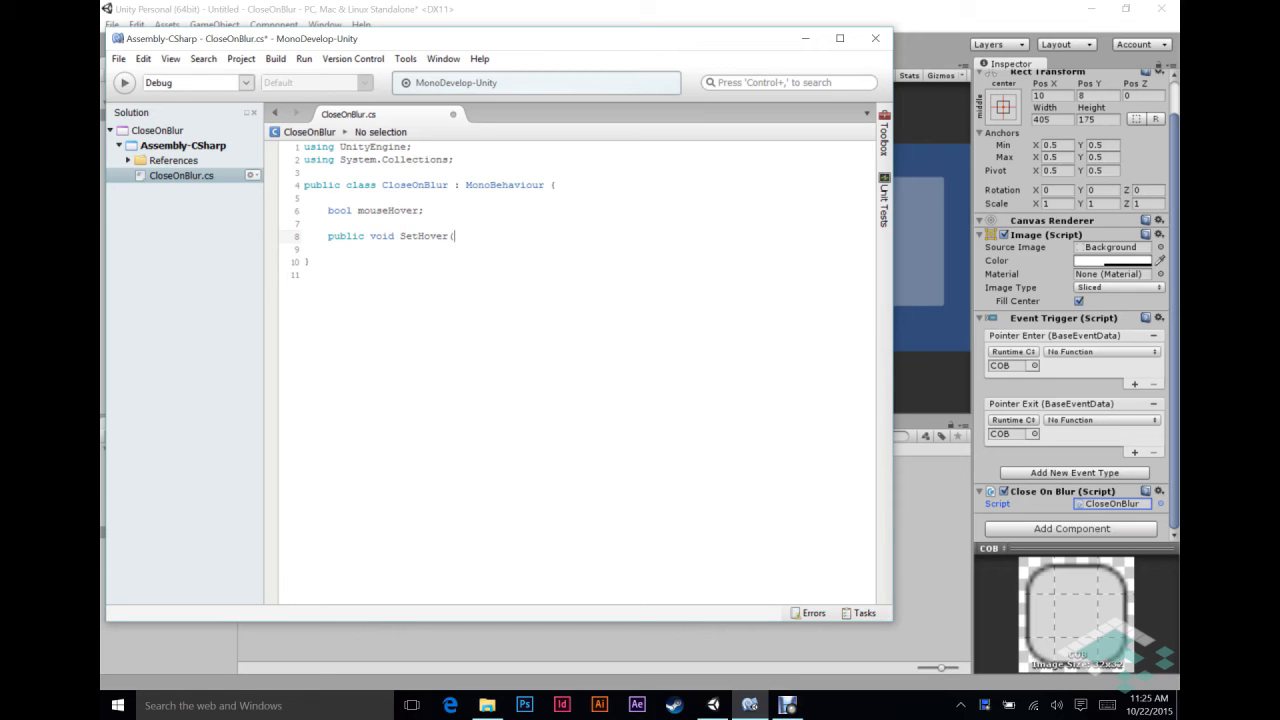
text(bool)
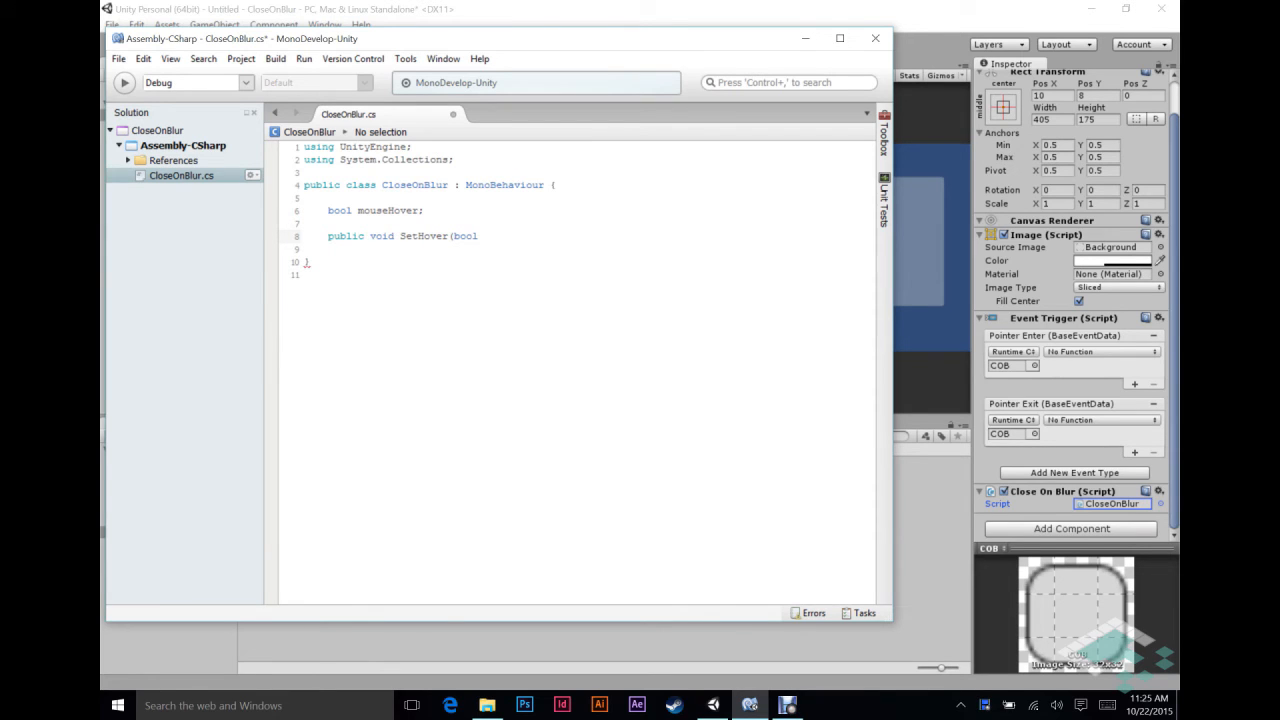
text(hov)
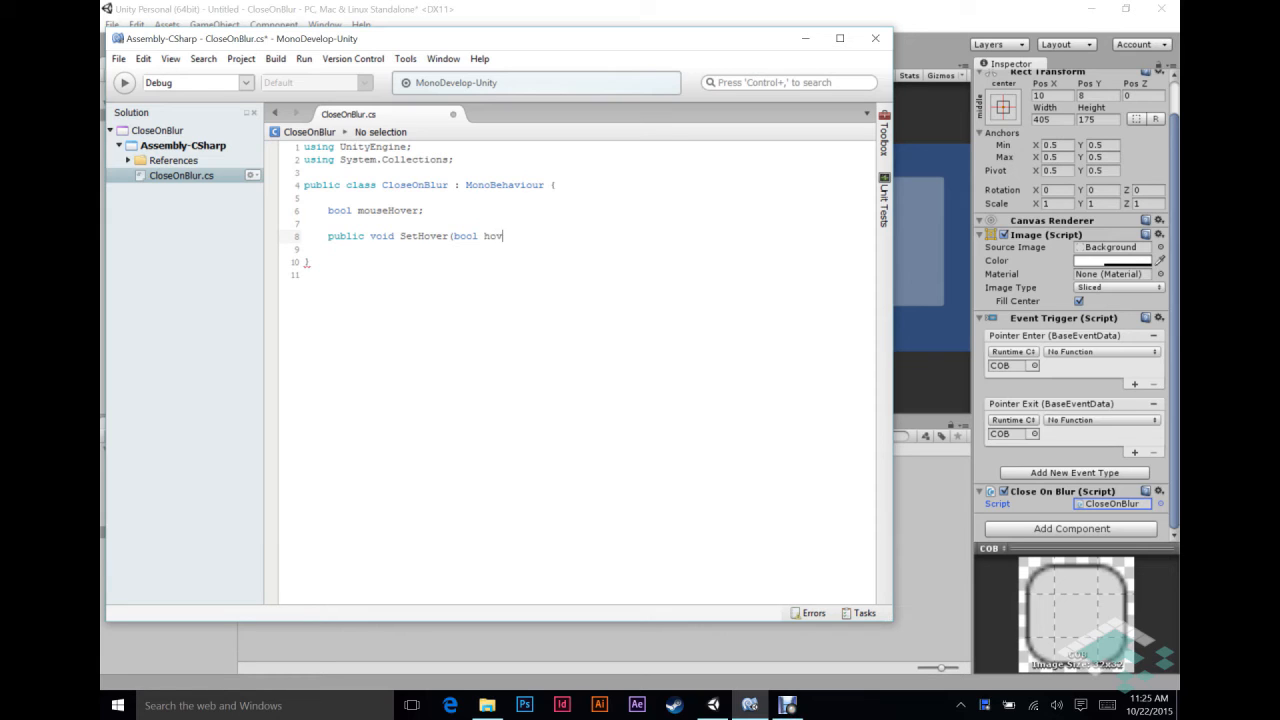
text(er){)
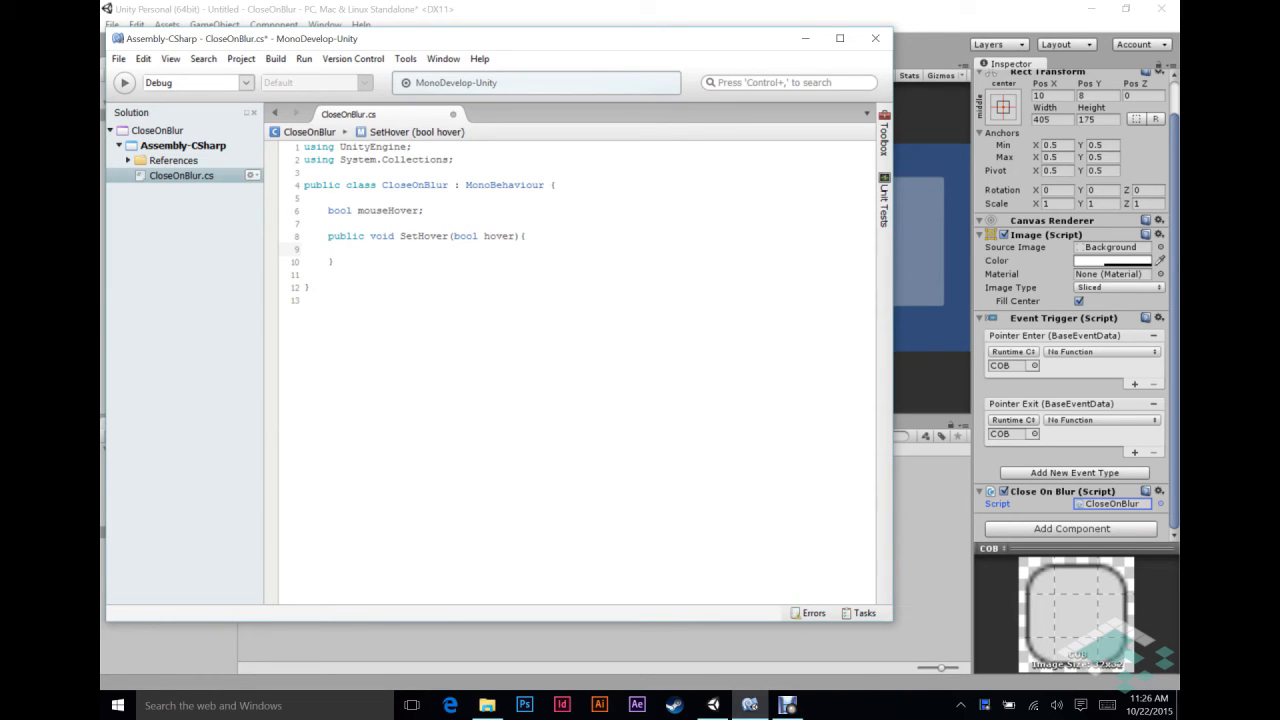
text(mouseHover =)
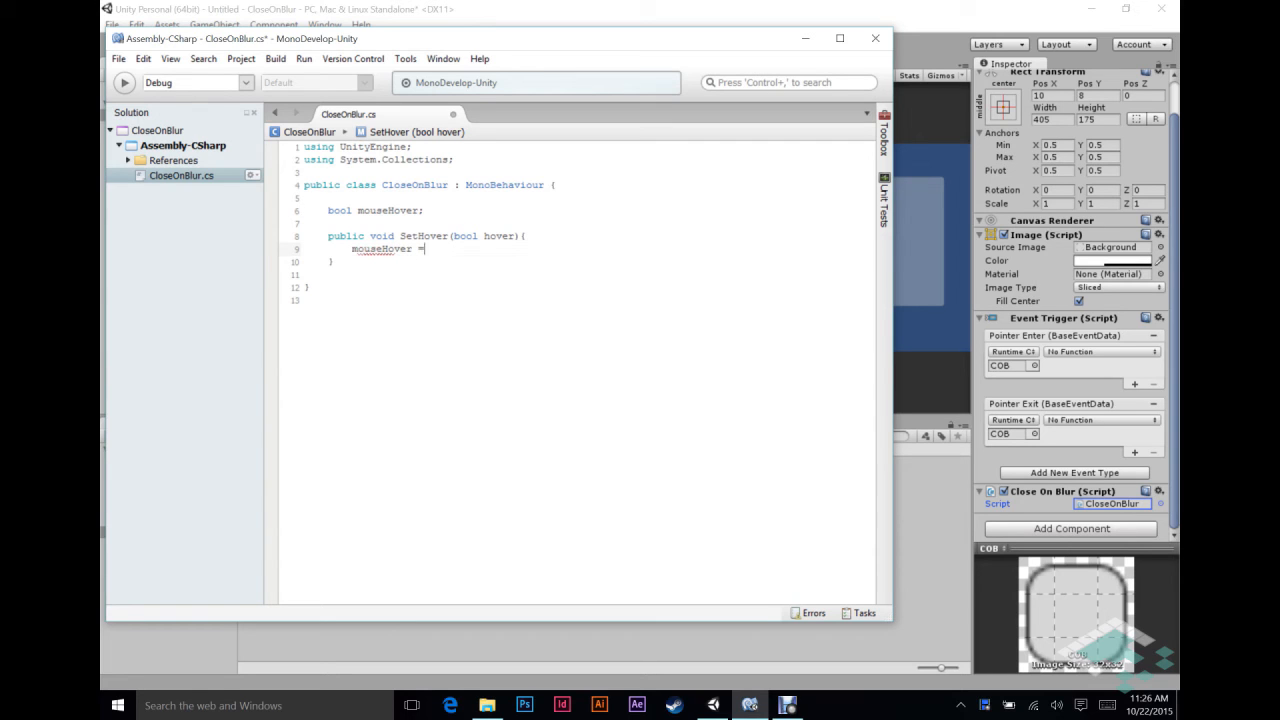
text(hover)
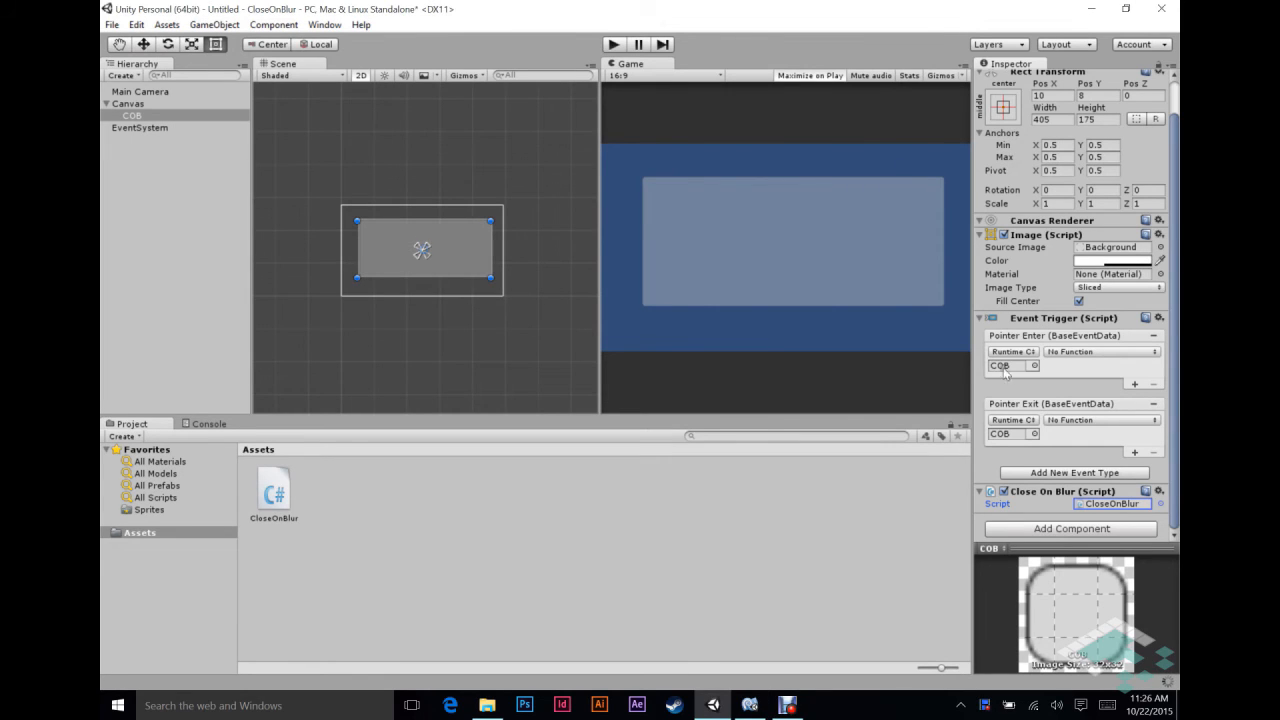
mouse_move(1070, 360)
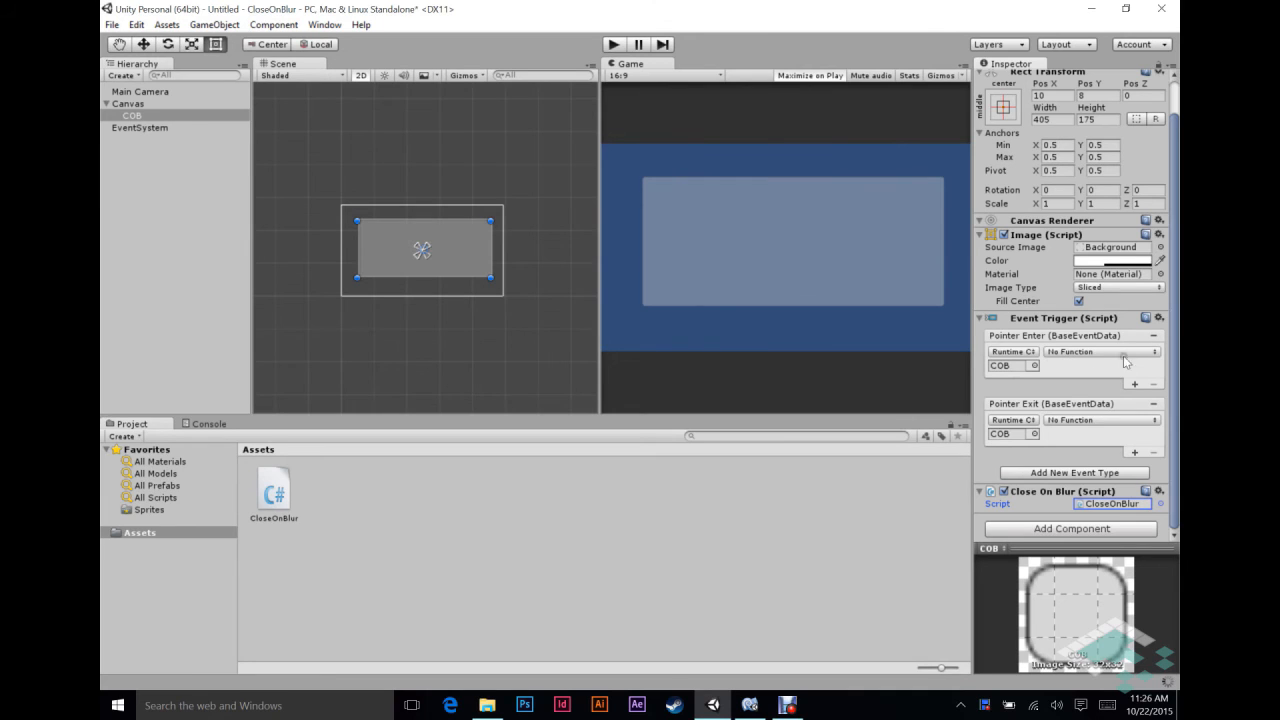
Set Pointer Enter to CloseOnBlur.SetHover with true ticked, and Pointer Exit to CloseOnBlur.SetHover
click(1098, 352)
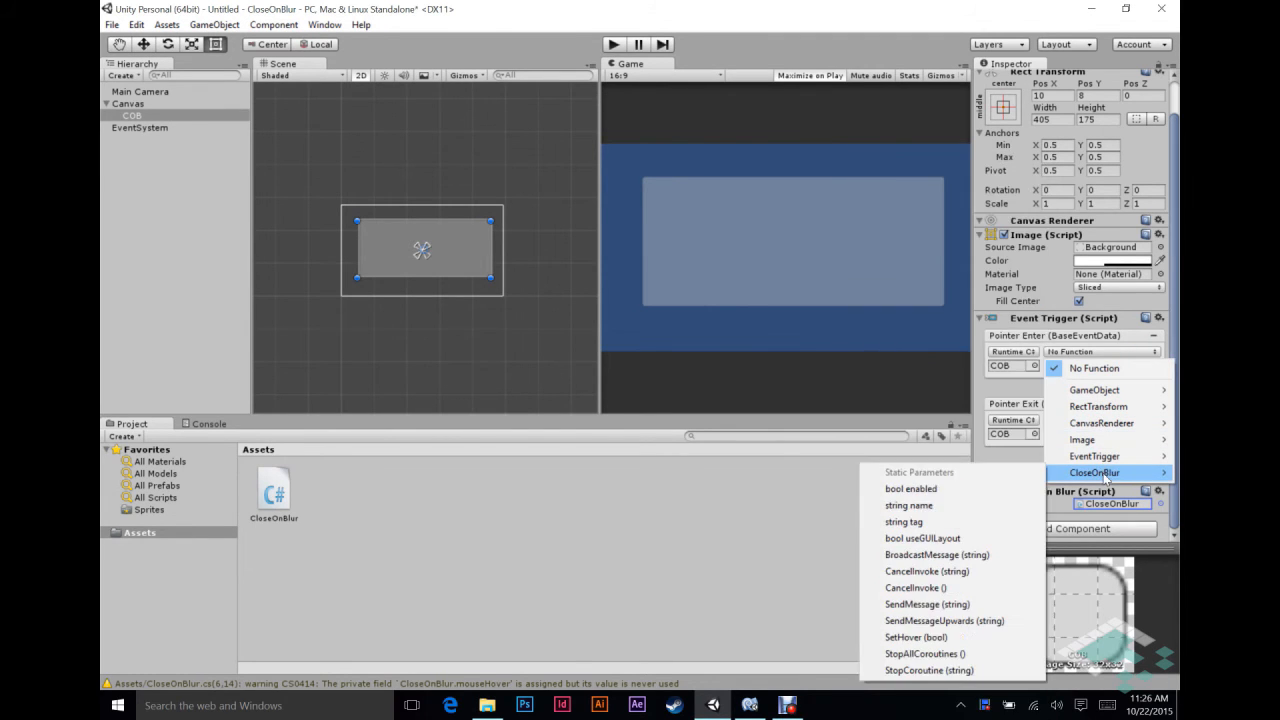
mouse_move(950, 636)
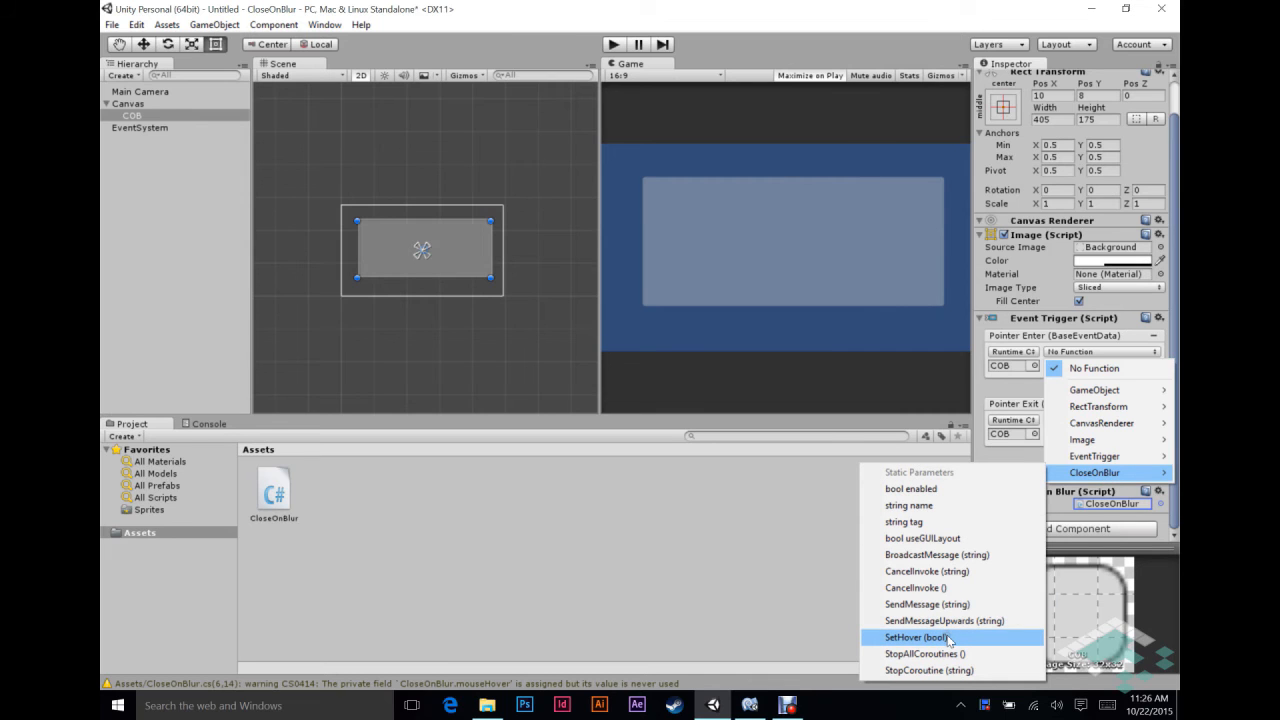
click(916, 636)
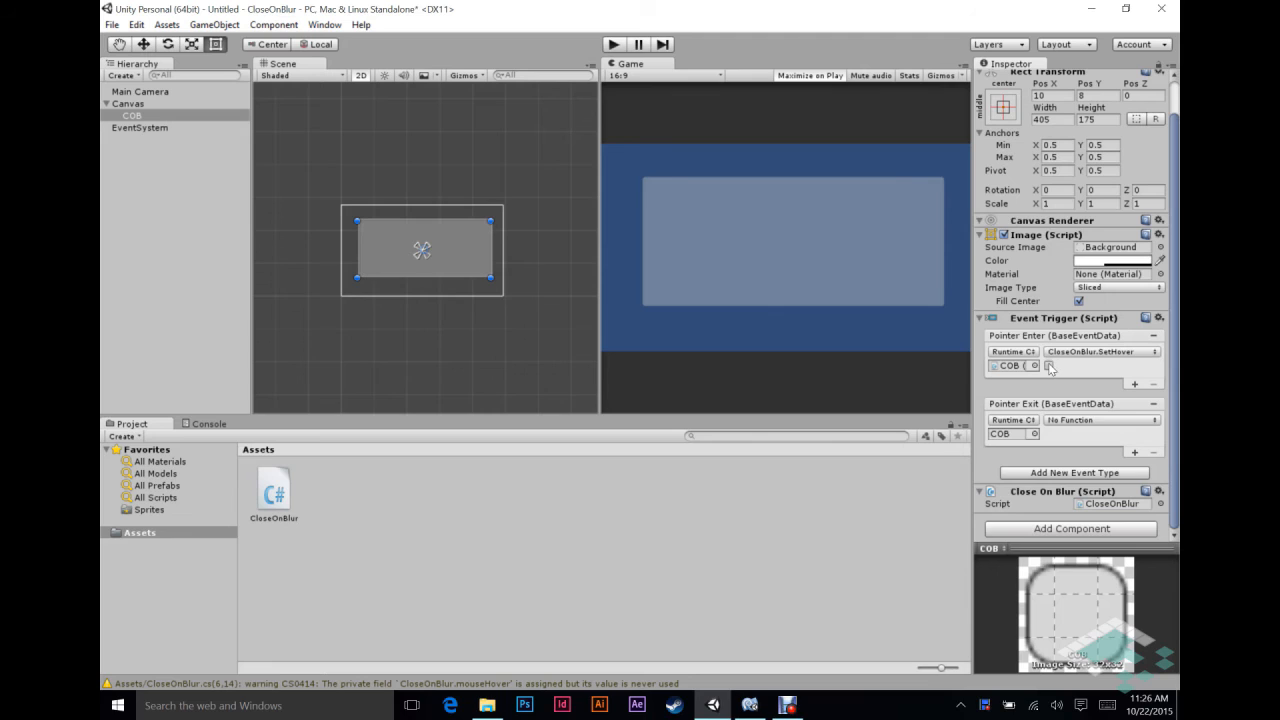
mouse_move(848, 252)
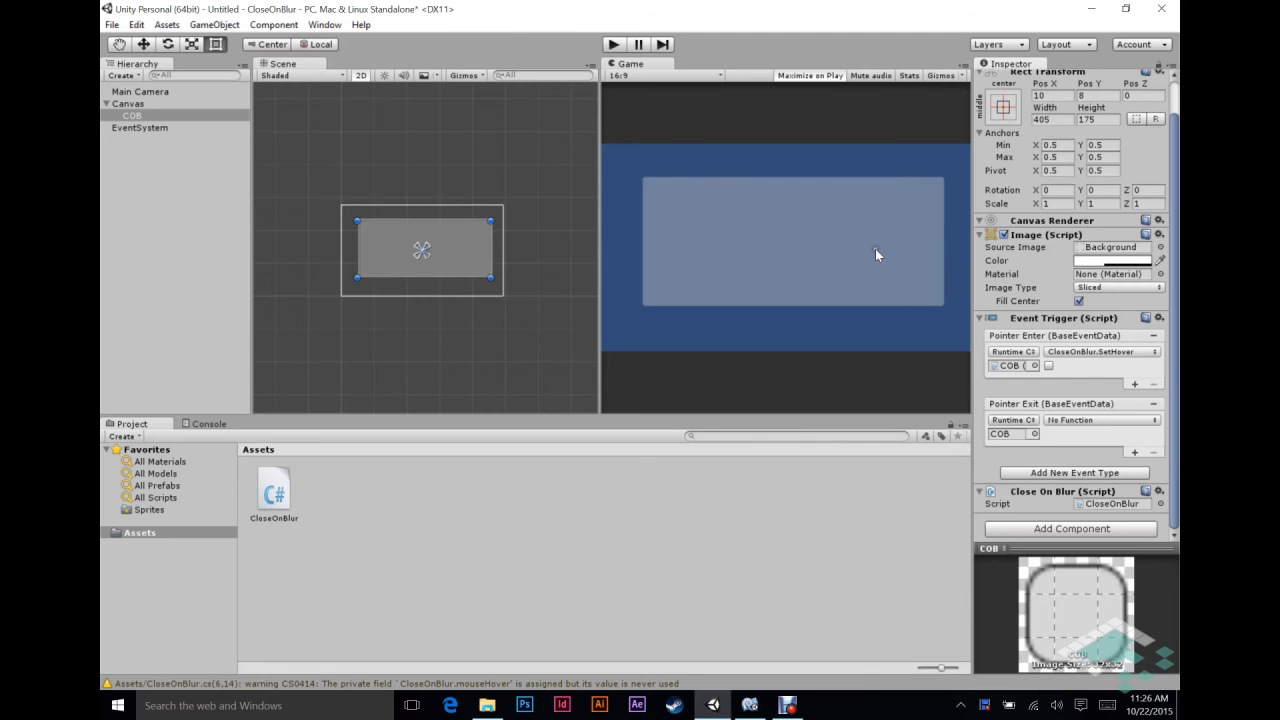
click(1048, 364)
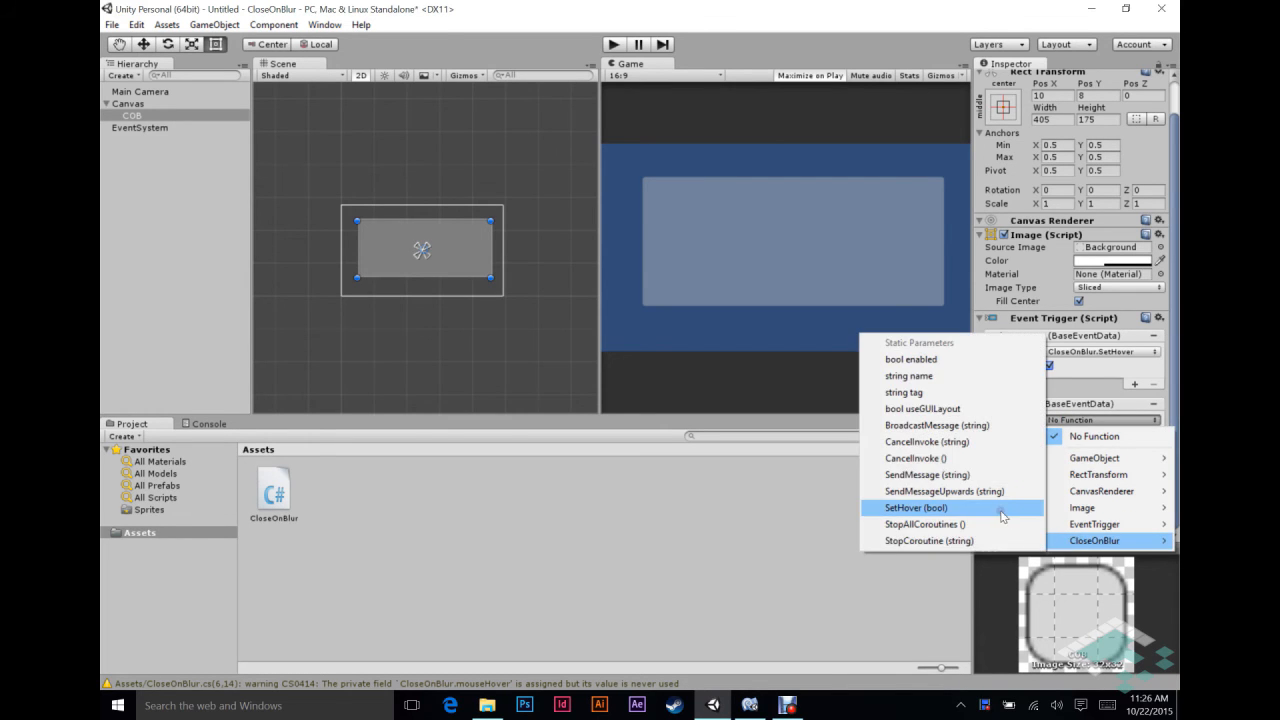
click(914, 508)
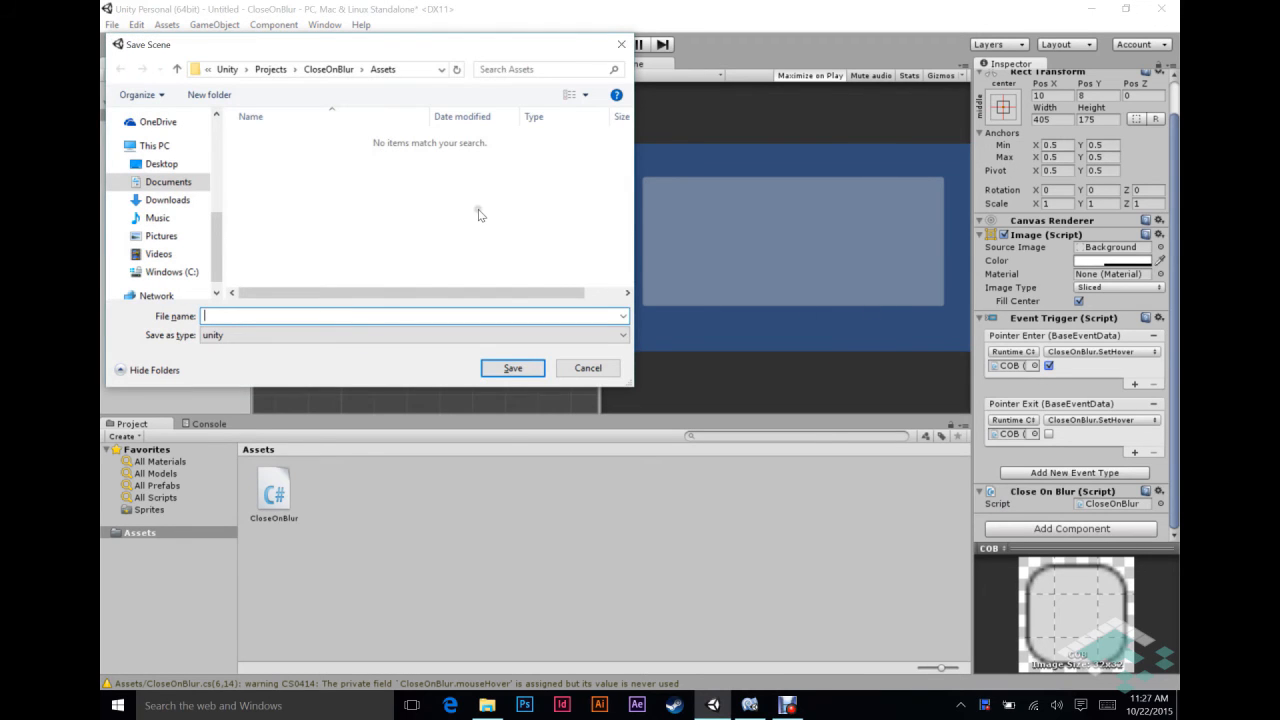
Save the scene as 'panel' in the Assets folder
text(panel)
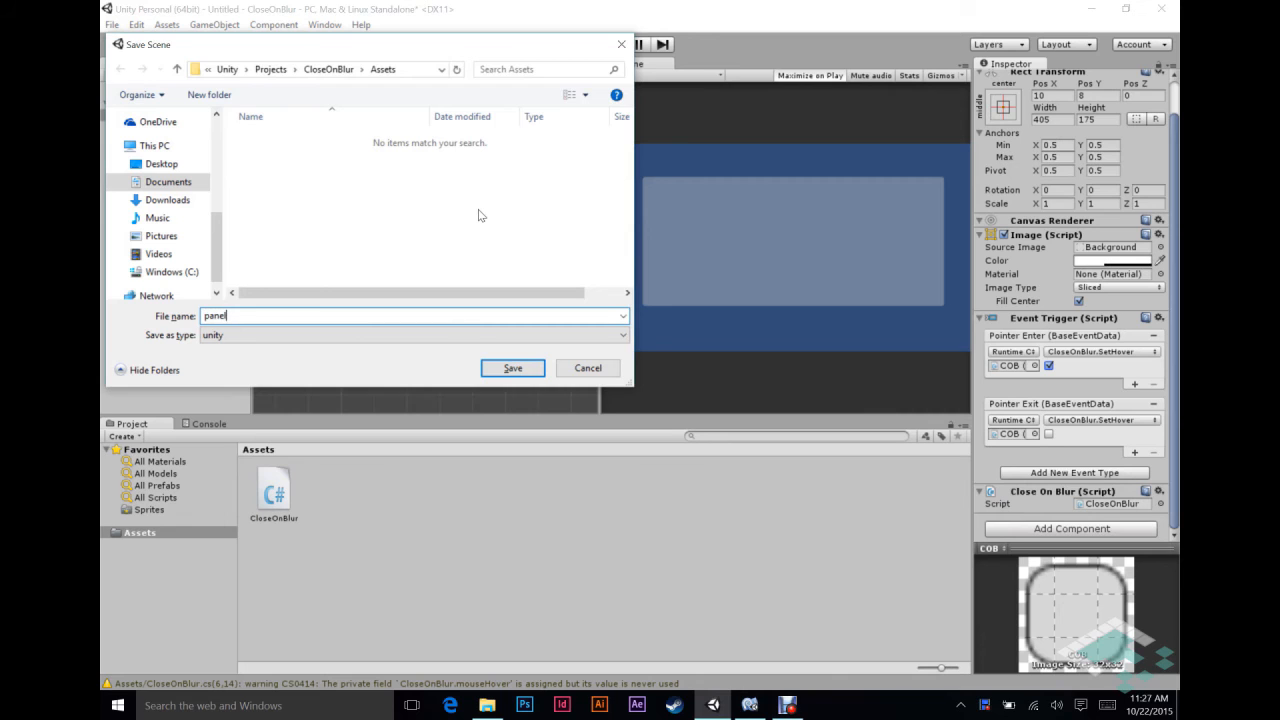
click(512, 368)
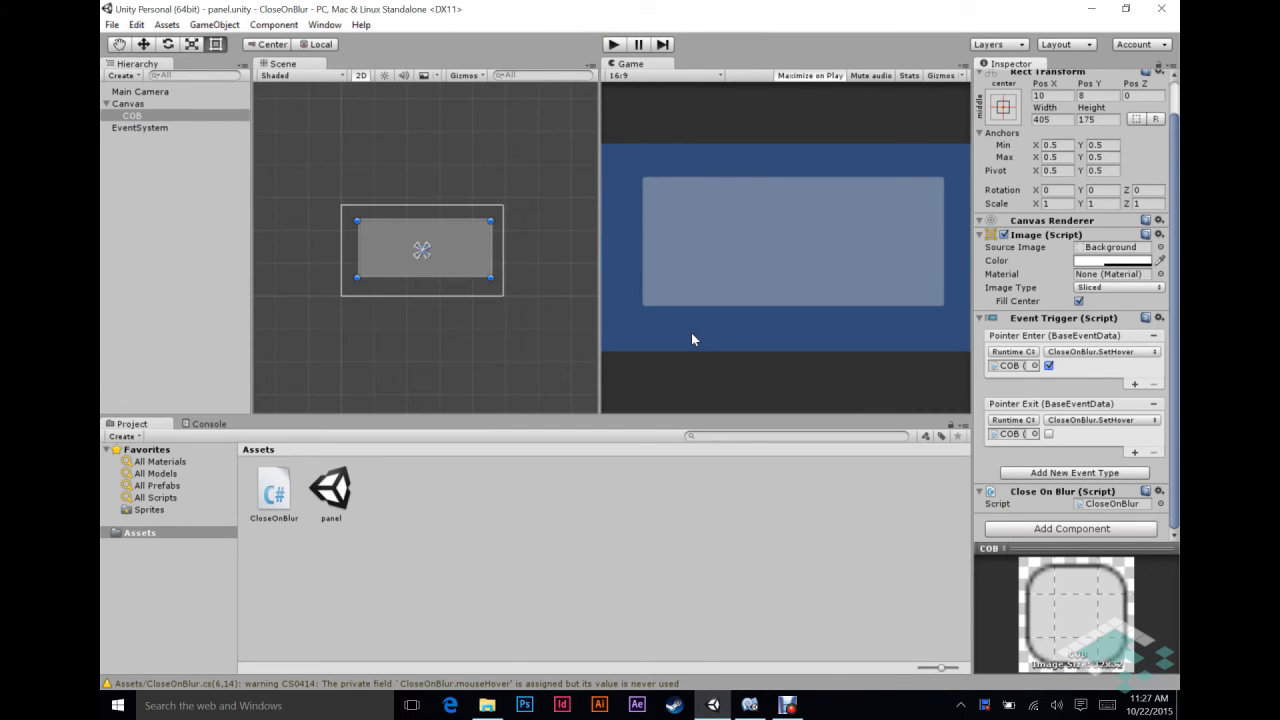
mouse_move(728, 252)
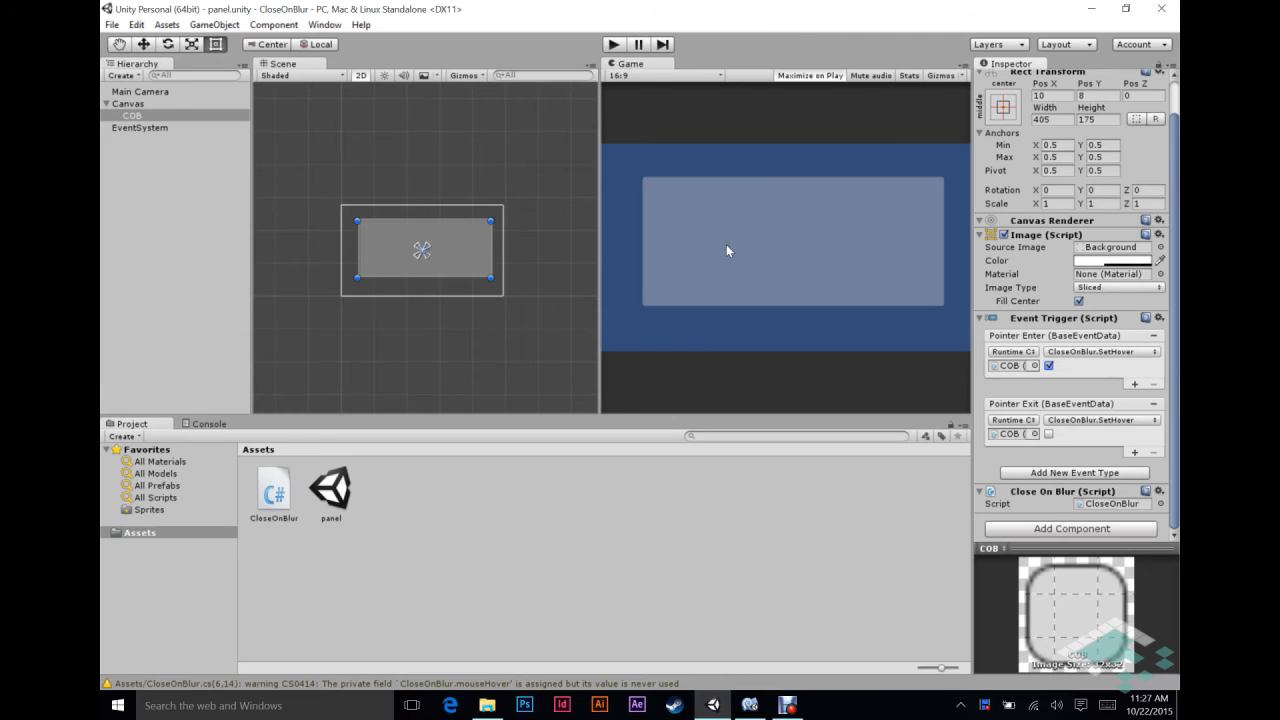
mouse_move(720, 368)
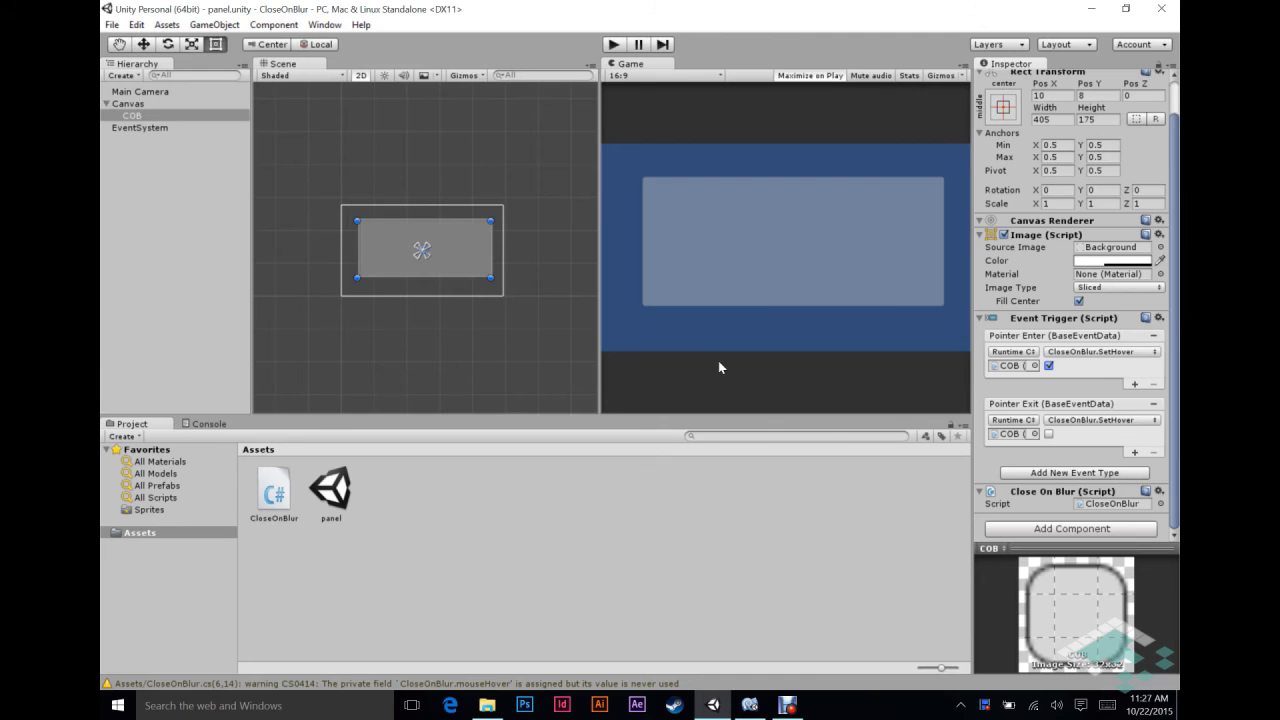
mouse_move(844, 296)
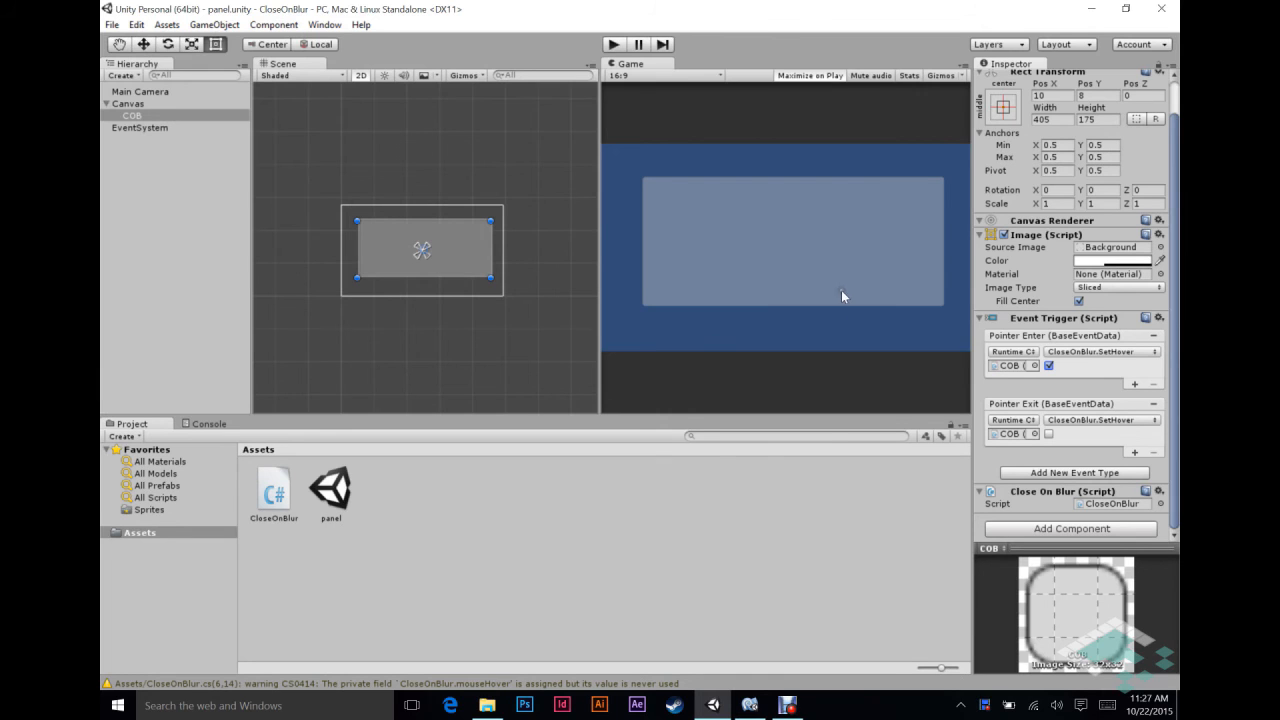
mouse_move(848, 320)
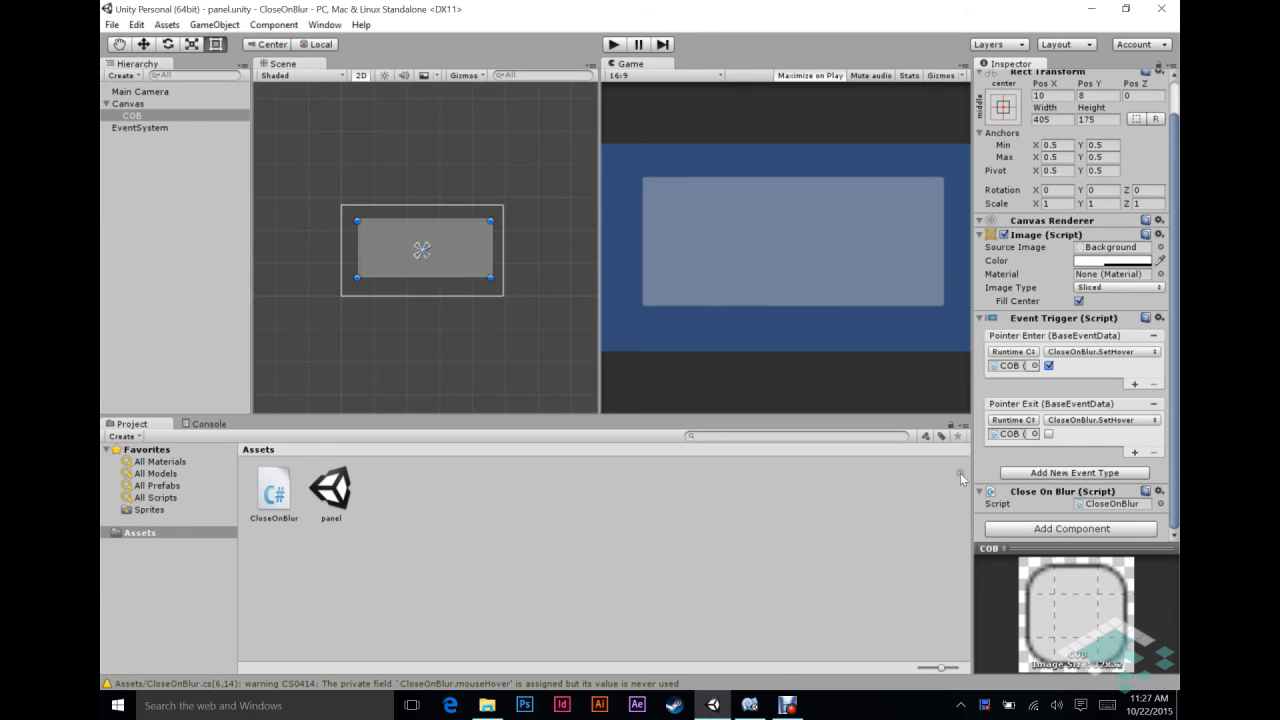
click(272, 490)
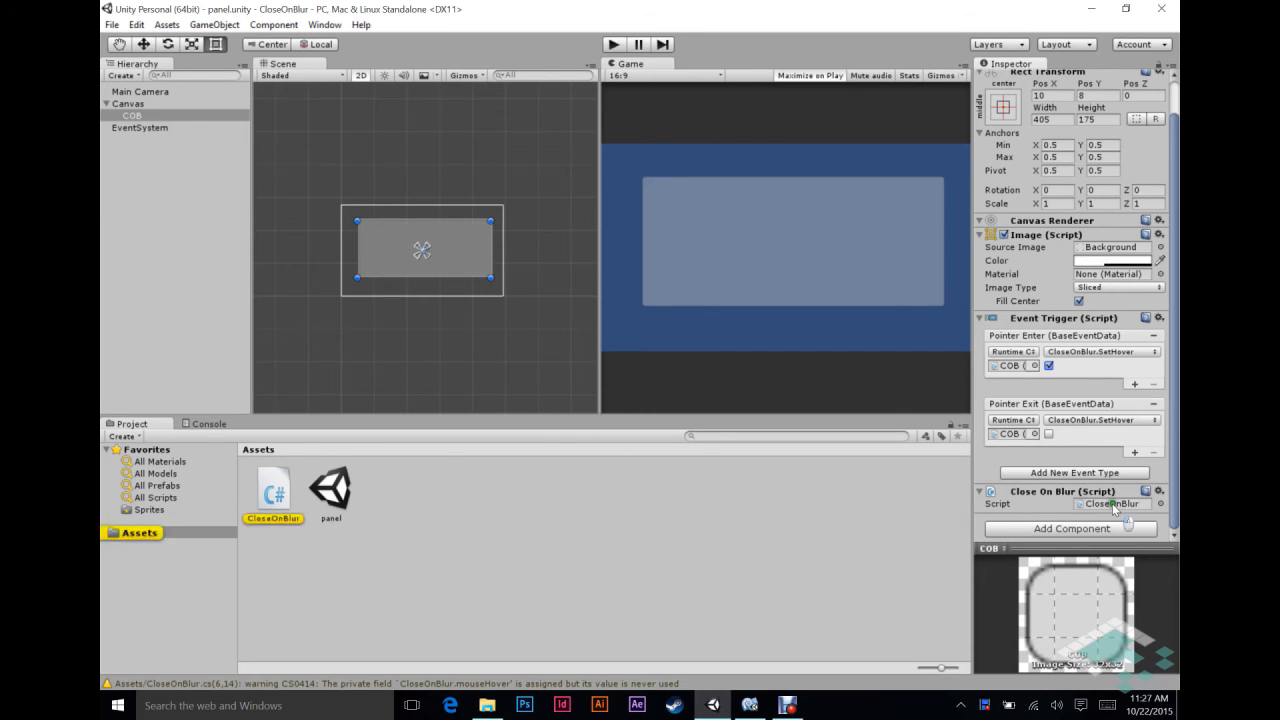
mouse_move(712, 704)
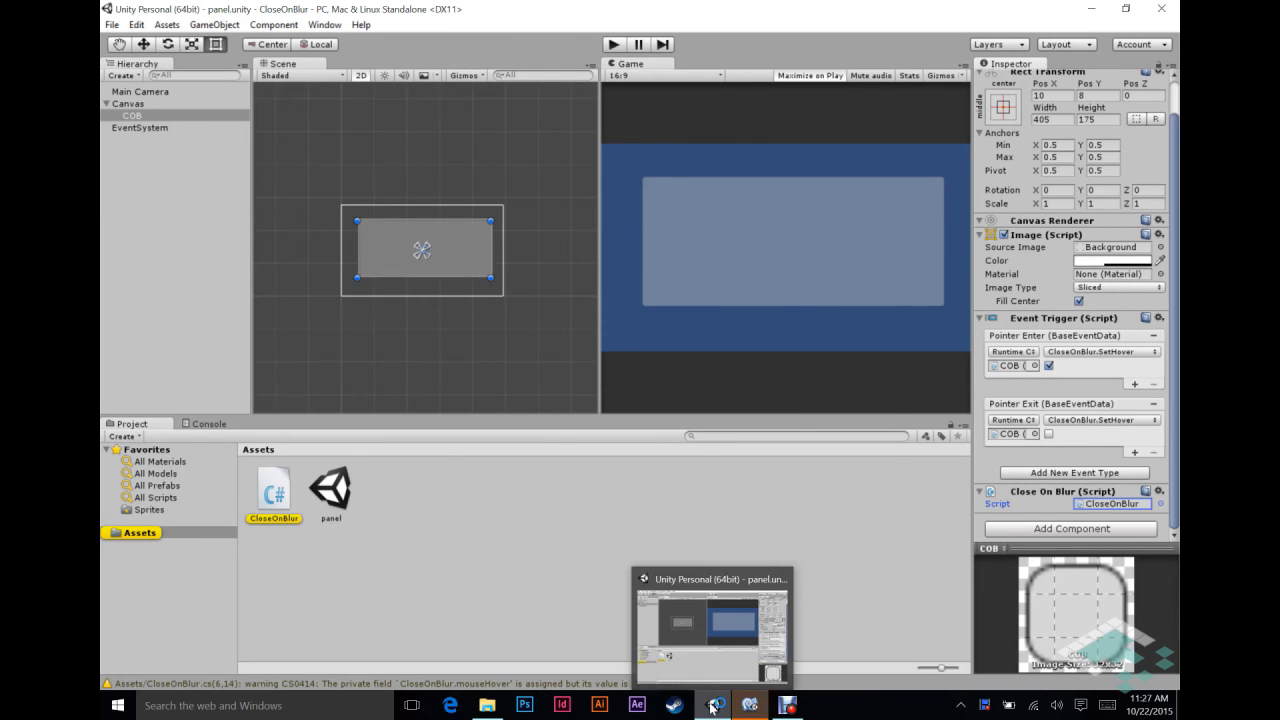
Add an empty void Update() method below SetHover in CloseOnBlur.cs
click(712, 620)
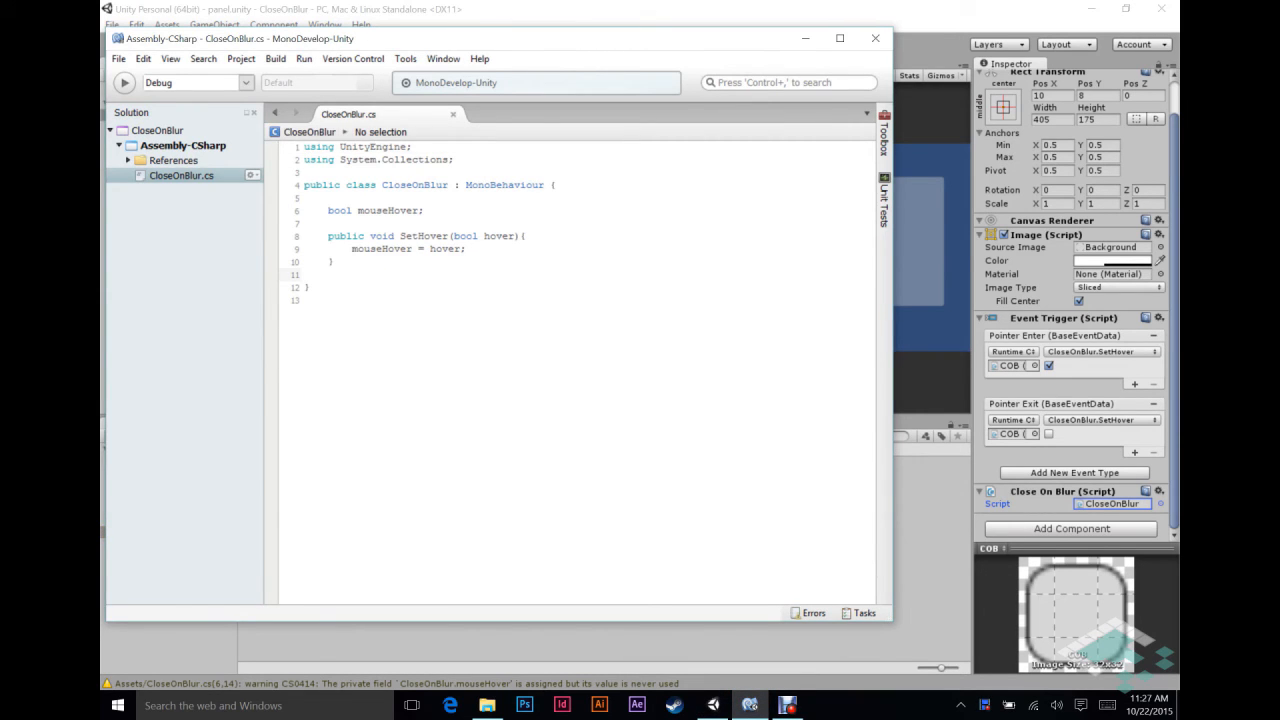
key(Return)
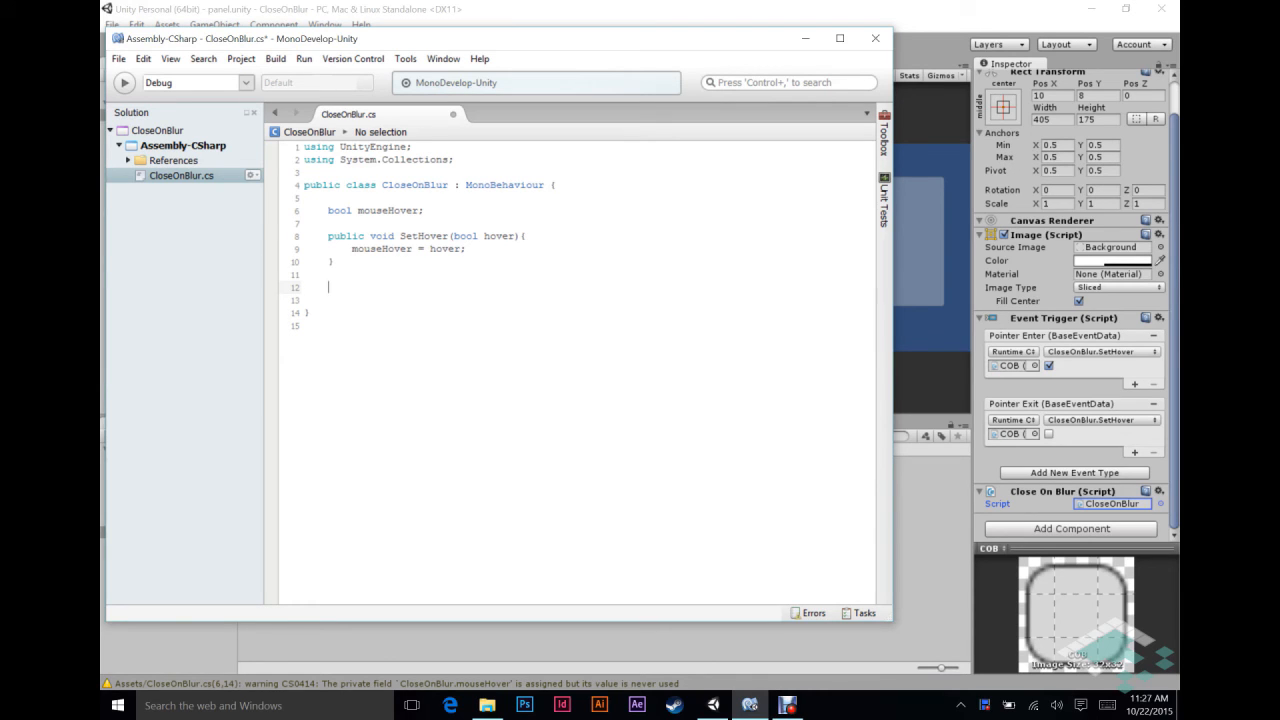
text(void Update(){)
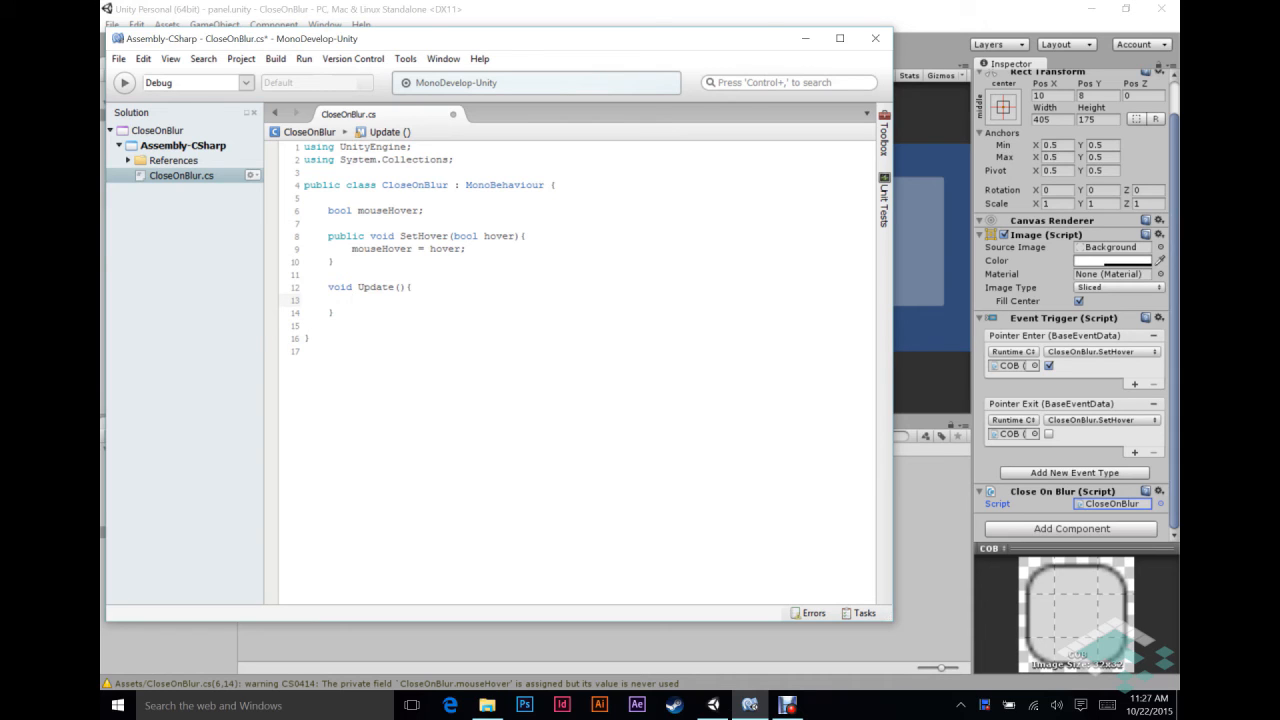
click(352, 300)
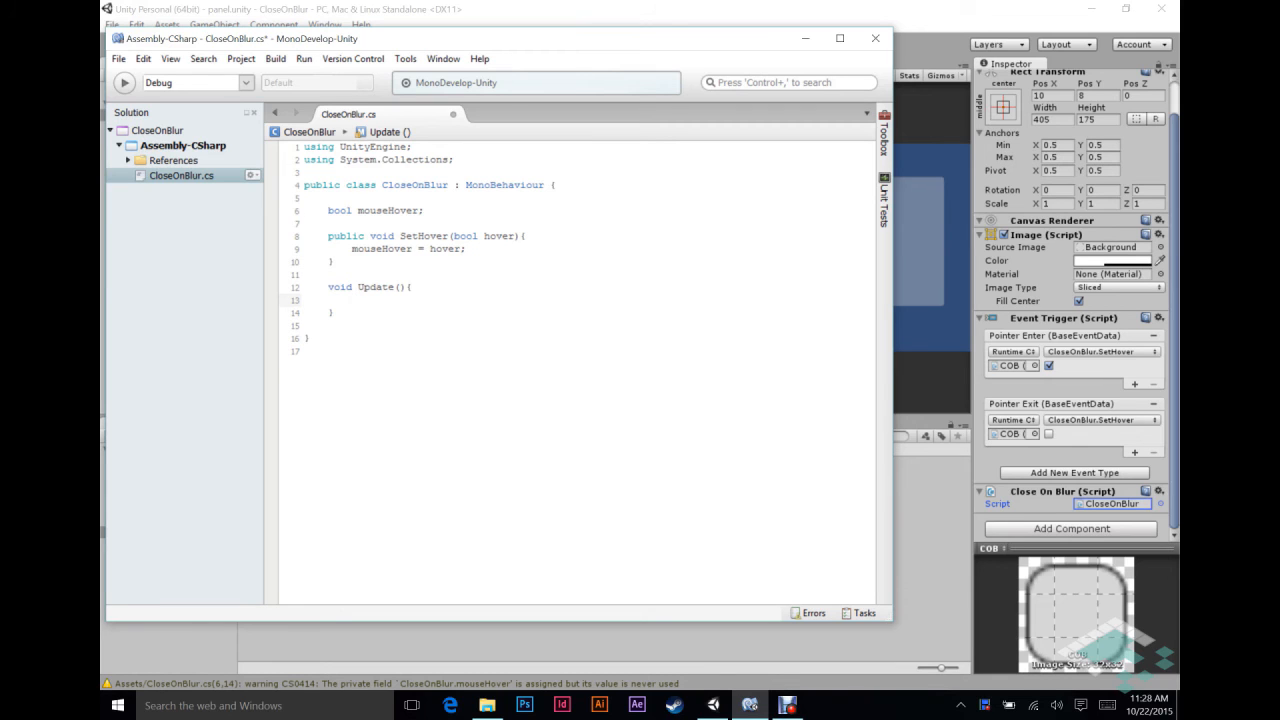
click(352, 300)
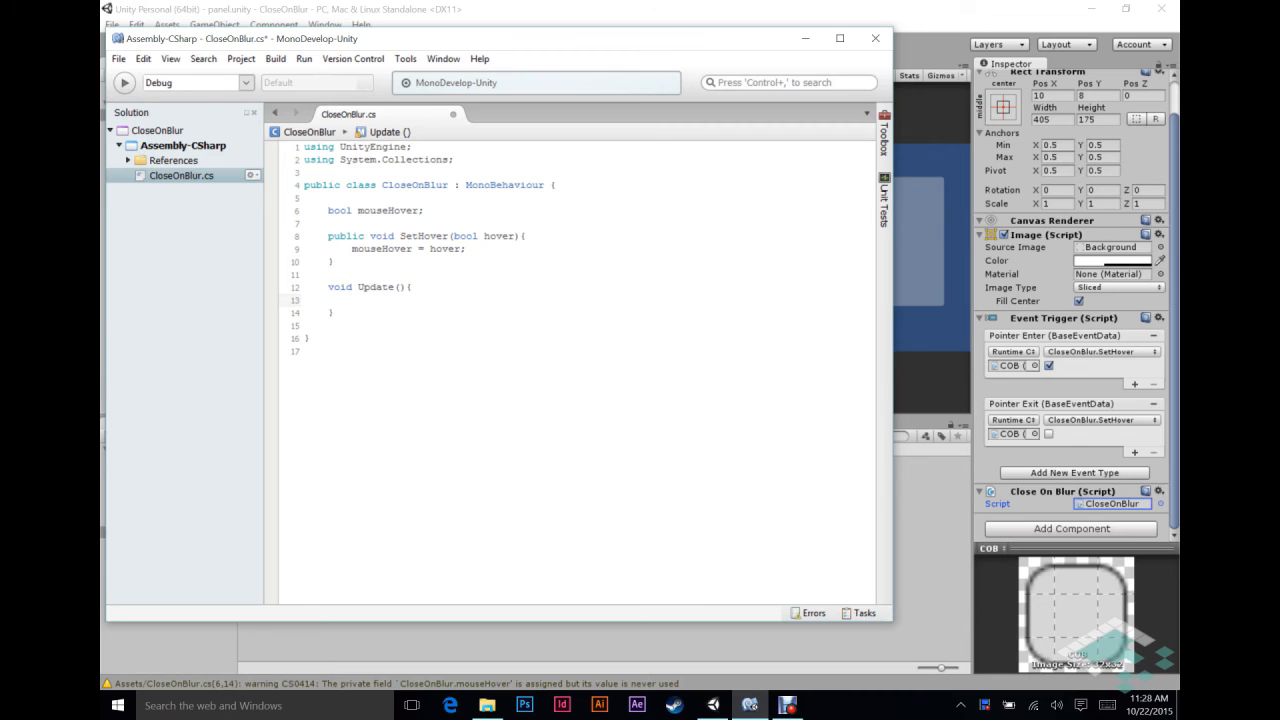
Begin the condition in Update with if (Input.GetMouseButtonUp(0)
text(i)
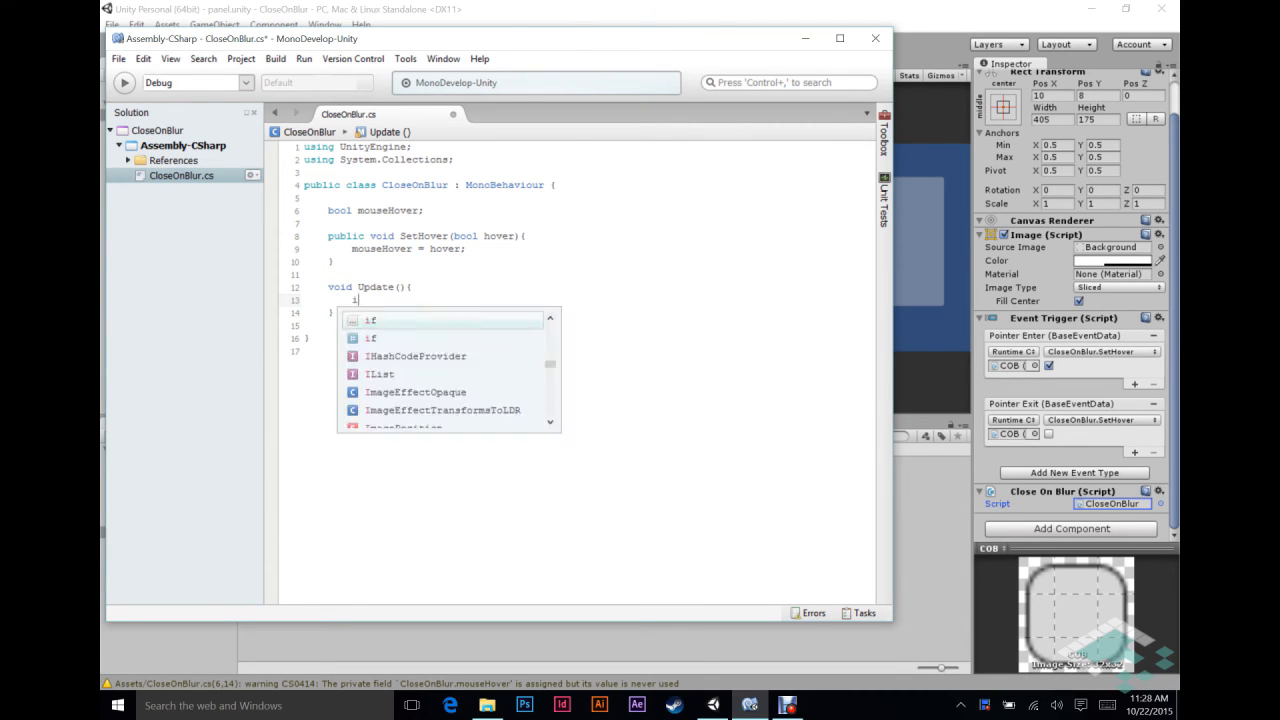
text(f ()
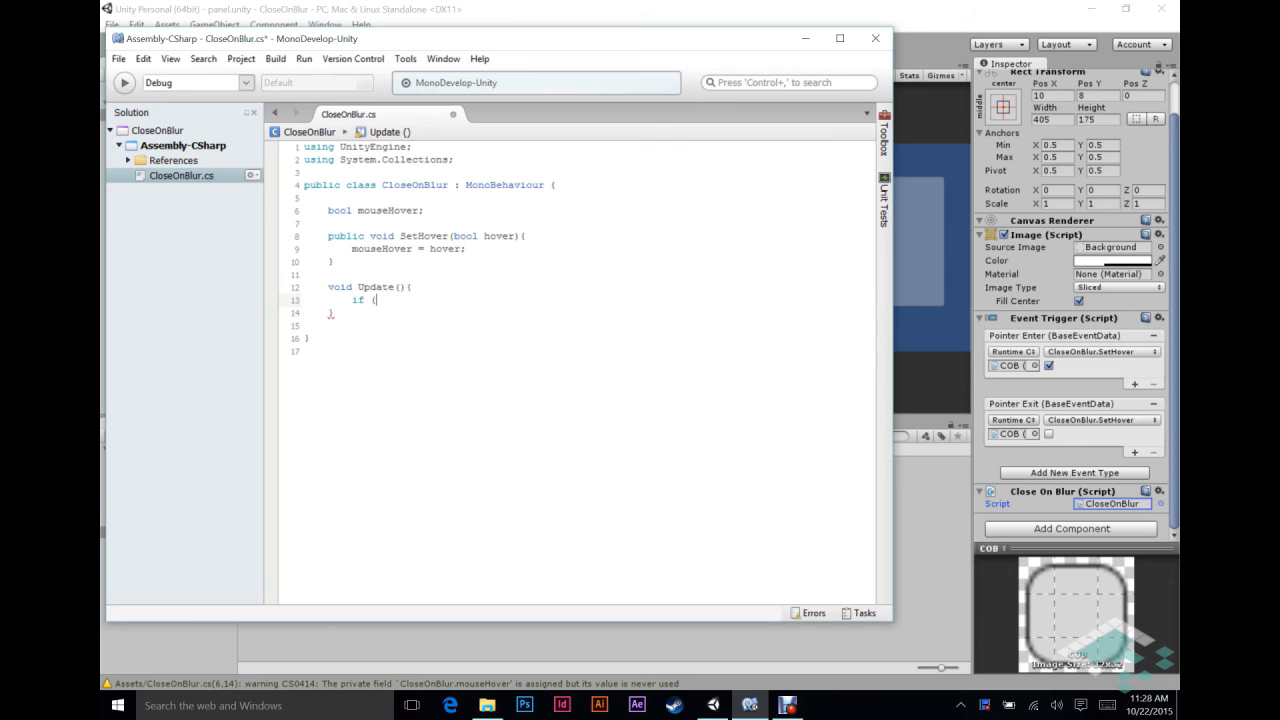
text(Input.)
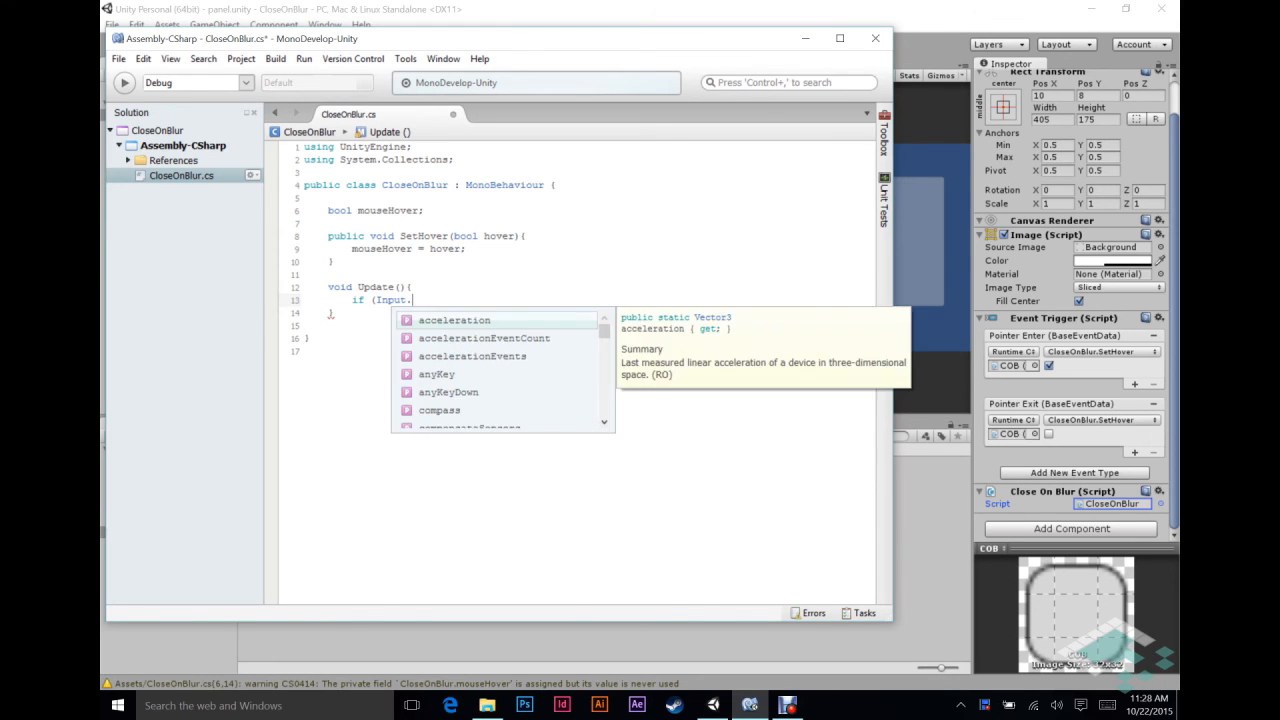
text(GetMouseButtonUp)
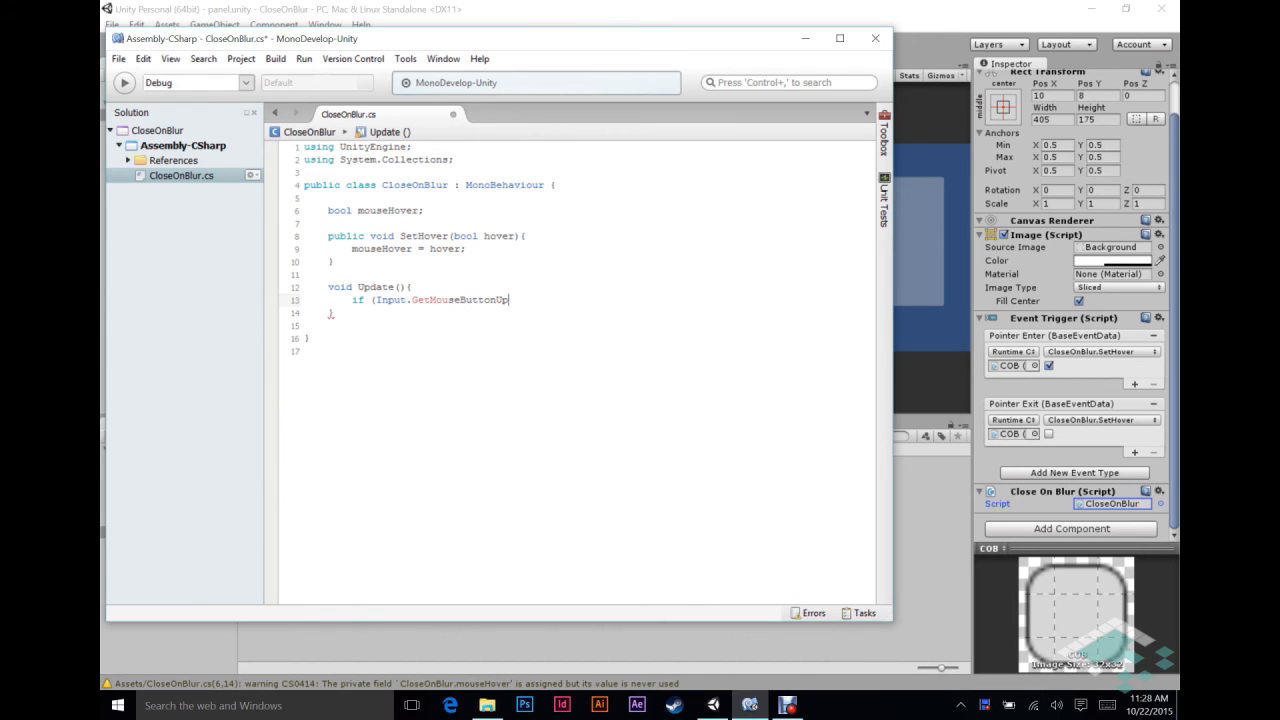
text(()
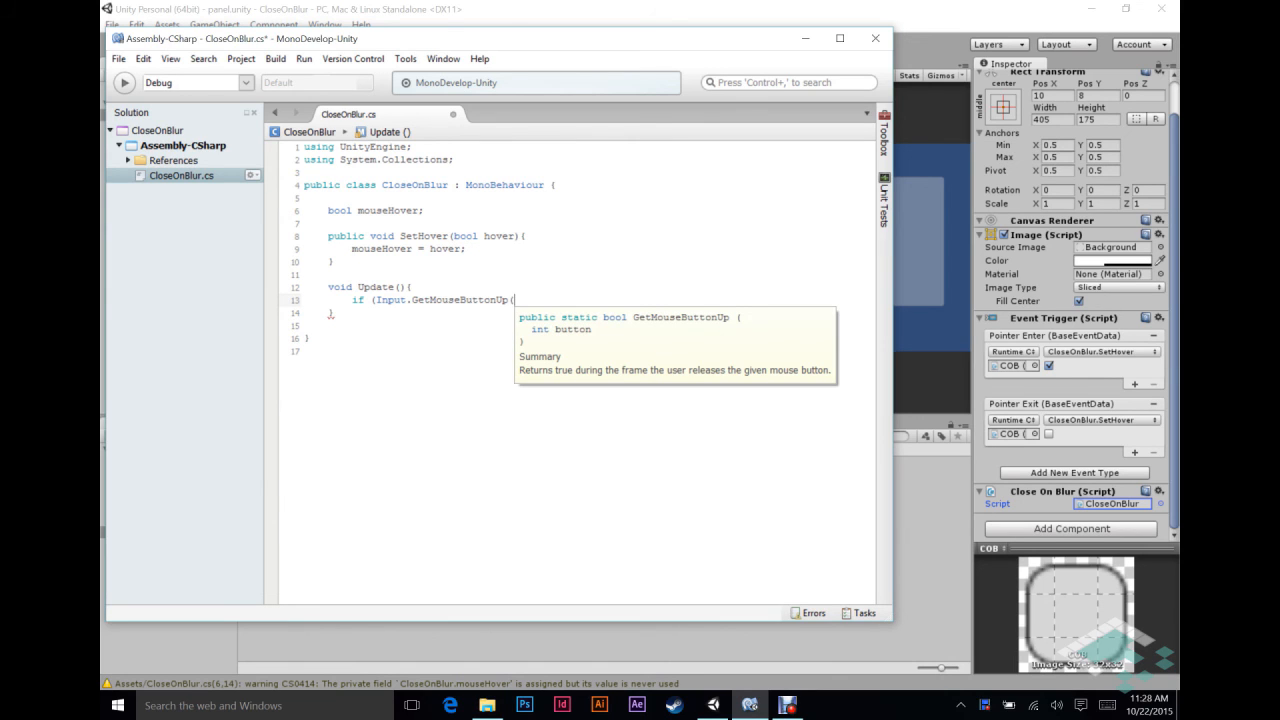
text(0)
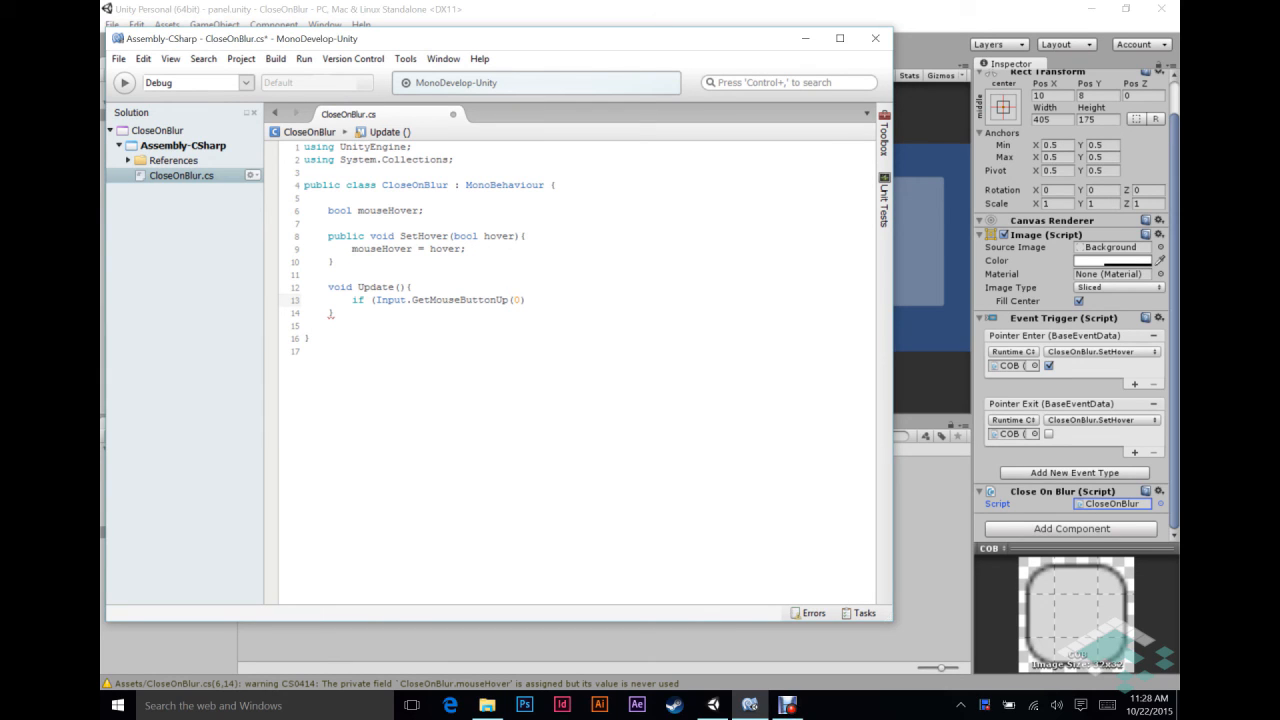
Complete the condition with && !mouseHover) so it fires only when not hovering
text(&&)
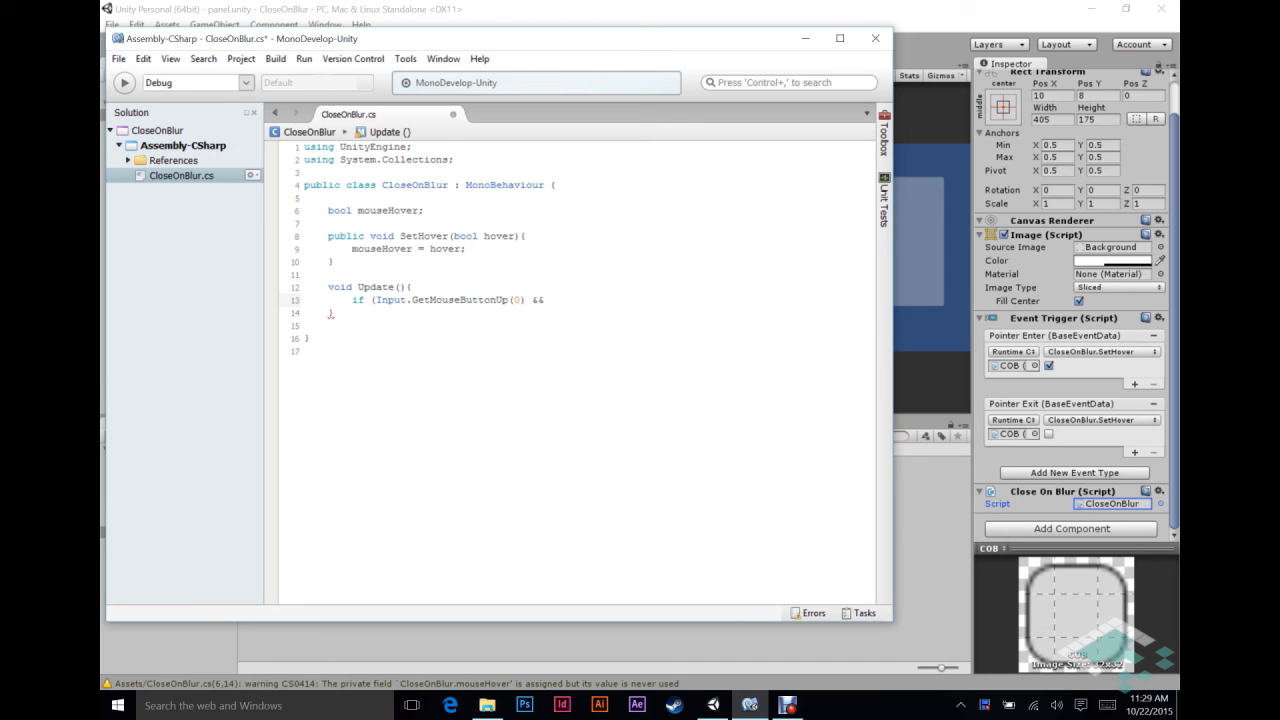
text(!)
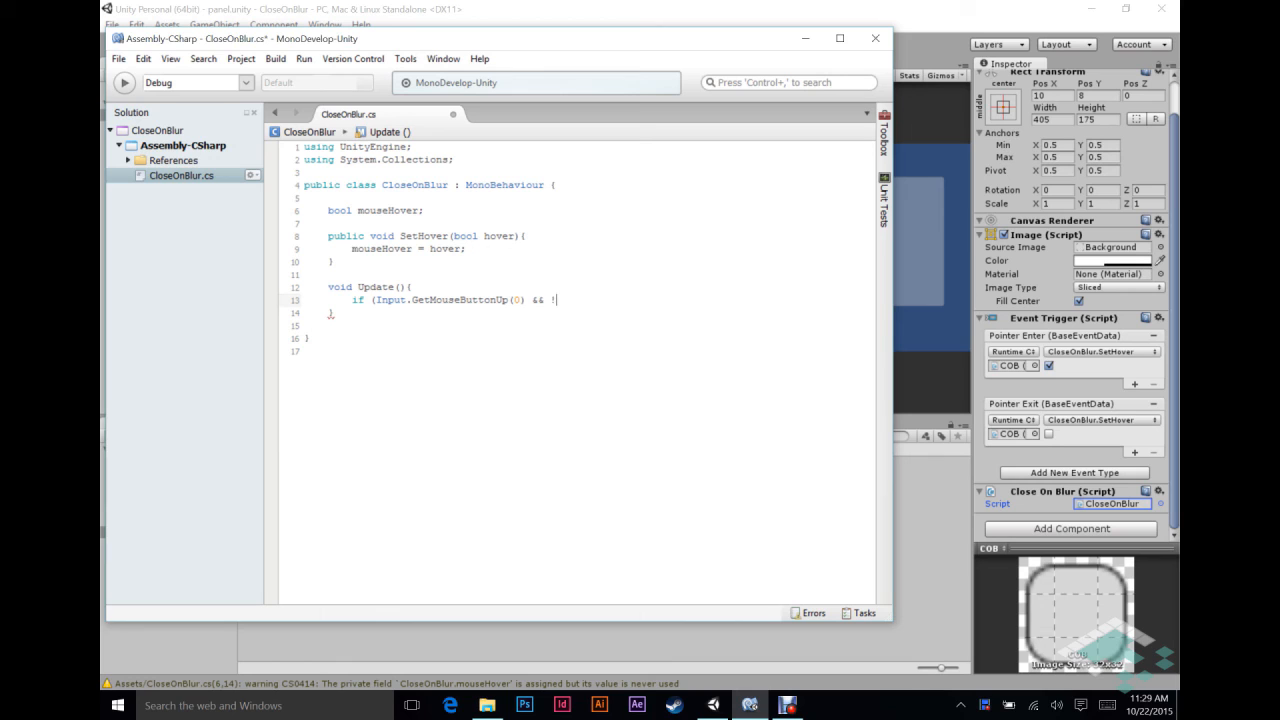
text(mouse)
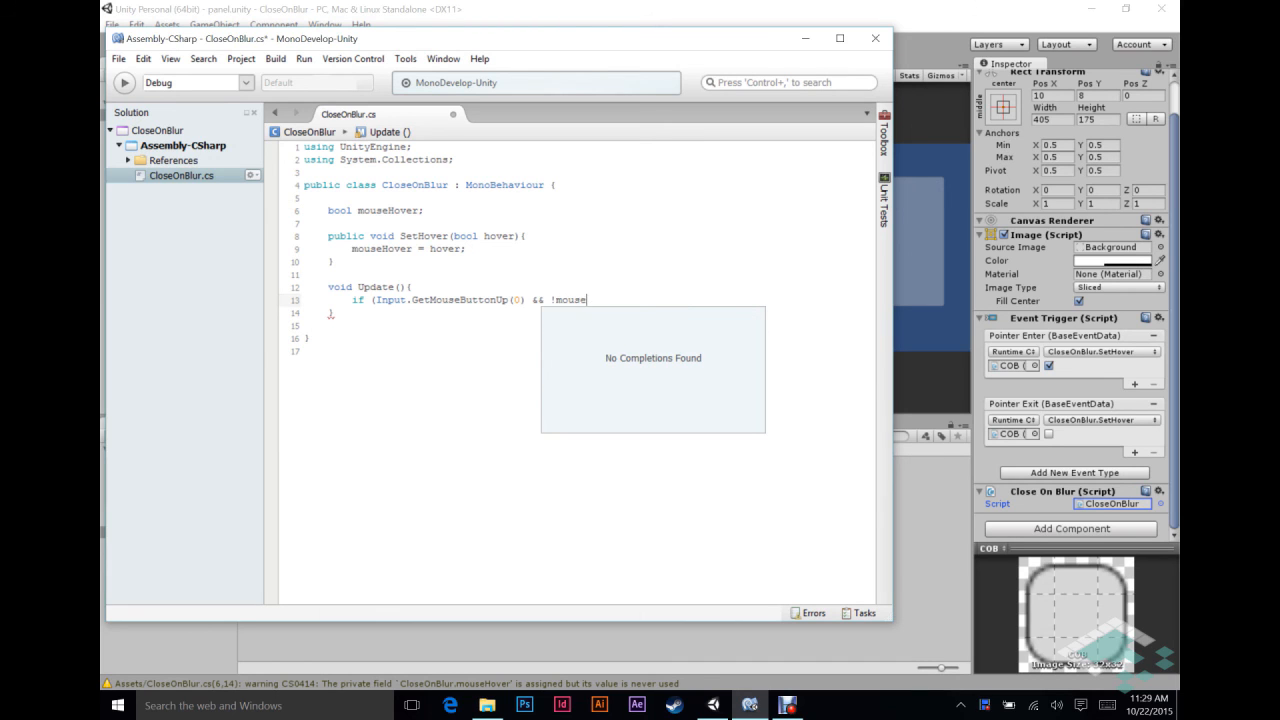
text(Hover){)
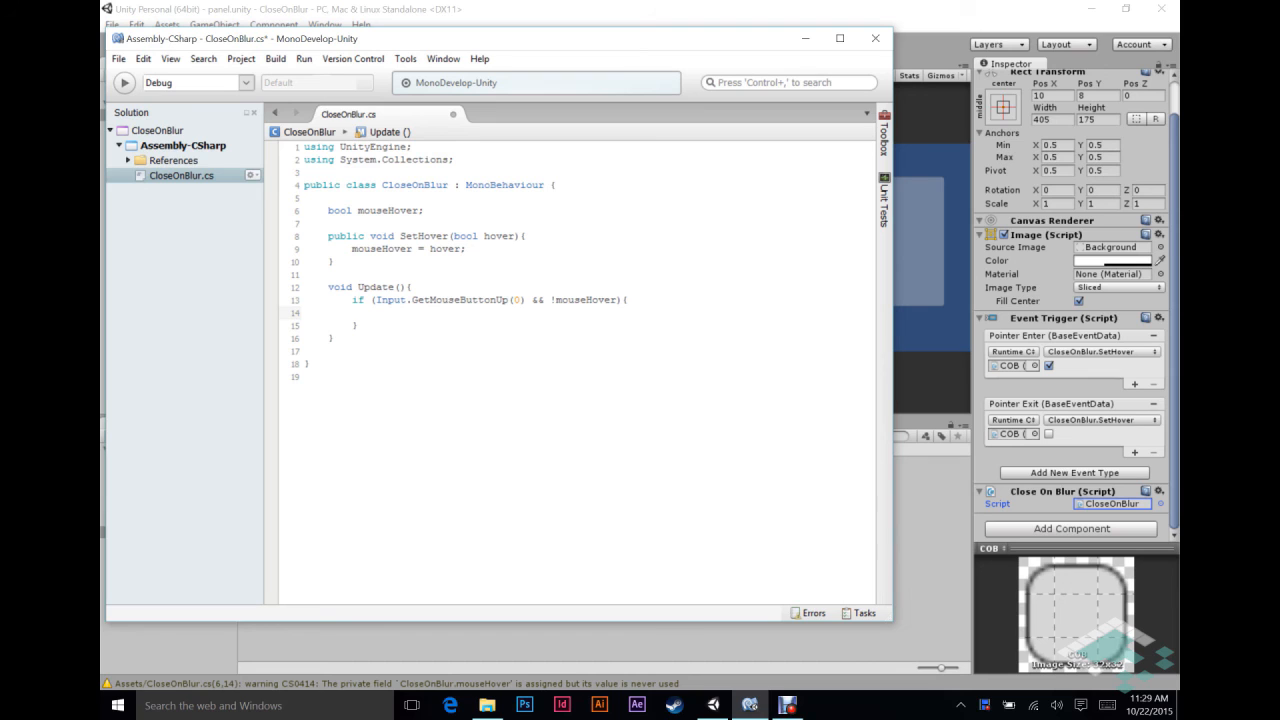
Inside the if block, write gameObject.SetActive(false); to hide the panel
text(g)
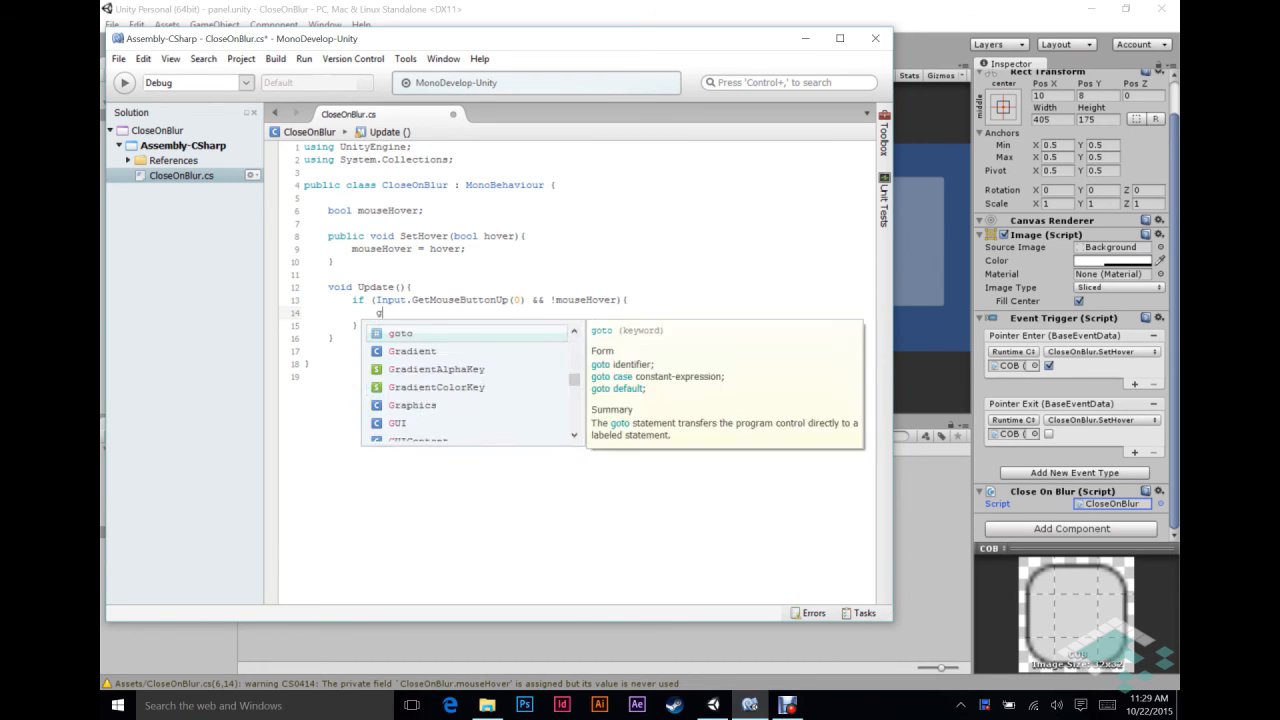
text(ameObject)
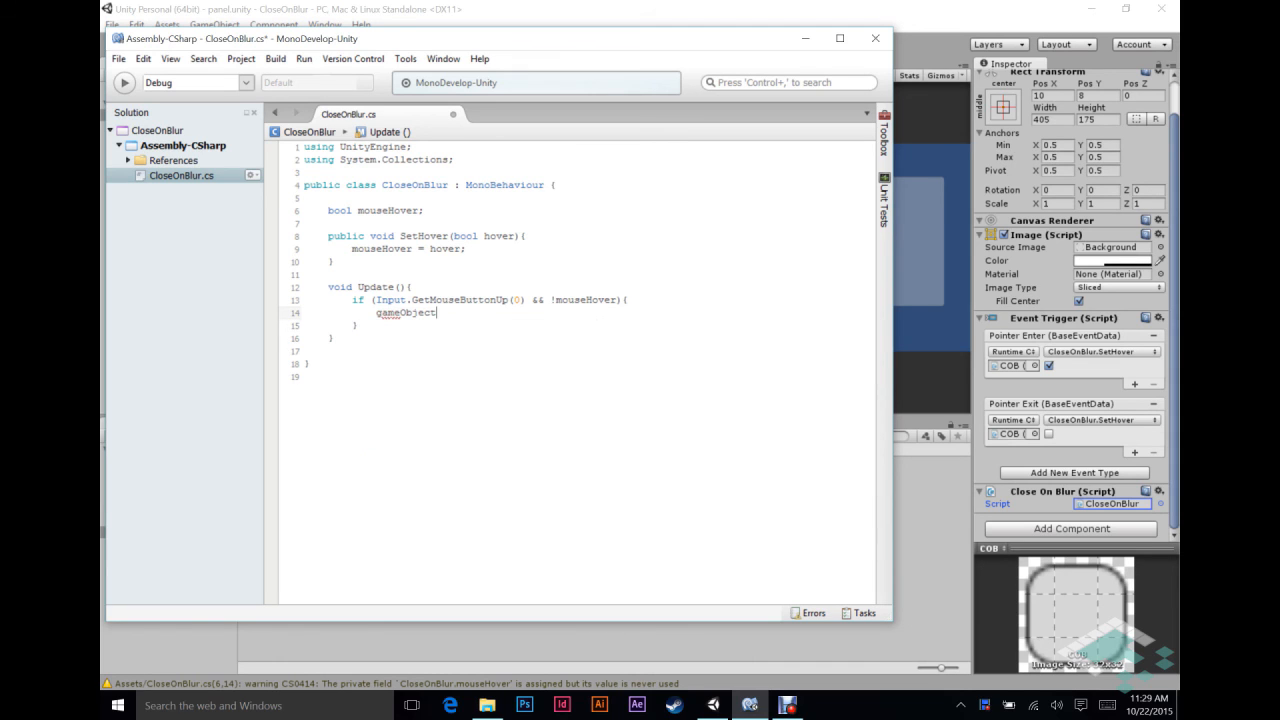
text(.SetActive)
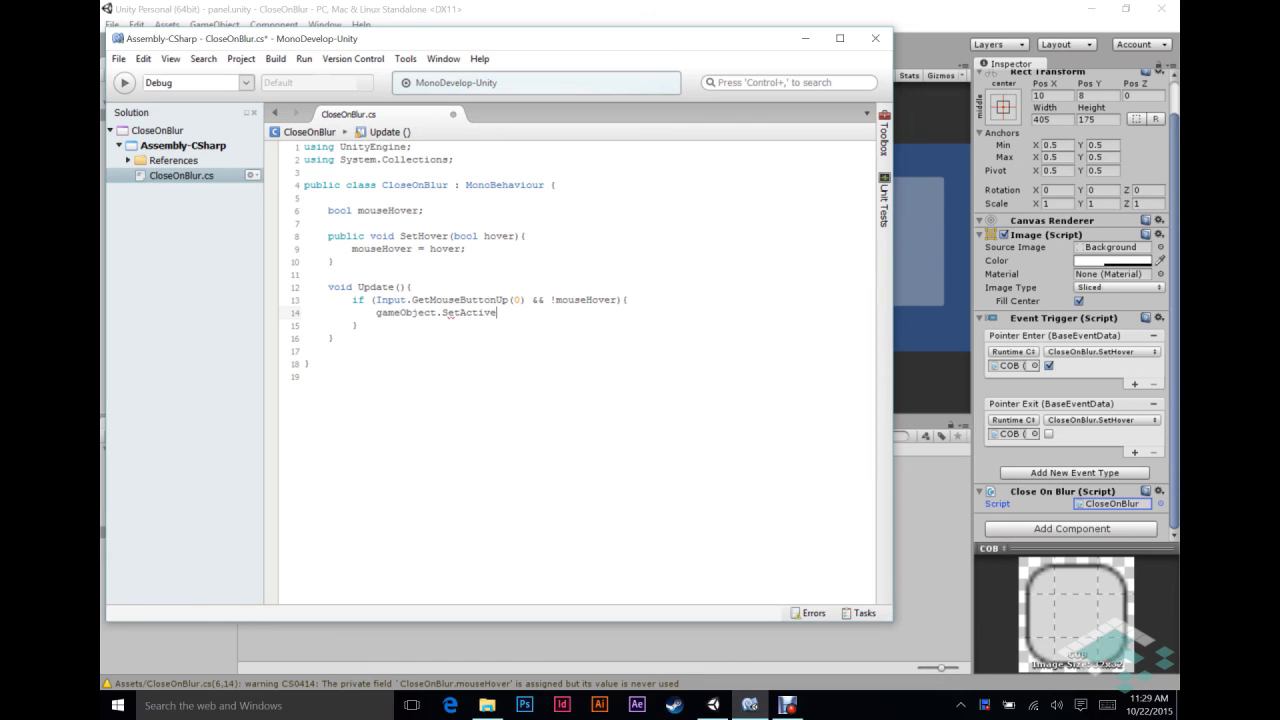
text((fal)
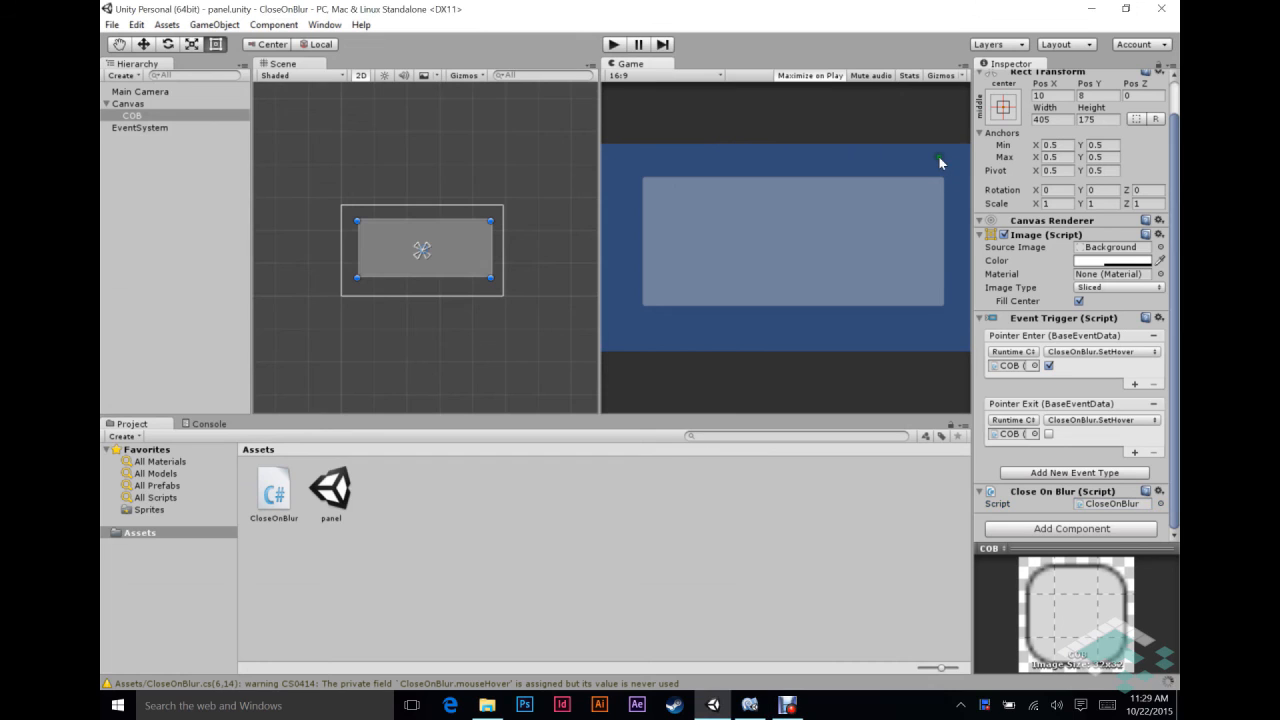
Play the scene, click outside the COB panel to make it vanish, then stop Play mode
click(612, 44)
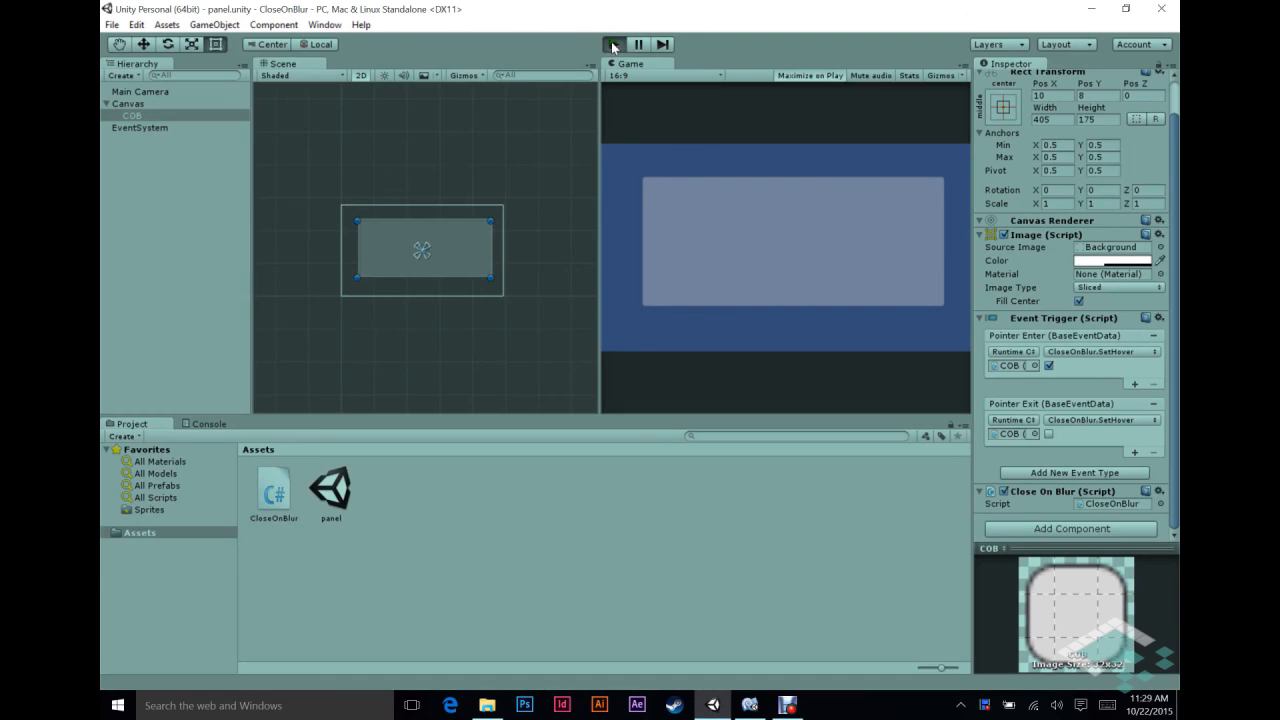
click(612, 44)
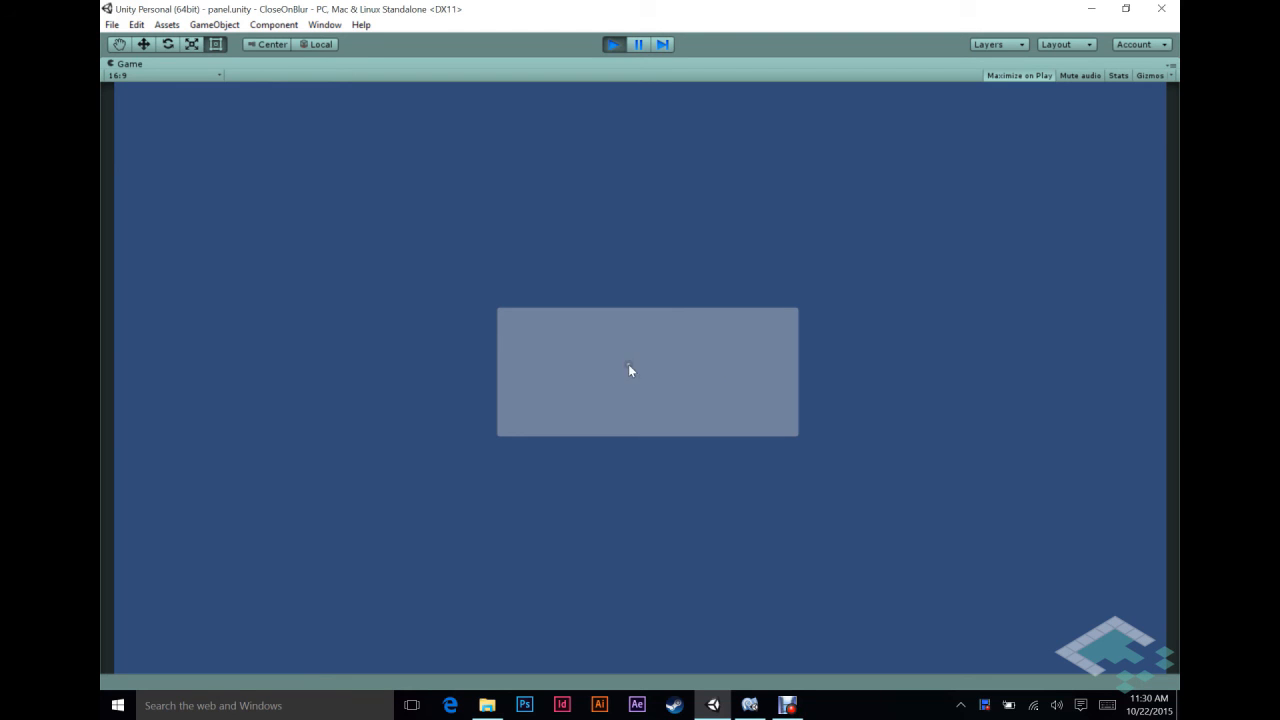
mouse_move(830, 144)
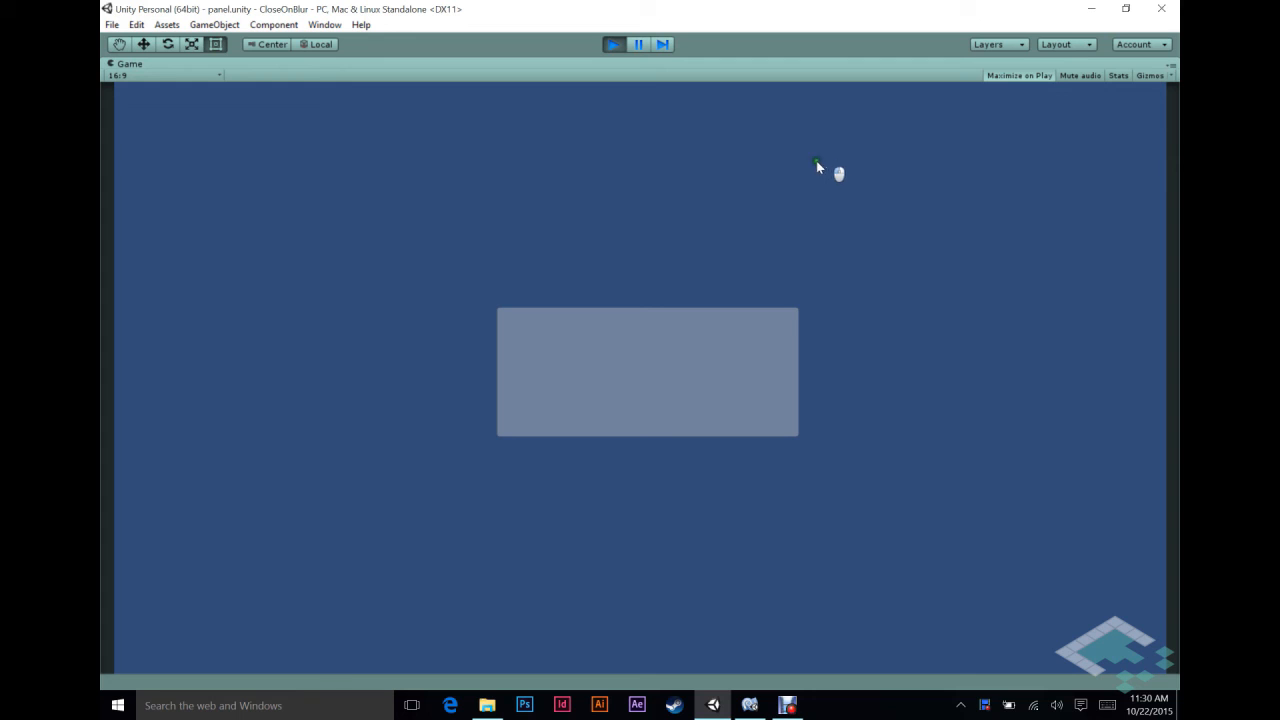
mouse_move(668, 364)
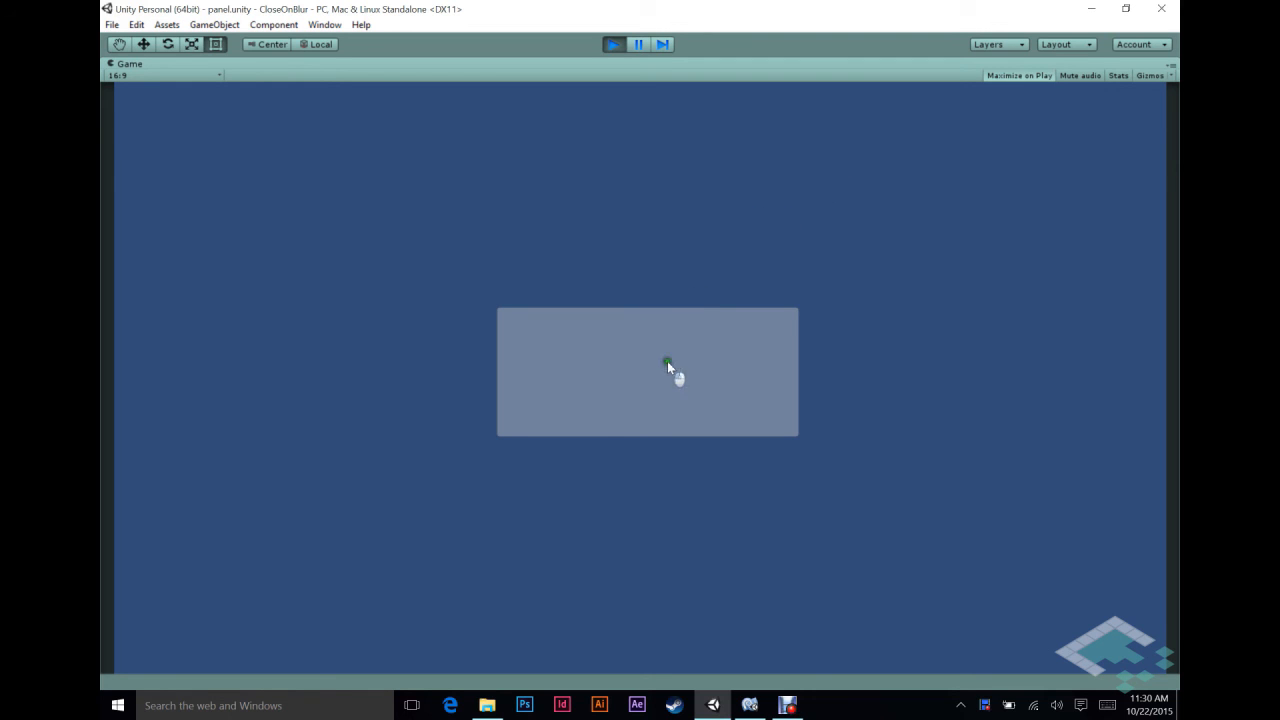
mouse_move(596, 360)
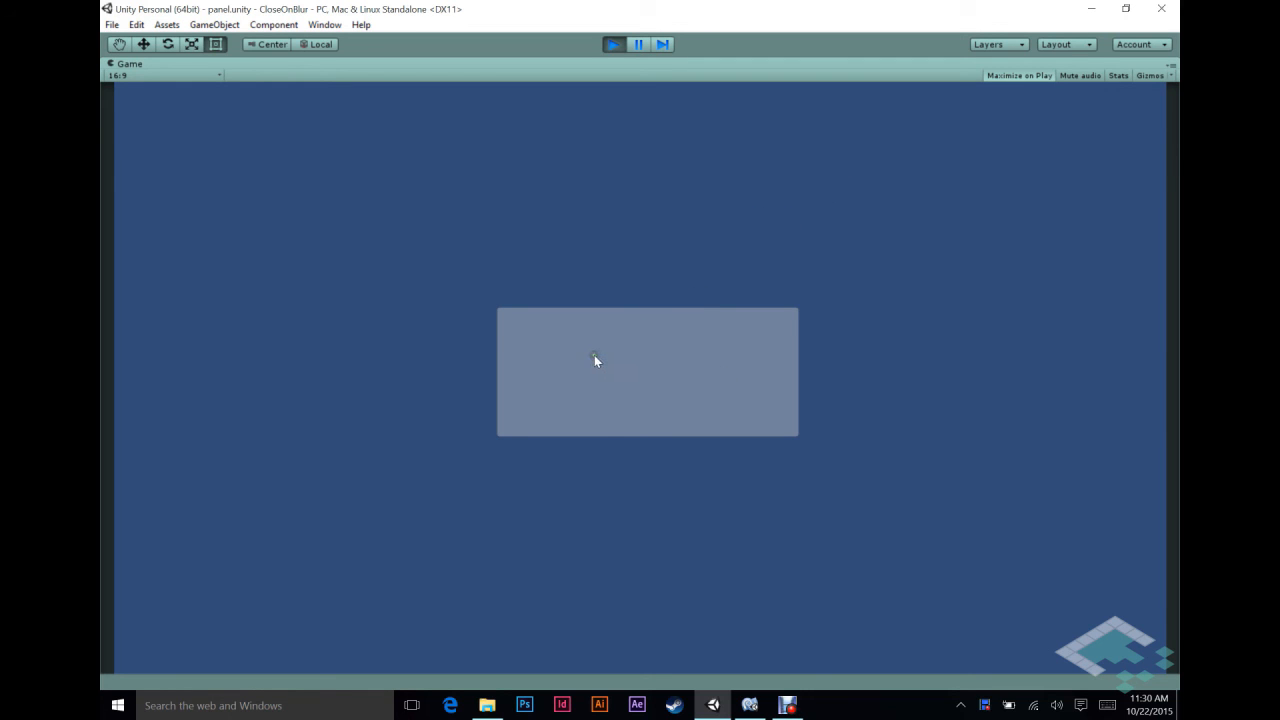
mouse_move(716, 190)
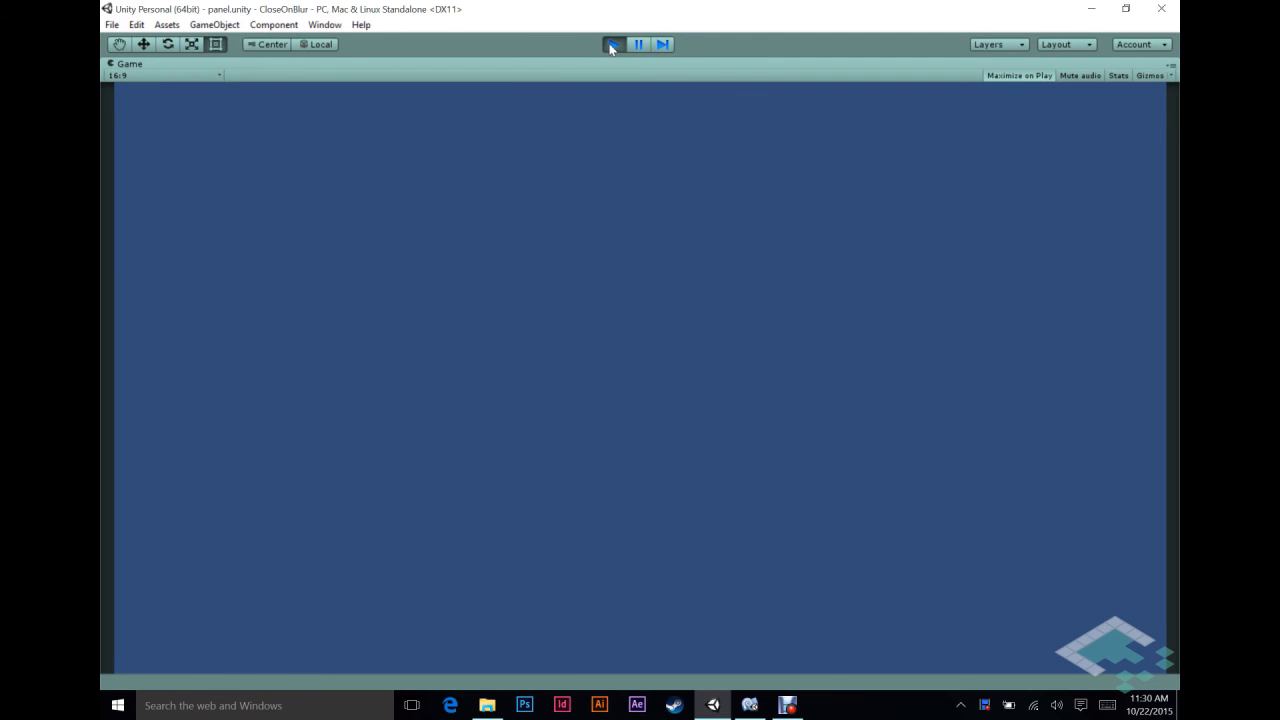
click(612, 44)
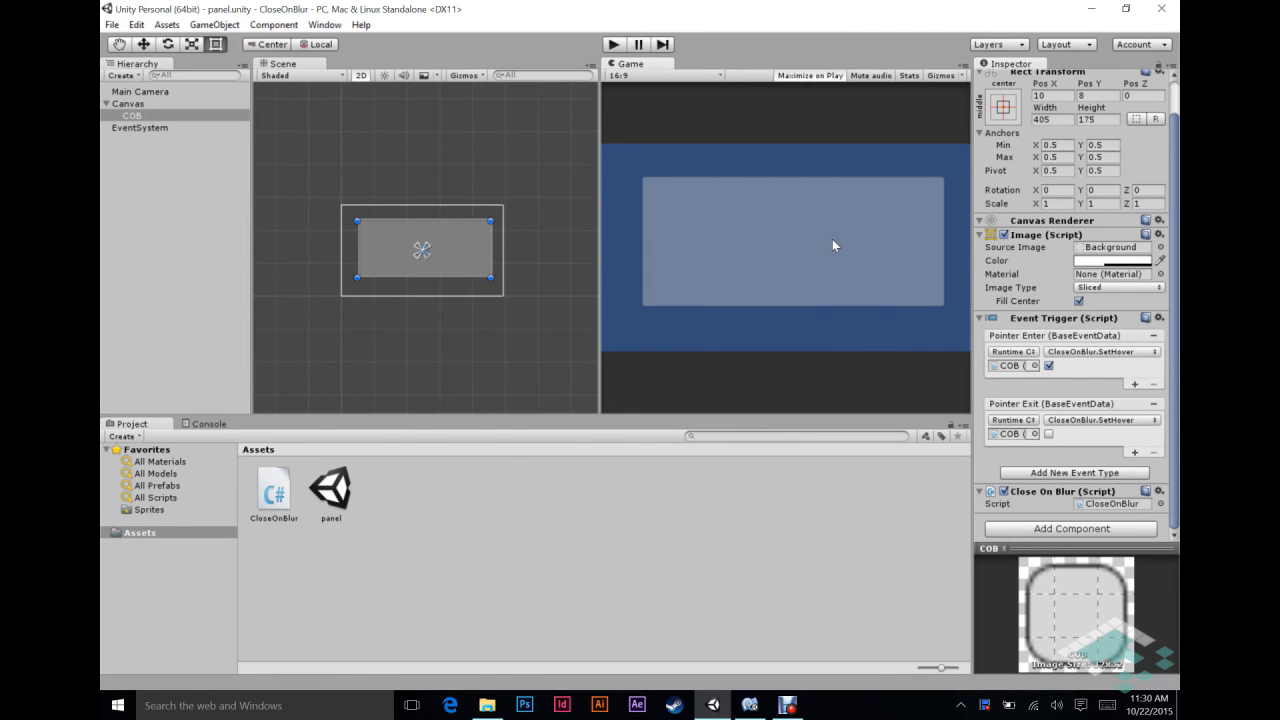
mouse_move(908, 344)
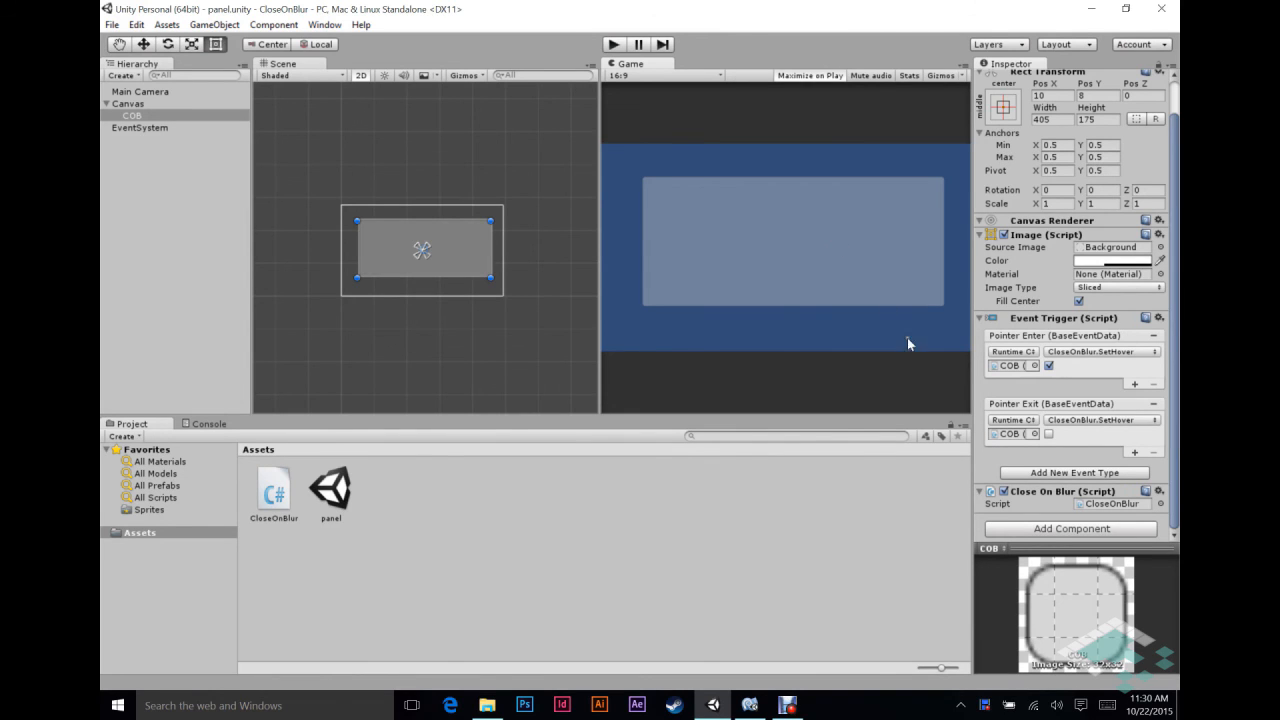
mouse_move(1044, 520)
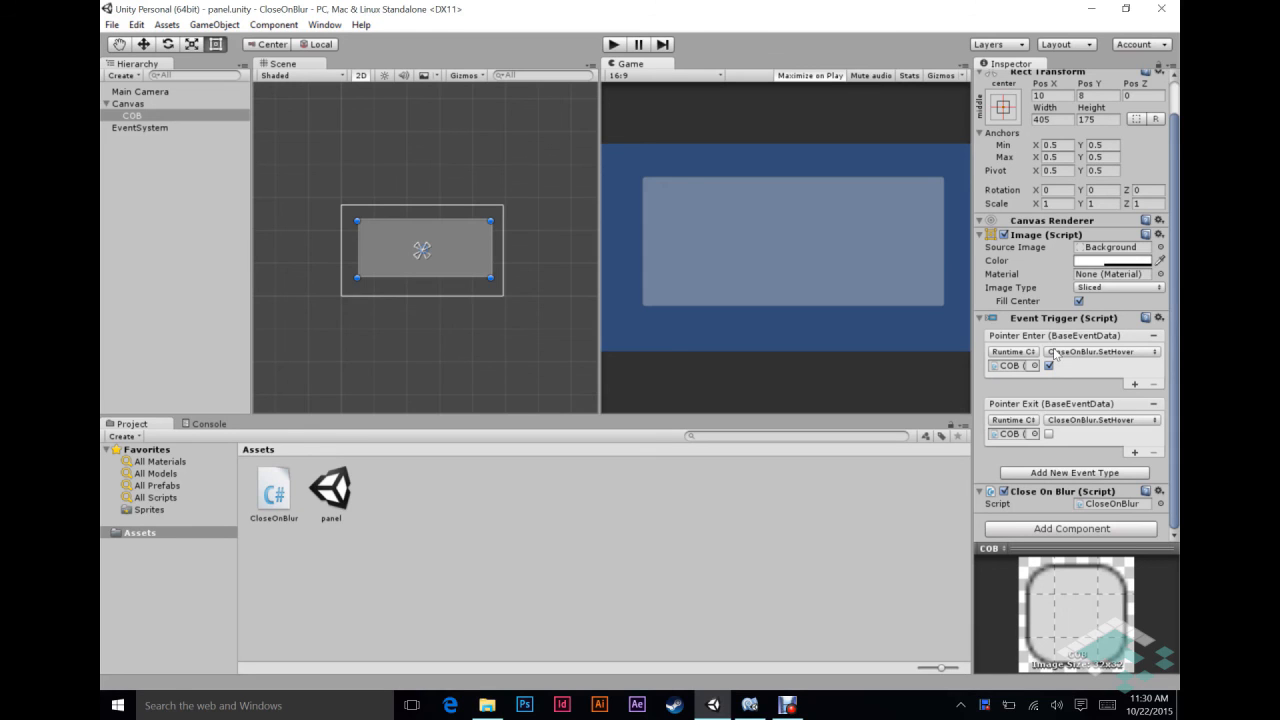
mouse_move(844, 216)
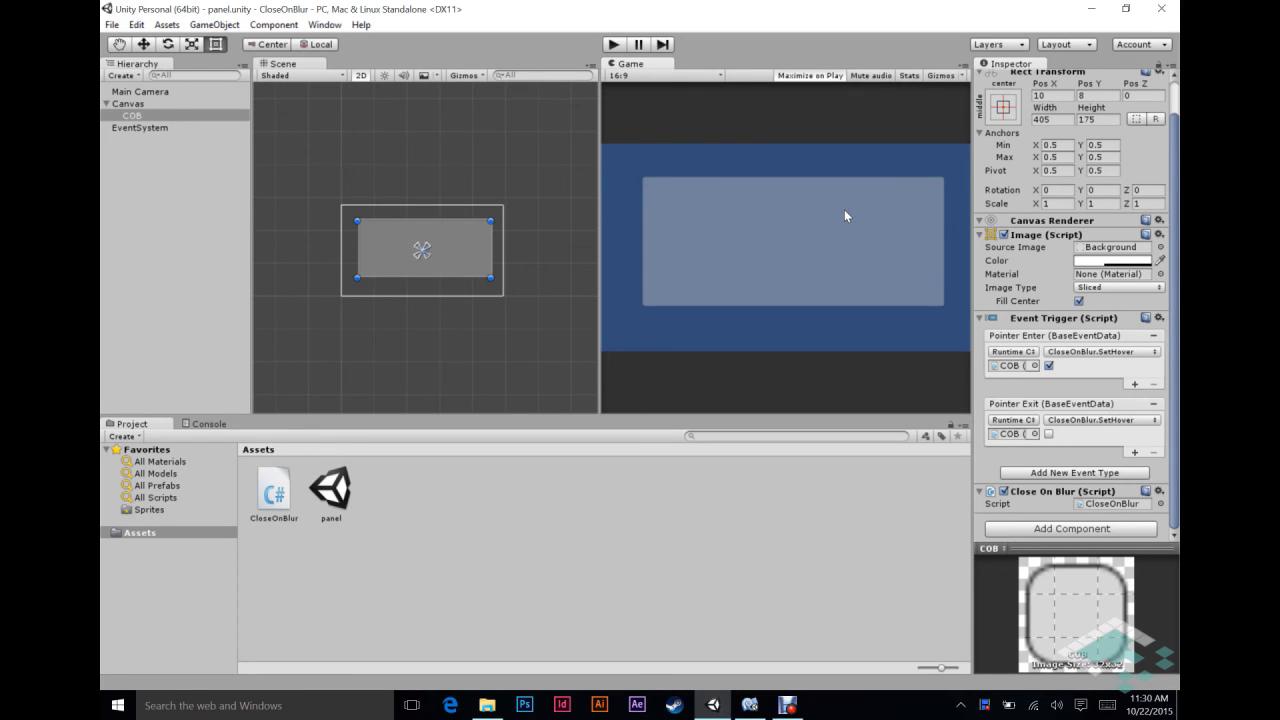